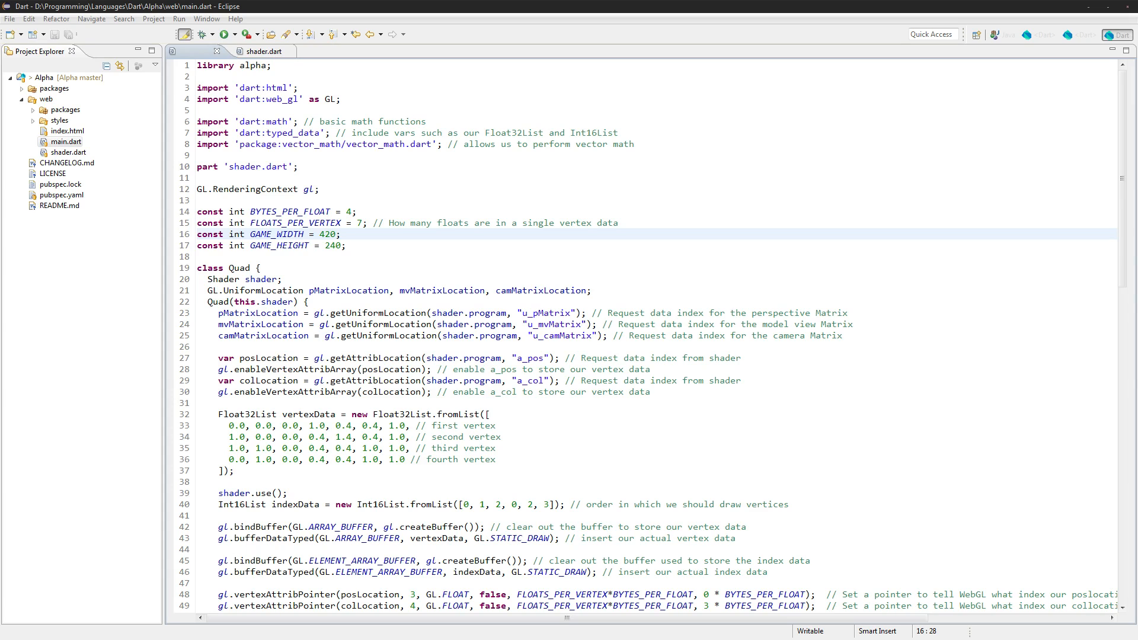
{"action": "mouse_move", "coordinate": [178, 302]}
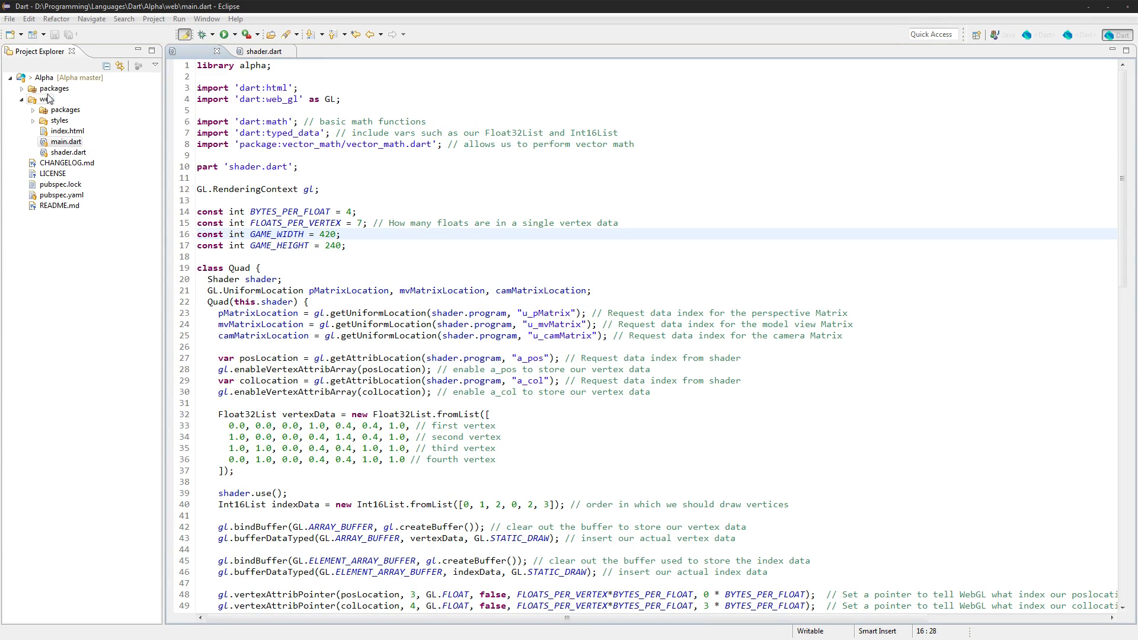
Bring shader.dart from the web folder into the editor.
{"action": "left_click", "coordinate": [263, 50]}
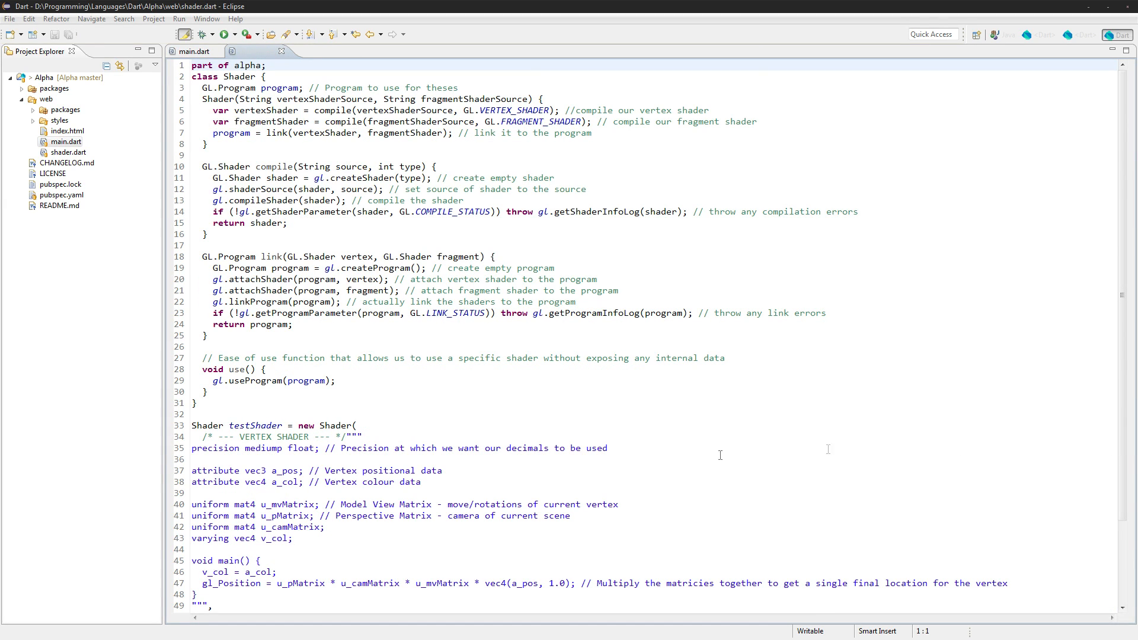
Declare 'attribute vec2 a_tex;' and 'varying vec2 v_tex;' in the vertex shader.
{"action": "left_click", "coordinate": [194, 494]}
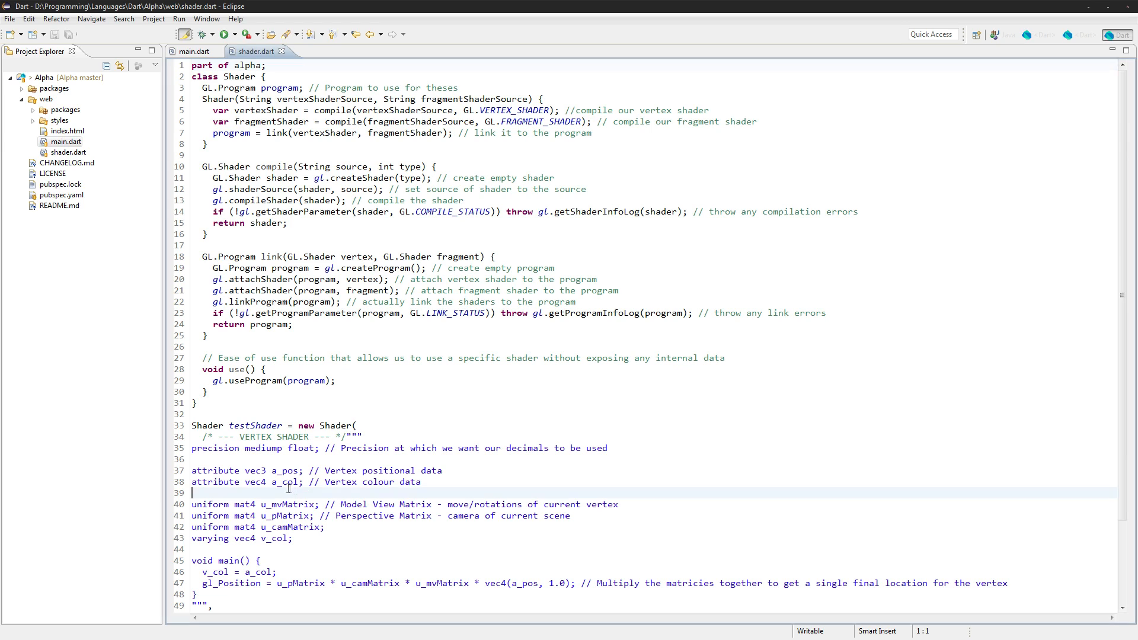
{"action": "type", "text": "attribute"}
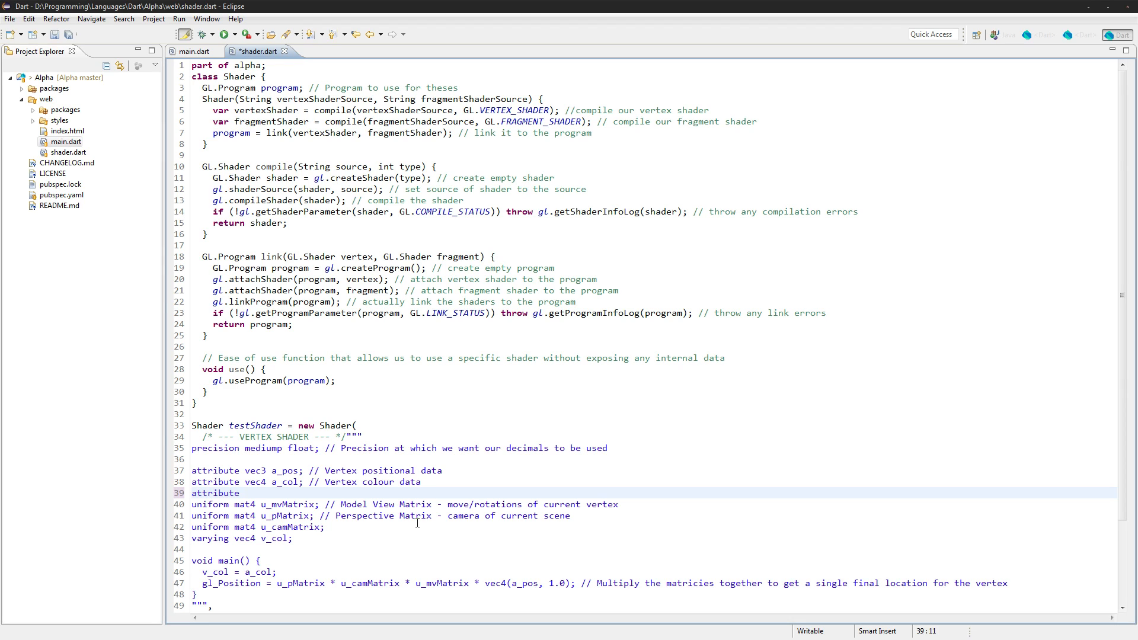
{"action": "type", "text": "vec"}
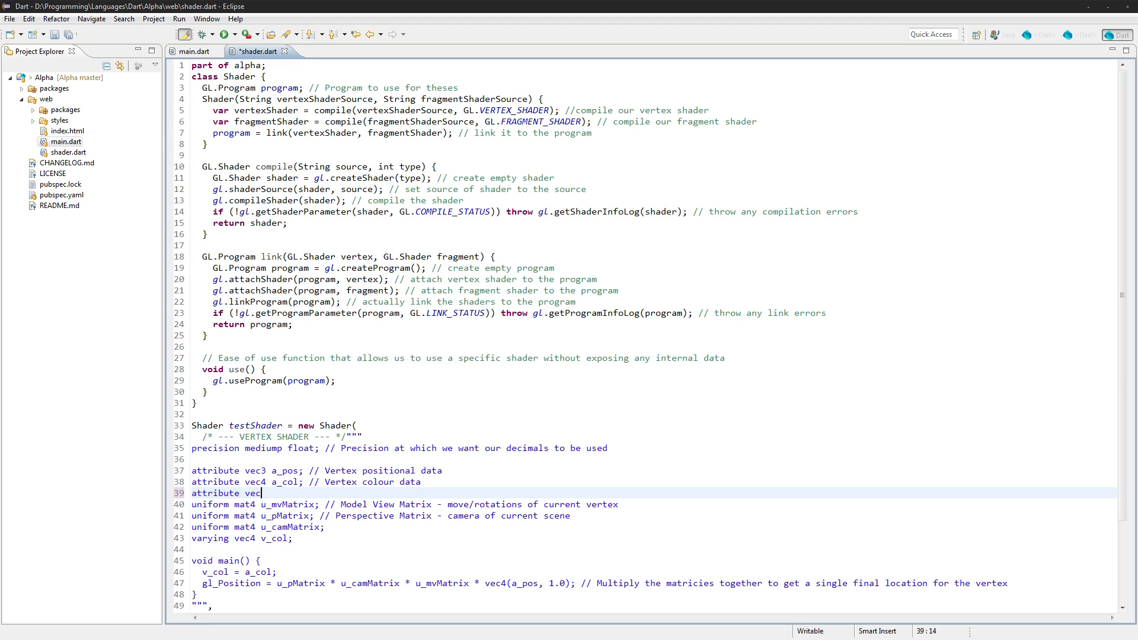
{"action": "type", "text": "2"}
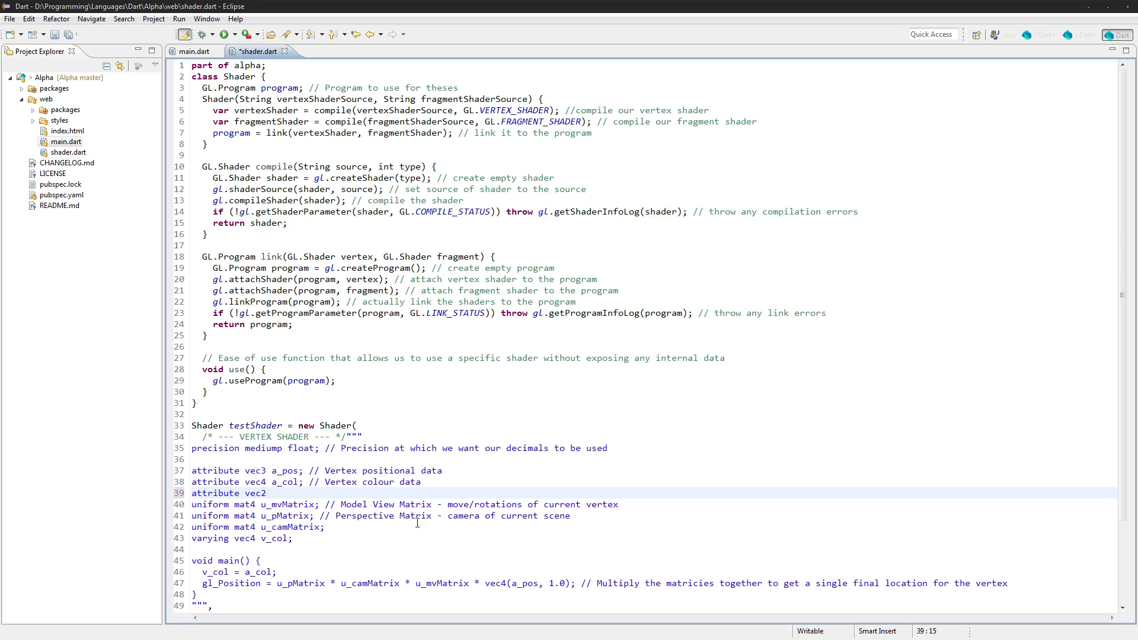
{"action": "type", "text": "a_tex;"}
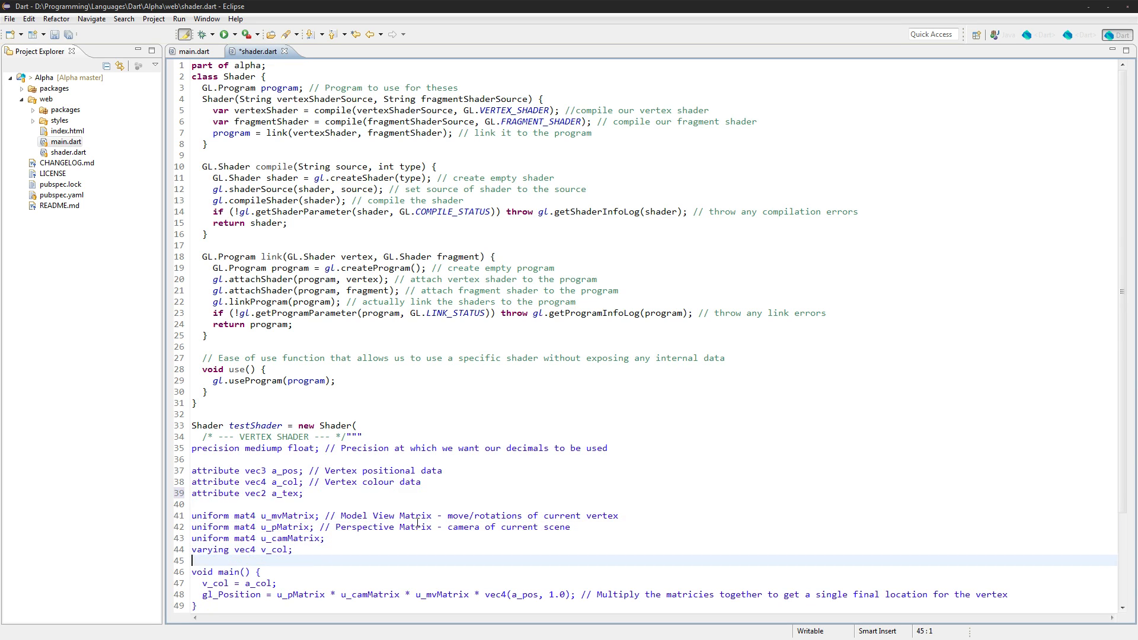
{"action": "type", "text": "varying"}
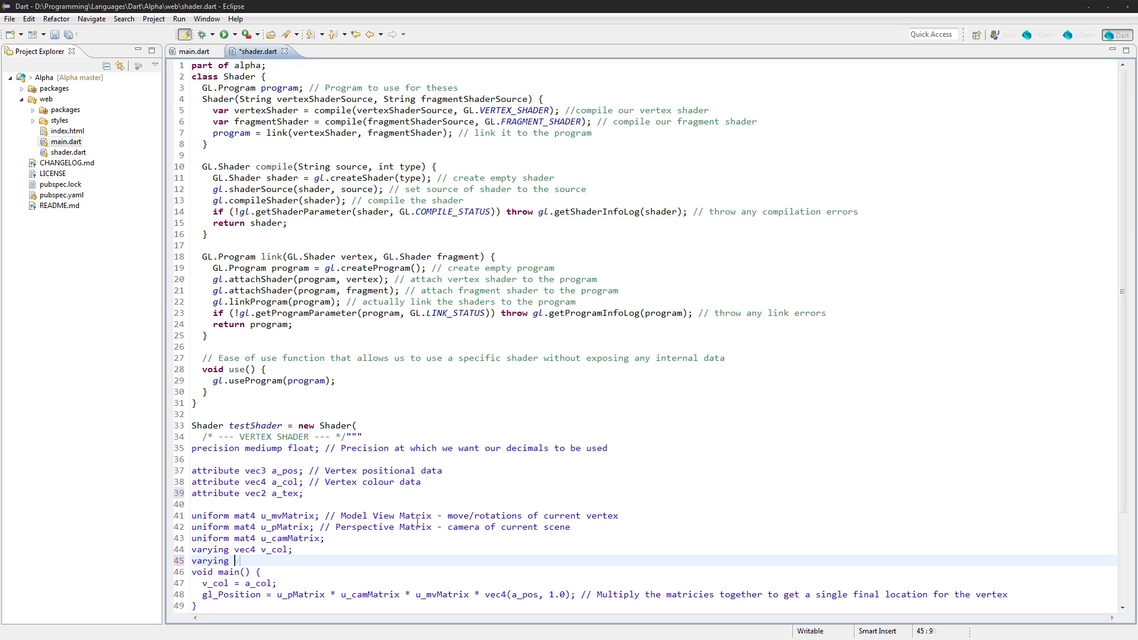
{"action": "type", "text": "vec2 v_tex;"}
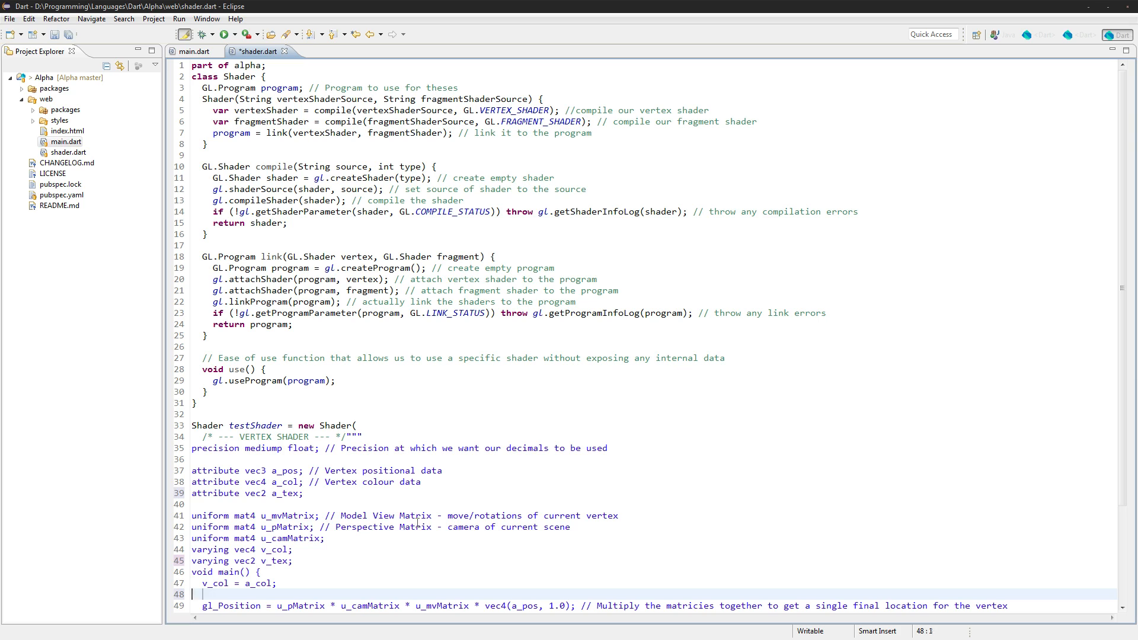
Assign 'v_tex = a_tex;' inside the vertex shader's main.
{"action": "type", "text": "v_tex"}
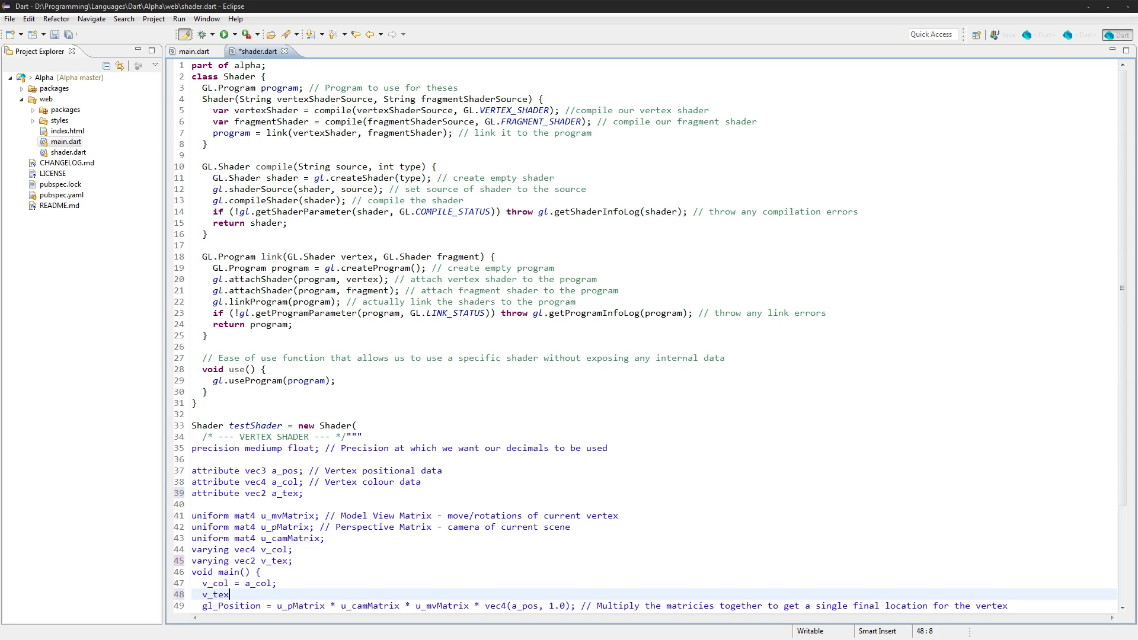
{"action": "type", "text": "= a_tex;"}
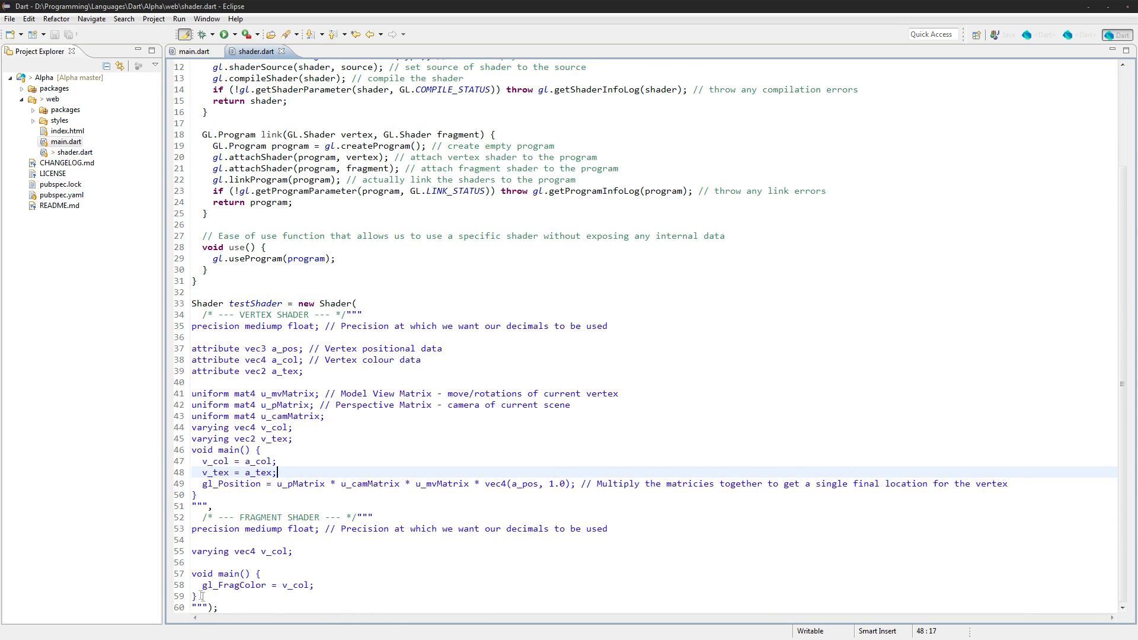
Declare 'varying vec2 v_tex;' and 'uniform sampler2D u_tex;' in the fragment shader.
{"action": "left_click", "coordinate": [193, 562]}
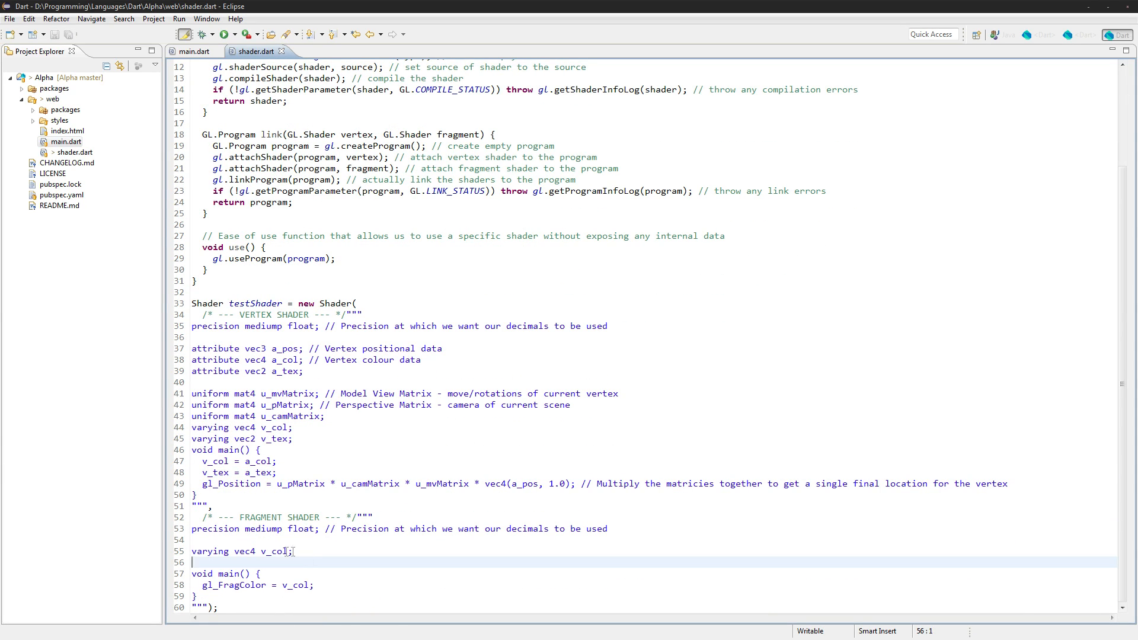
{"action": "type", "text": "vari"}
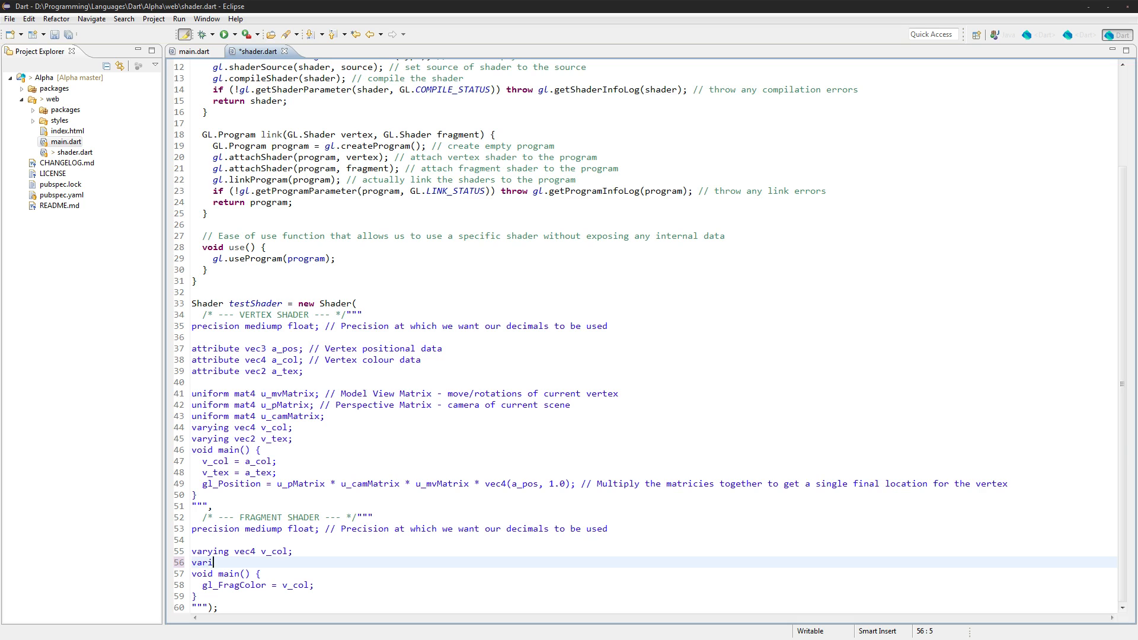
{"action": "type", "text": "ng vec2 b"}
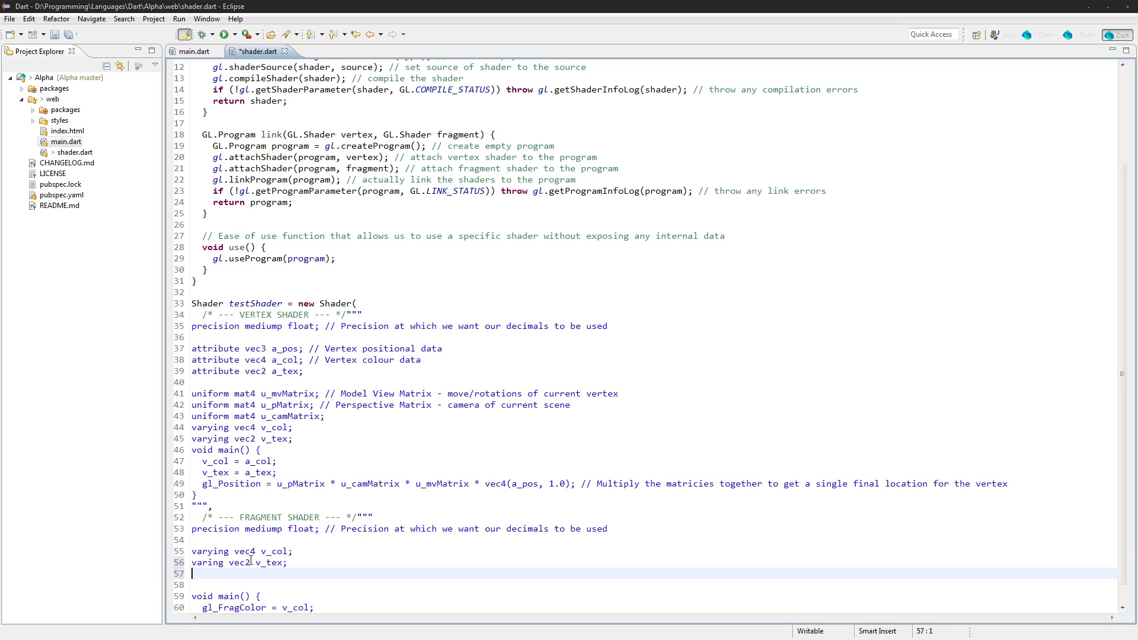
{"action": "type", "text": "uniform"}
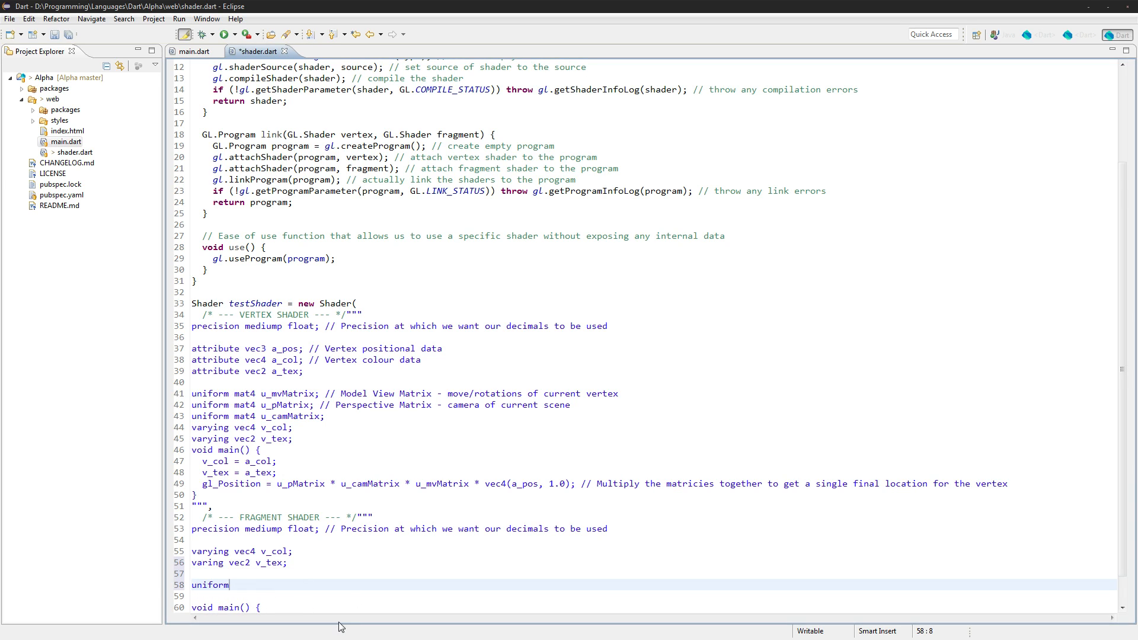
{"action": "type", "text": "samp"}
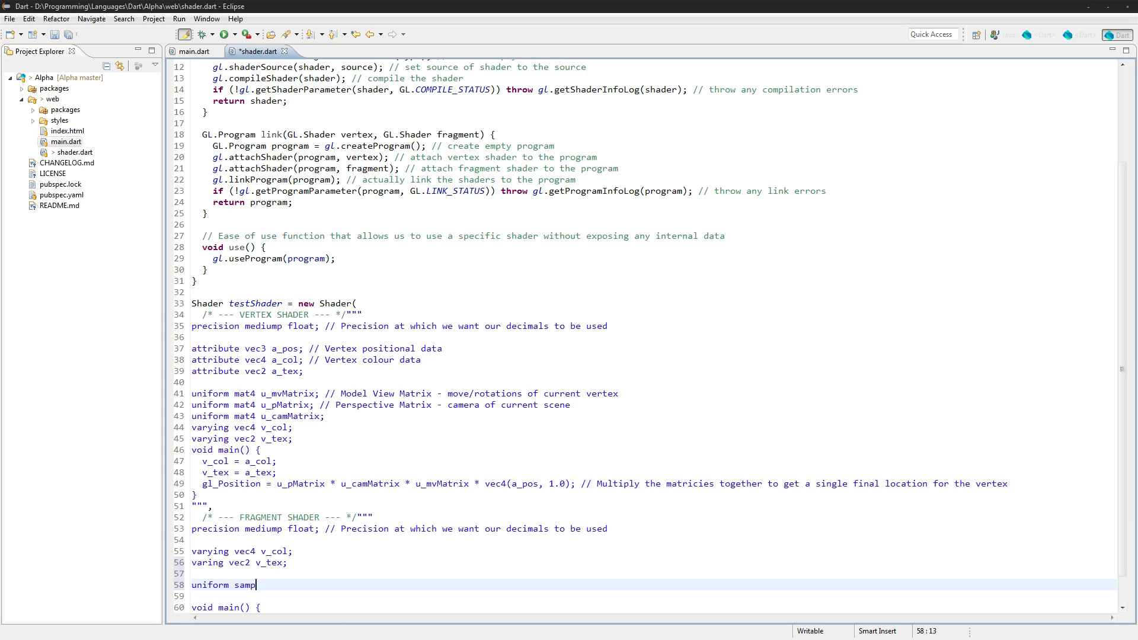
{"action": "type", "text": "ler2D"}
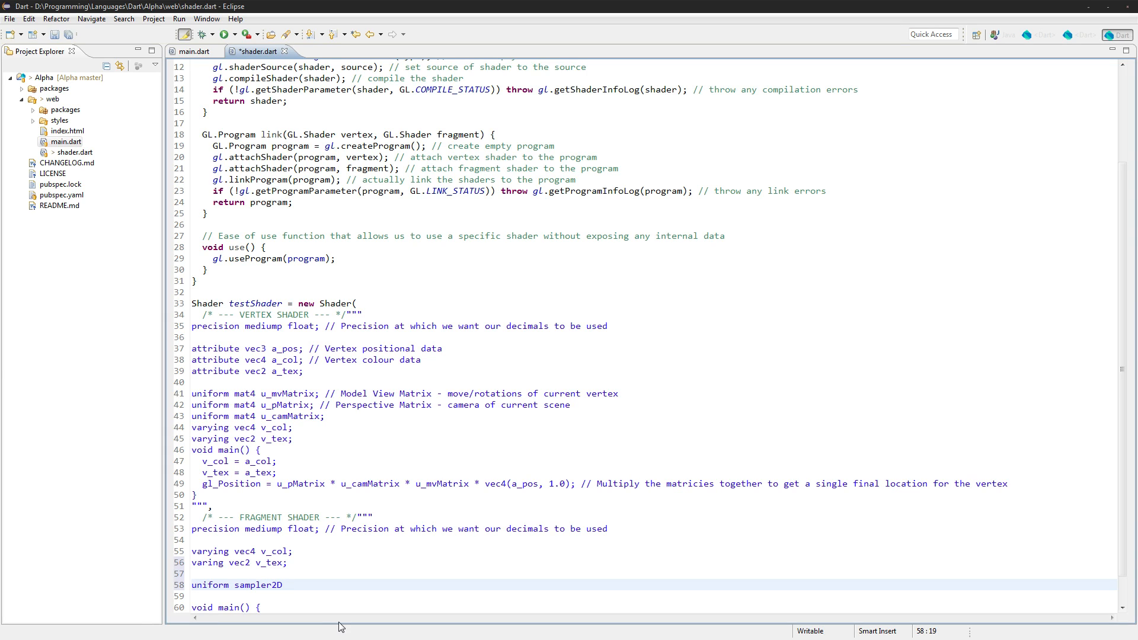
{"action": "type", "text": "u_tex;"}
{"action": "type", "text": "v"}
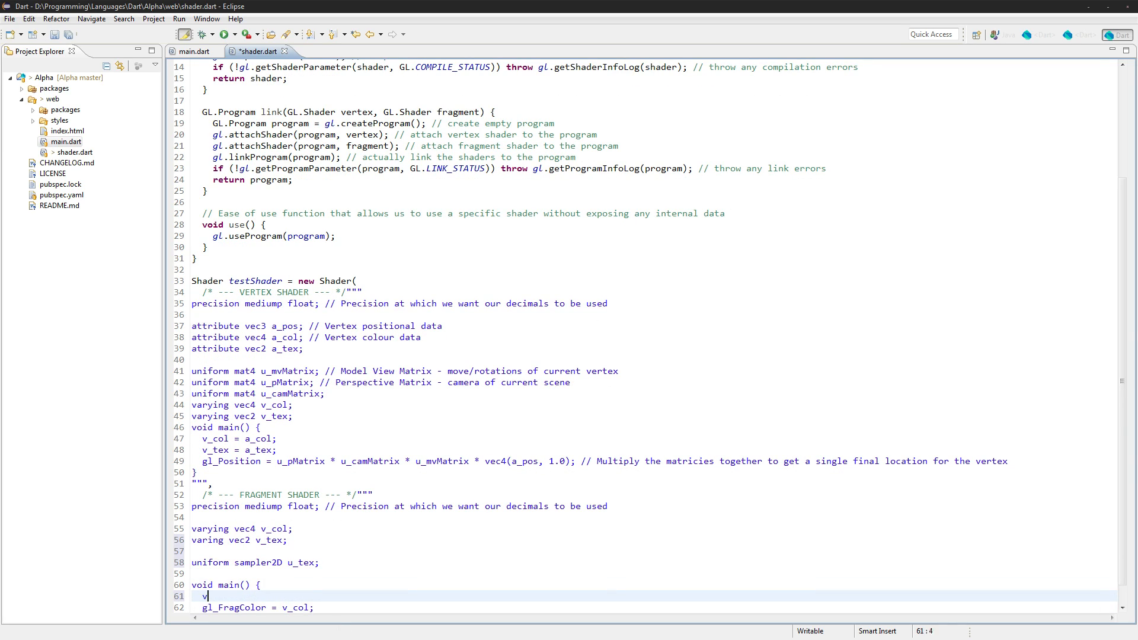
Start fragment main with 'vec4 col = texture2D(u_tex, v_tex);' and fix the closing parenthesis.
{"action": "type", "text": "ec4 col"}
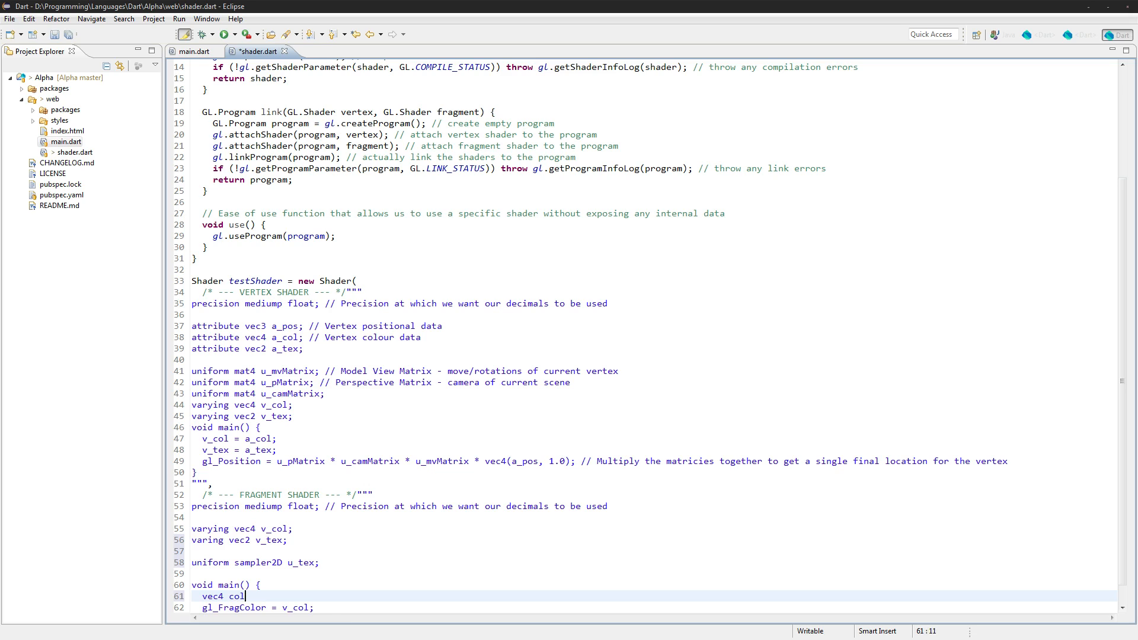
{"action": "type", "text": "= texture2D(u_"}
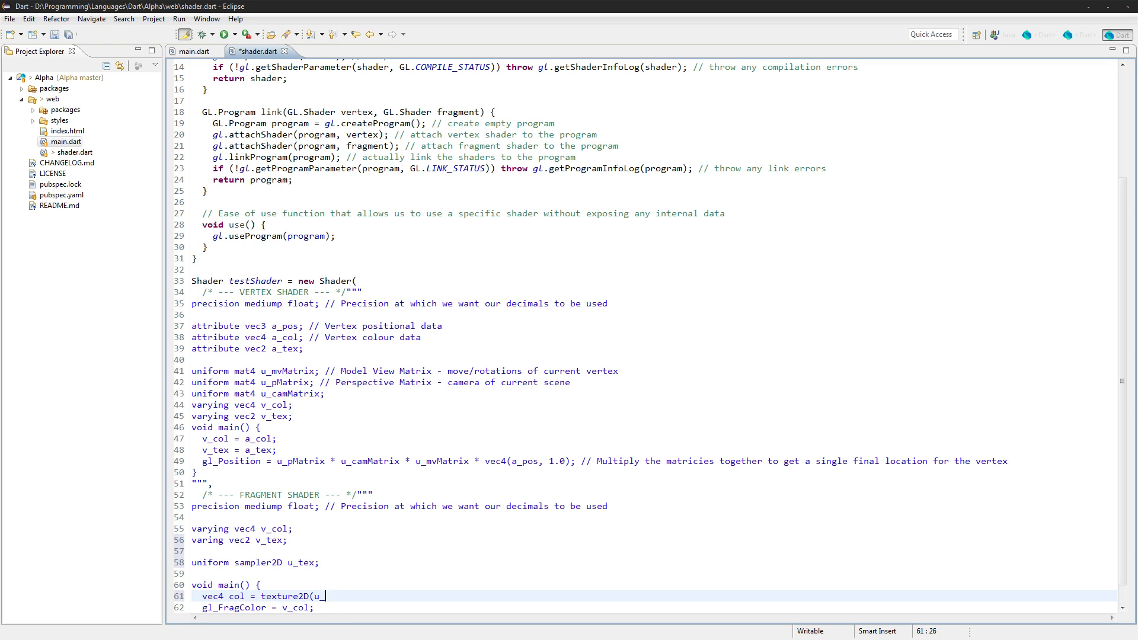
{"action": "type", "text": "tex,"}
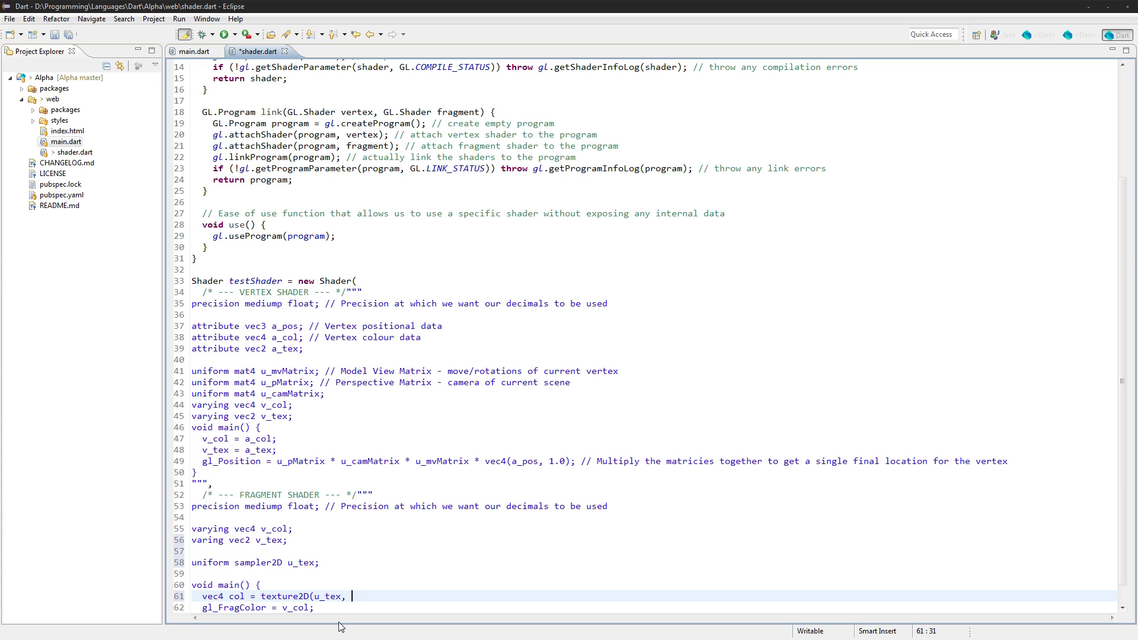
{"action": "type", "text": "v_tex;"}
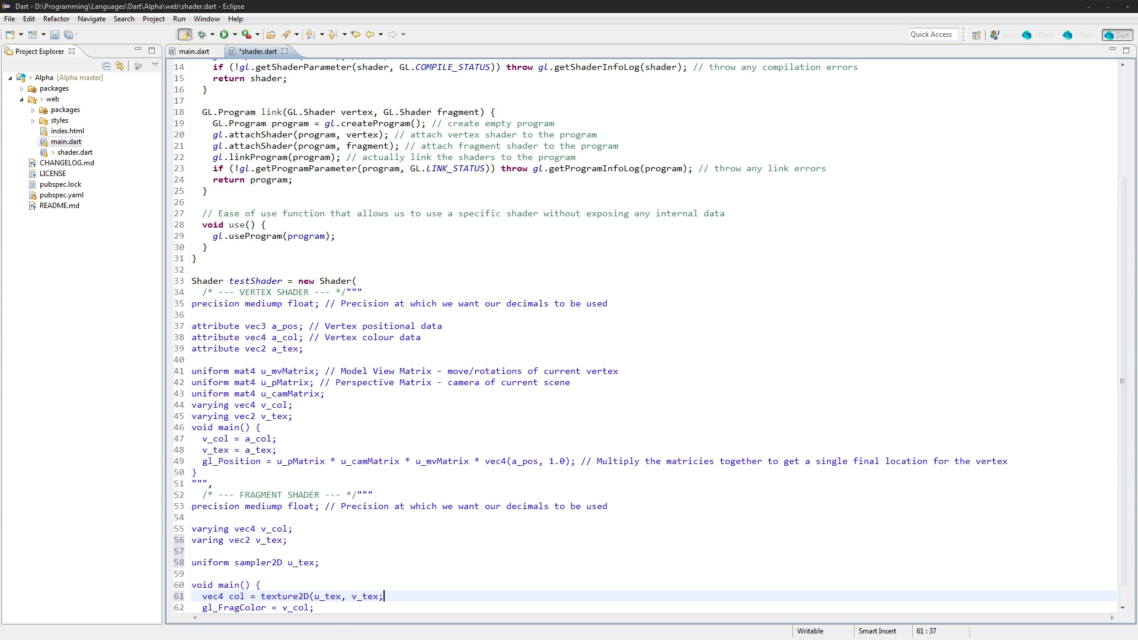
{"action": "key", "text": "Return"}
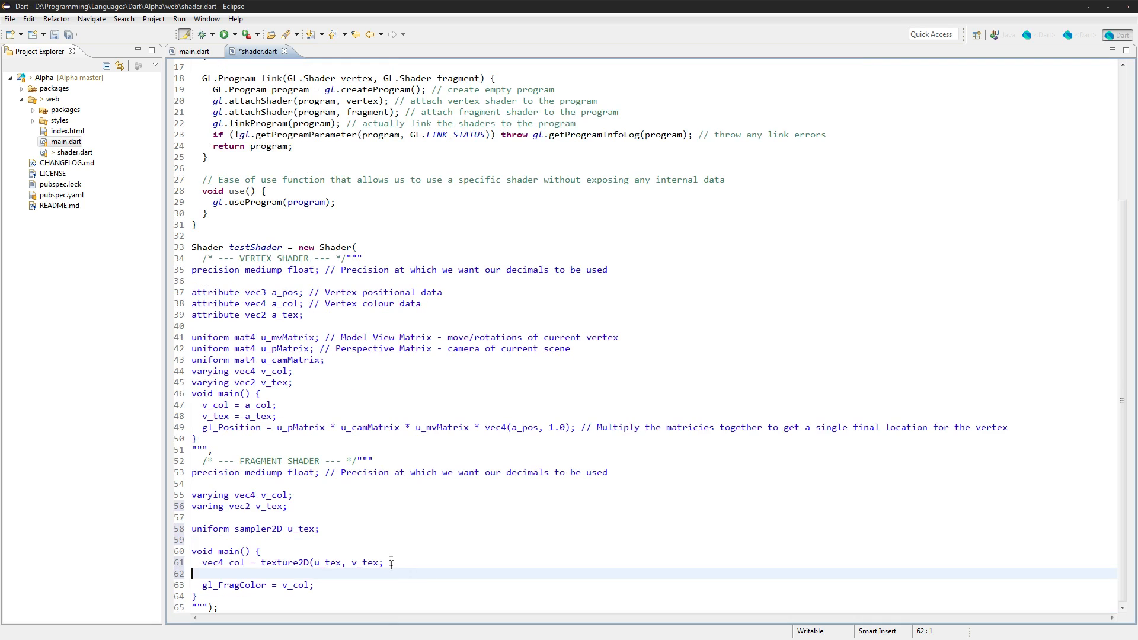
{"action": "left_click", "coordinate": [370, 562]}
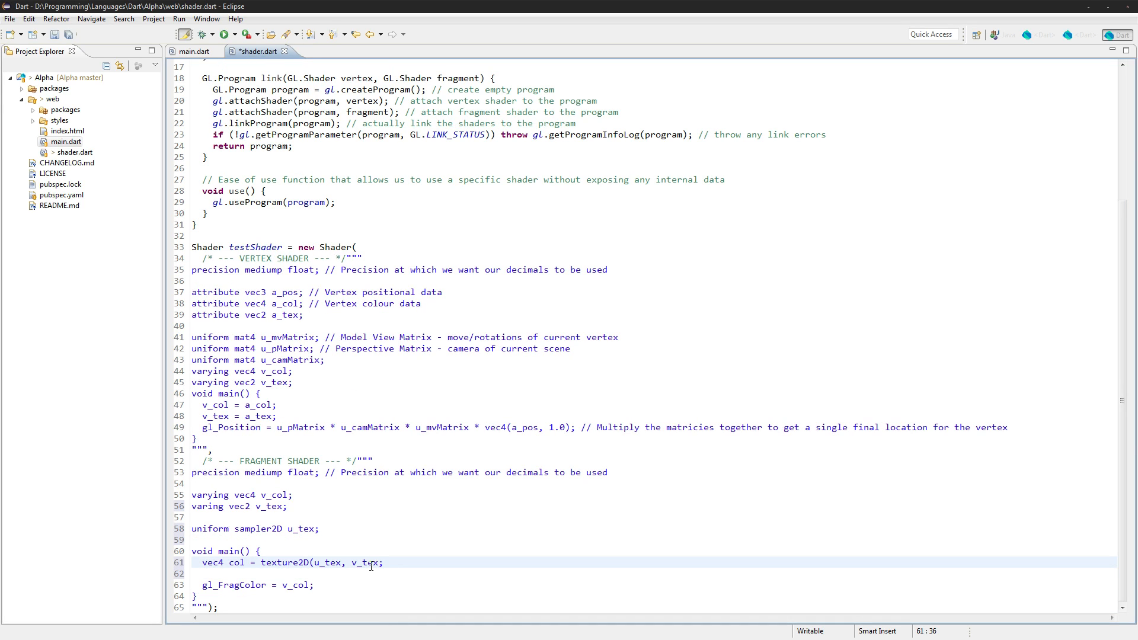
{"action": "left_click", "coordinate": [206, 573]}
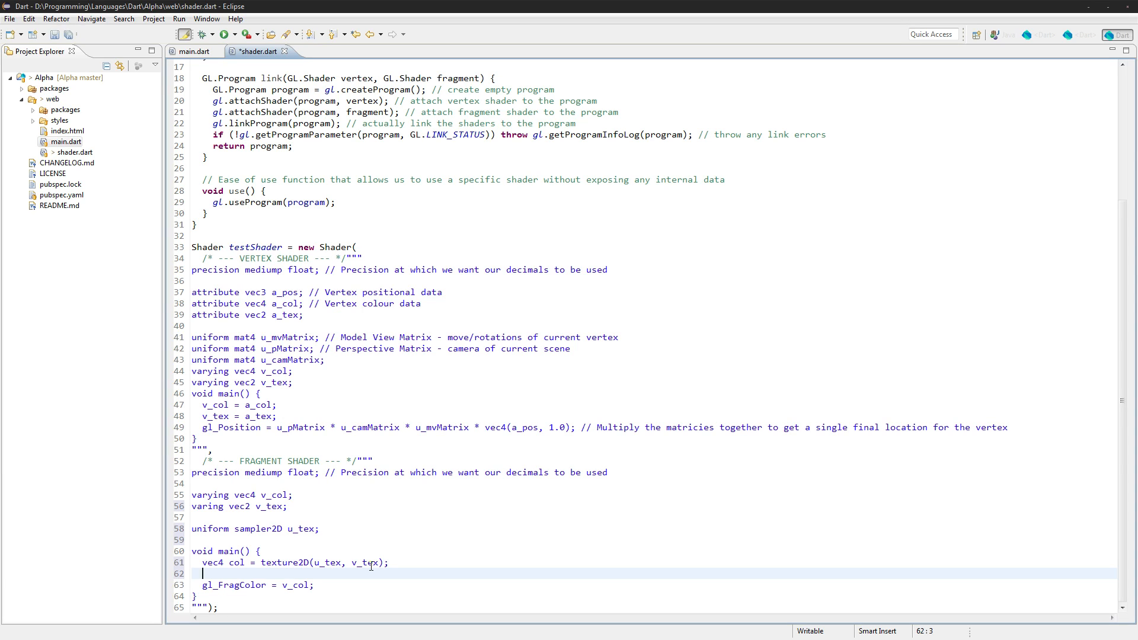
Add 'if (col.a<0.5) discard;' to drop mostly transparent pixels.
{"action": "type", "text": "if (col."}
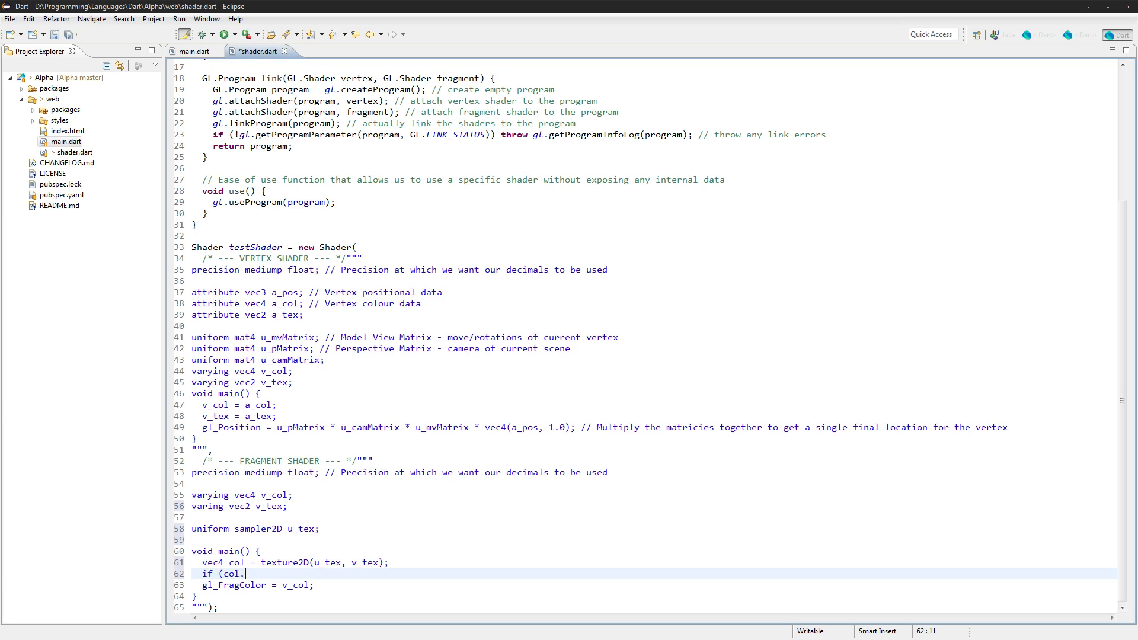
{"action": "type", "text": "a<0.5"}
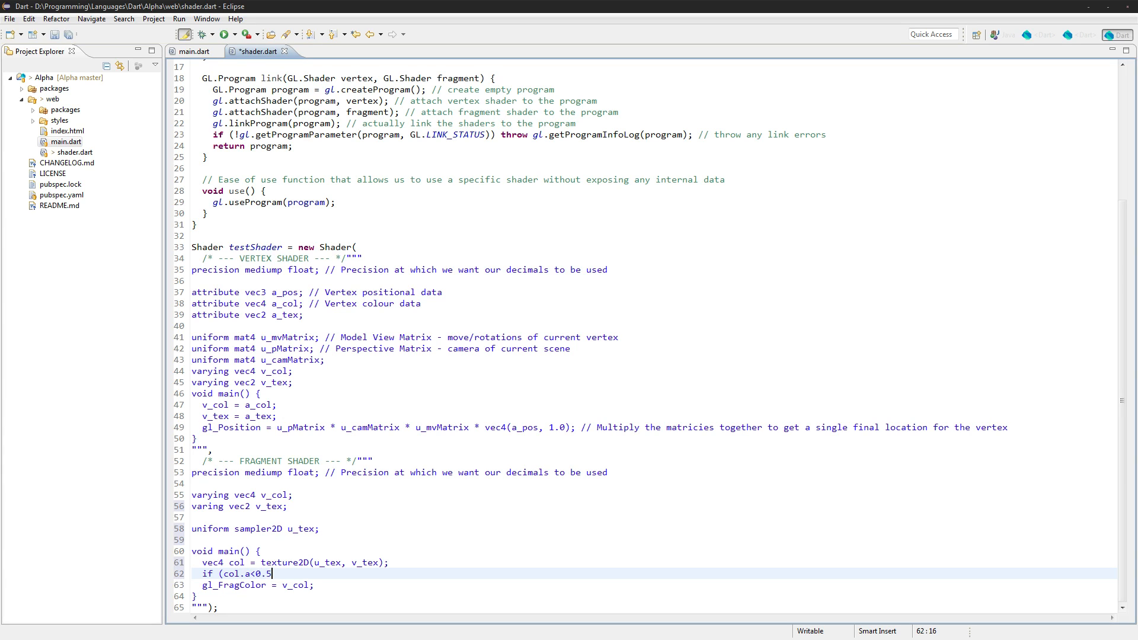
{"action": "type", "text": "dis"}
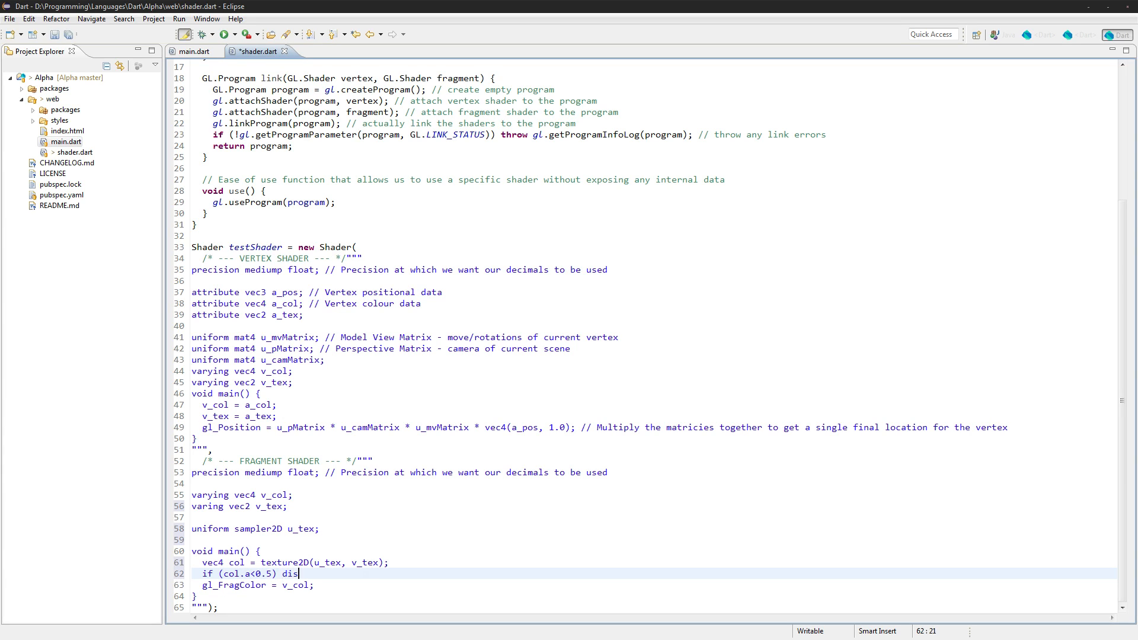
{"action": "type", "text": "card;"}
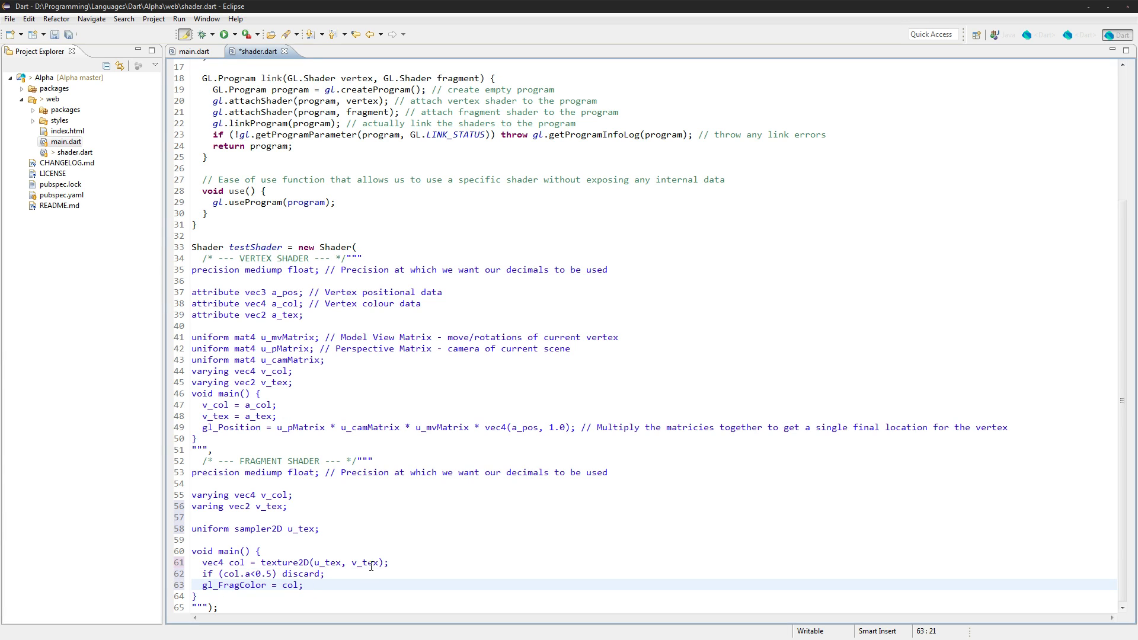
Set gl_FragColor to col*vec4(v_col, 1.0), save, and check the v_col usages.
{"action": "type", "text": "*vec"}
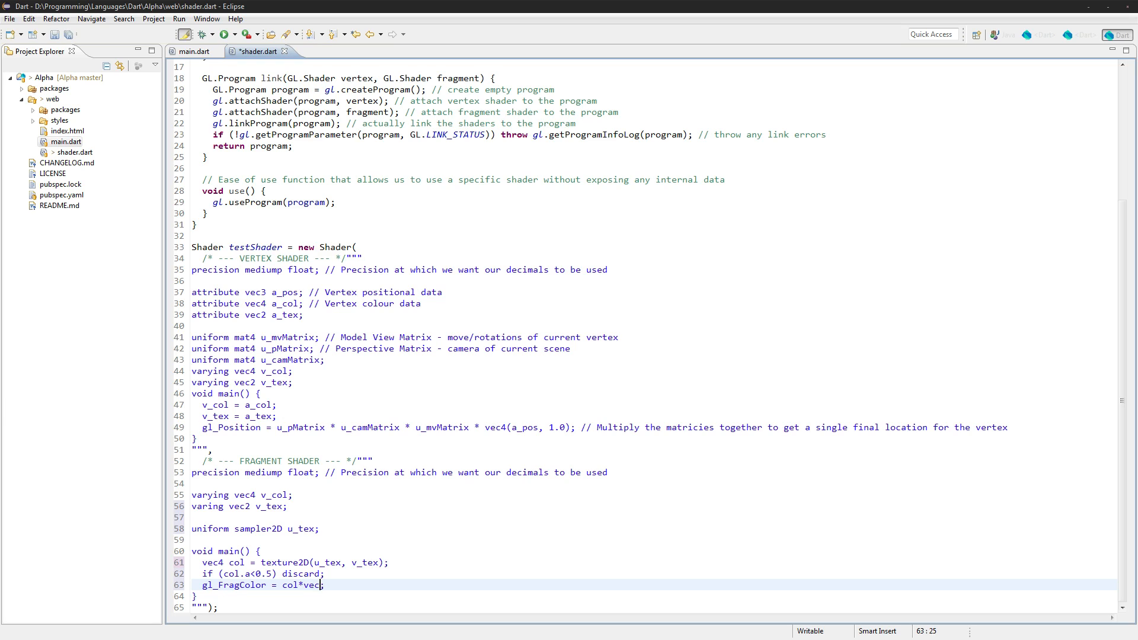
{"action": "type", "text": "(v_col"}
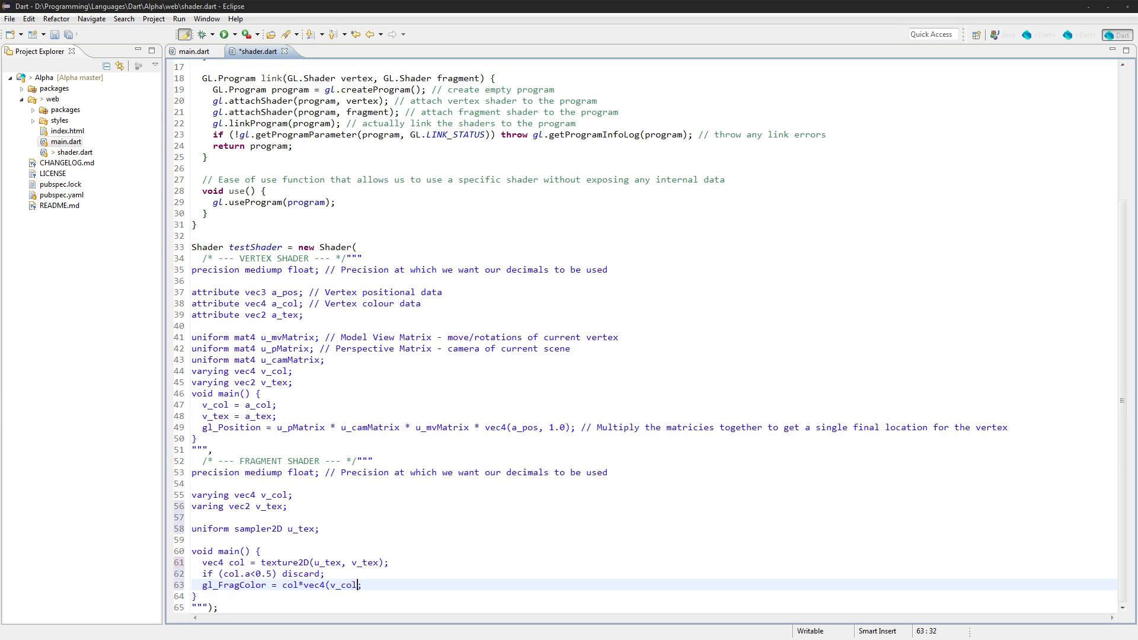
{"action": "type", "text": ", 1.0)"}
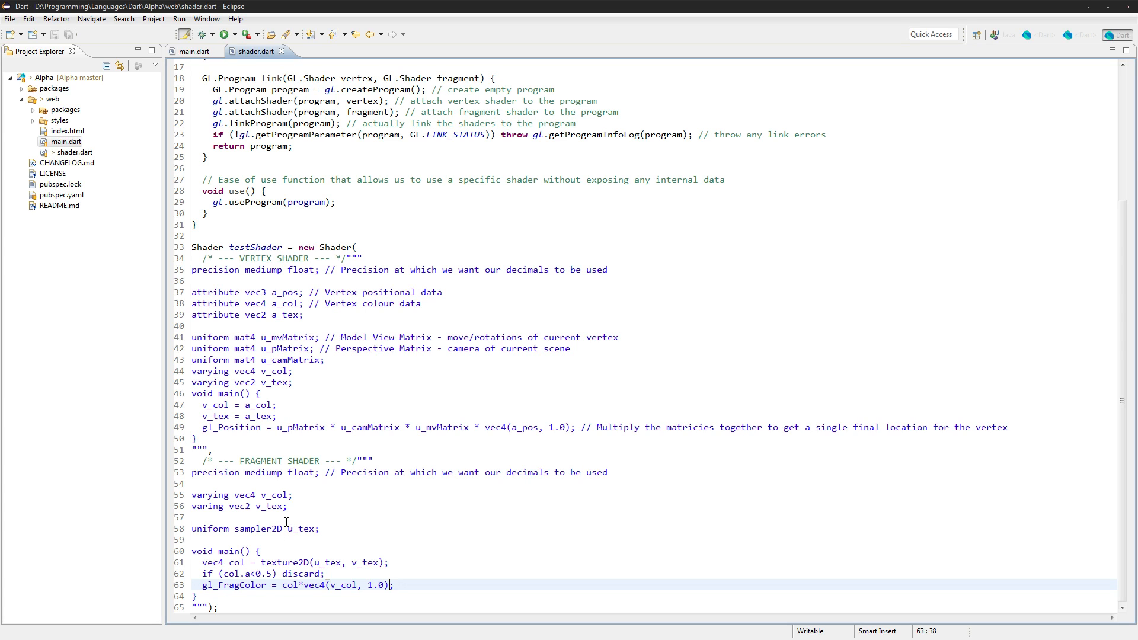
{"action": "double_click", "coordinate": [342, 585]}
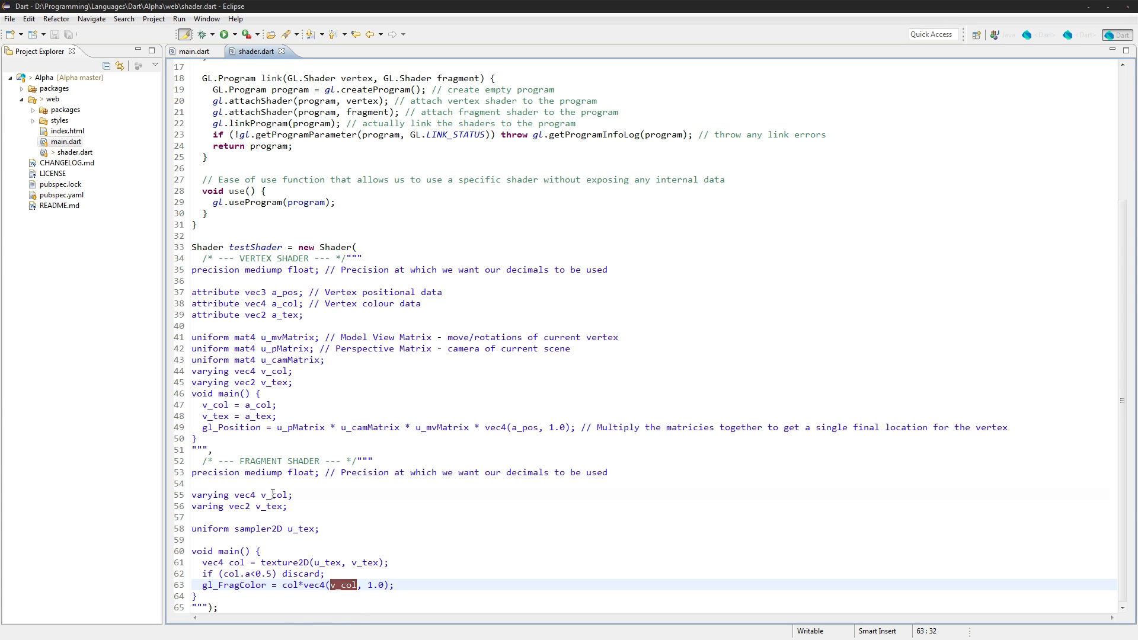
{"action": "double_click", "coordinate": [274, 494]}
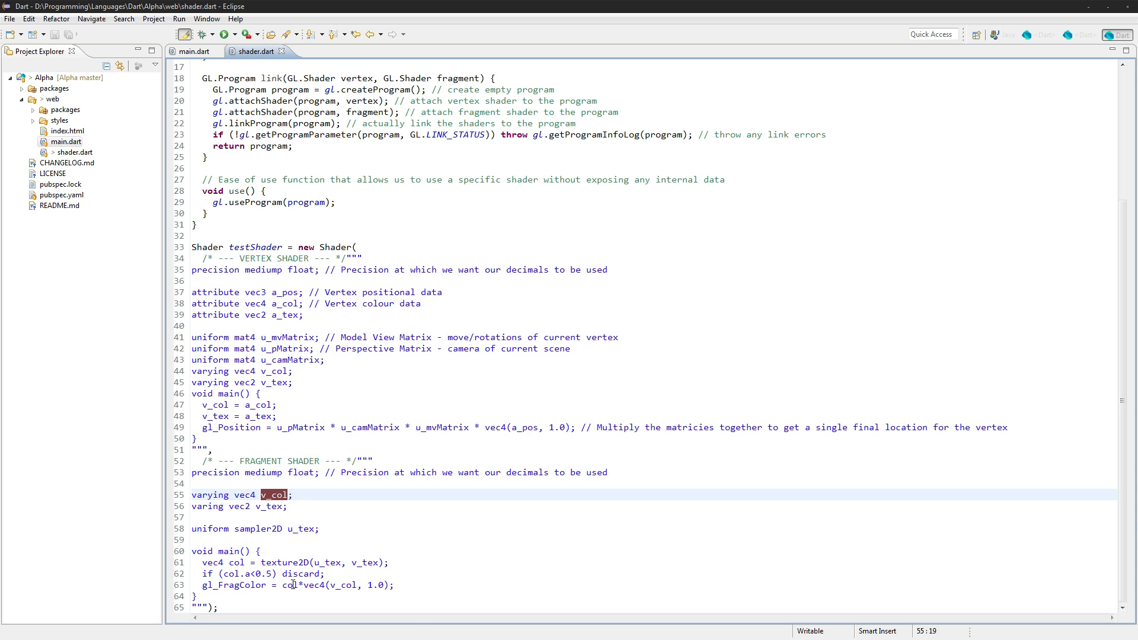
Create a new file named texture.dart in the web folder via New > File.
{"action": "scroll", "scroll_direction": "up", "scroll_amount": 3}
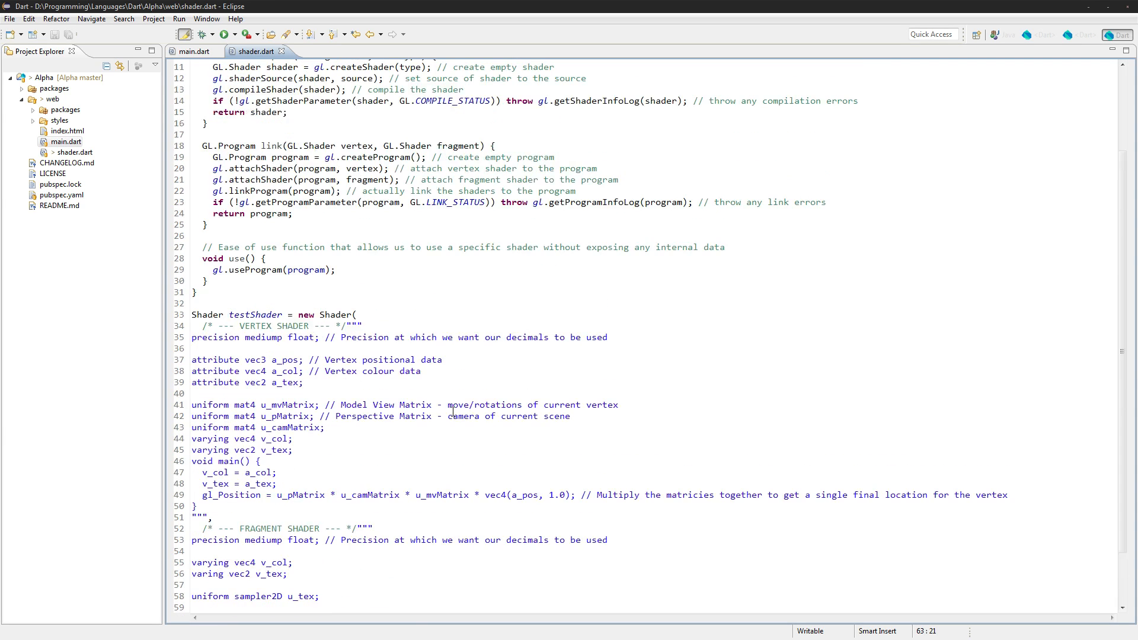
{"action": "right_click", "coordinate": [55, 88]}
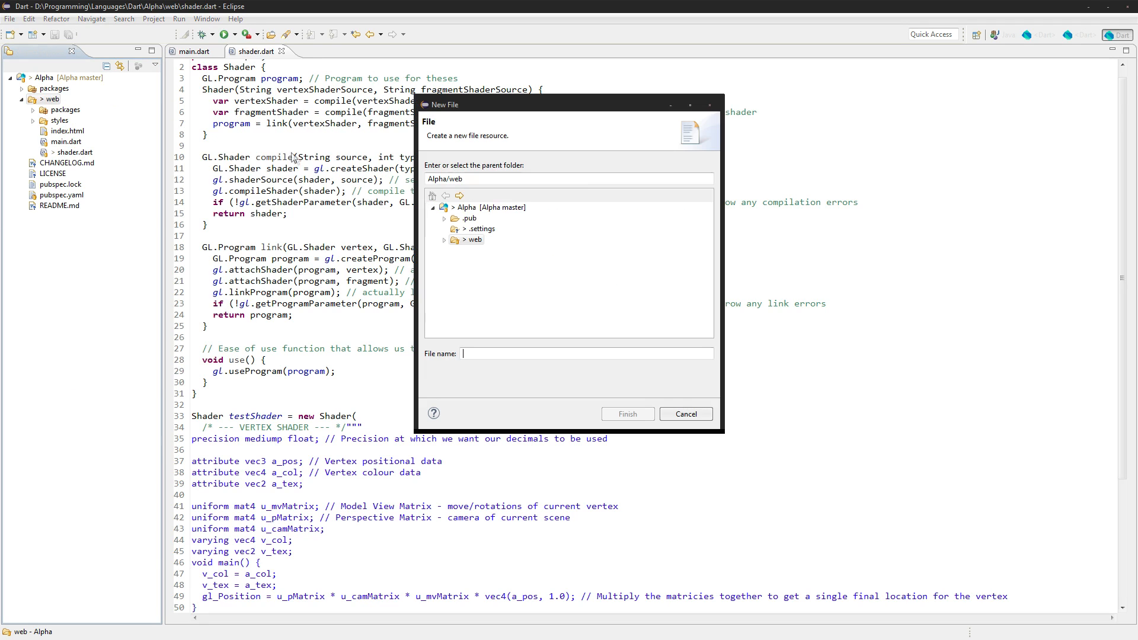
{"action": "type", "text": "Texture."}
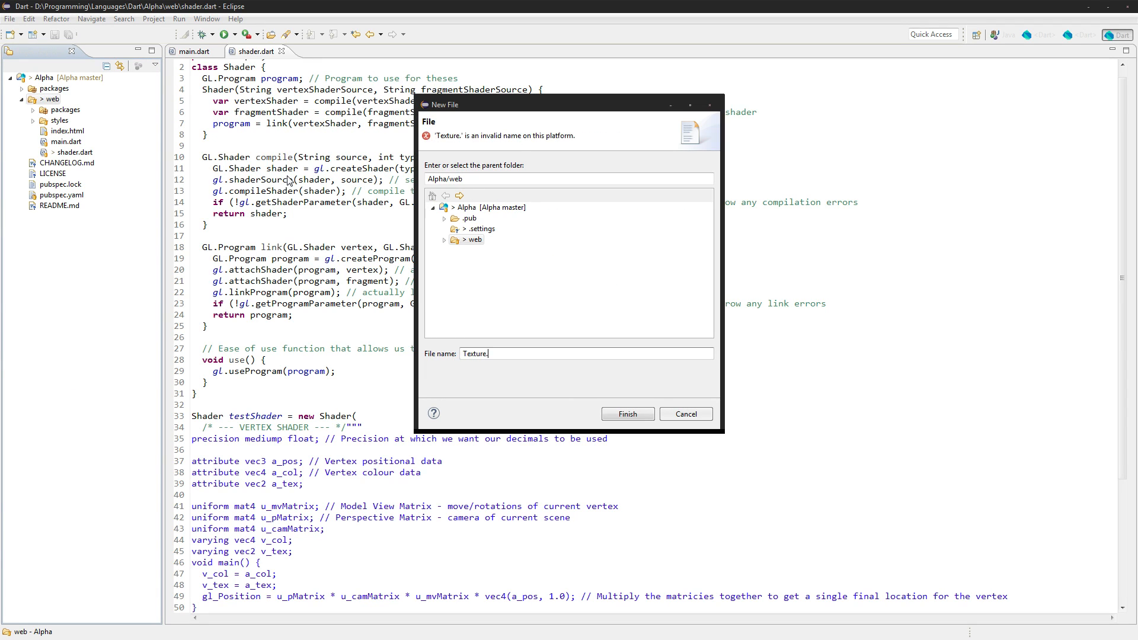
{"action": "type", "text": "textu"}
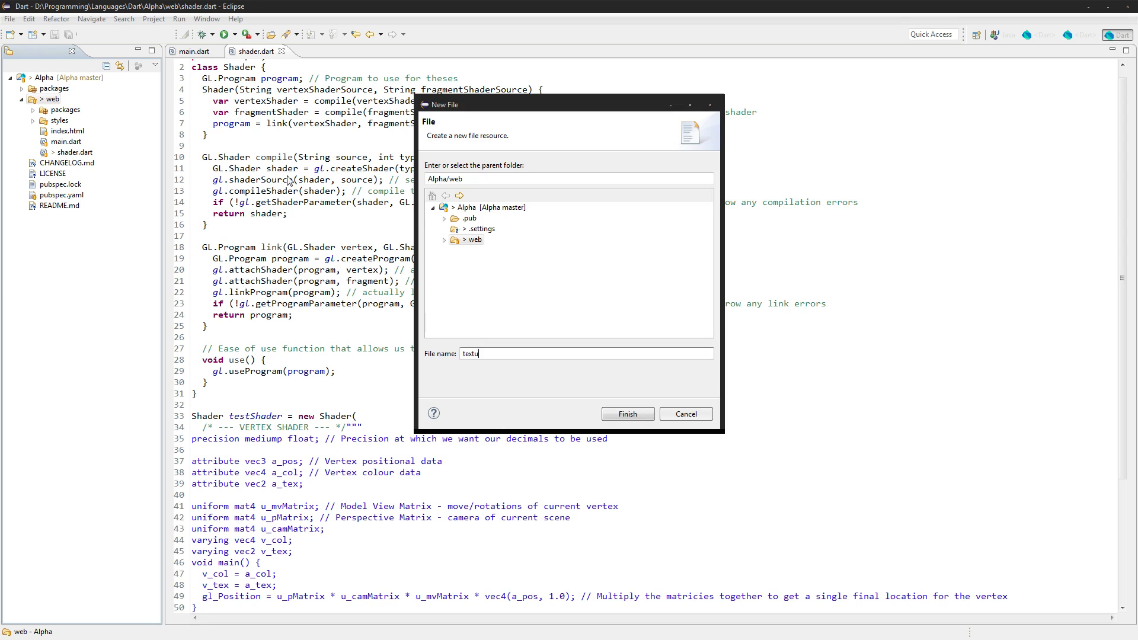
{"action": "left_click", "coordinate": [626, 414]}
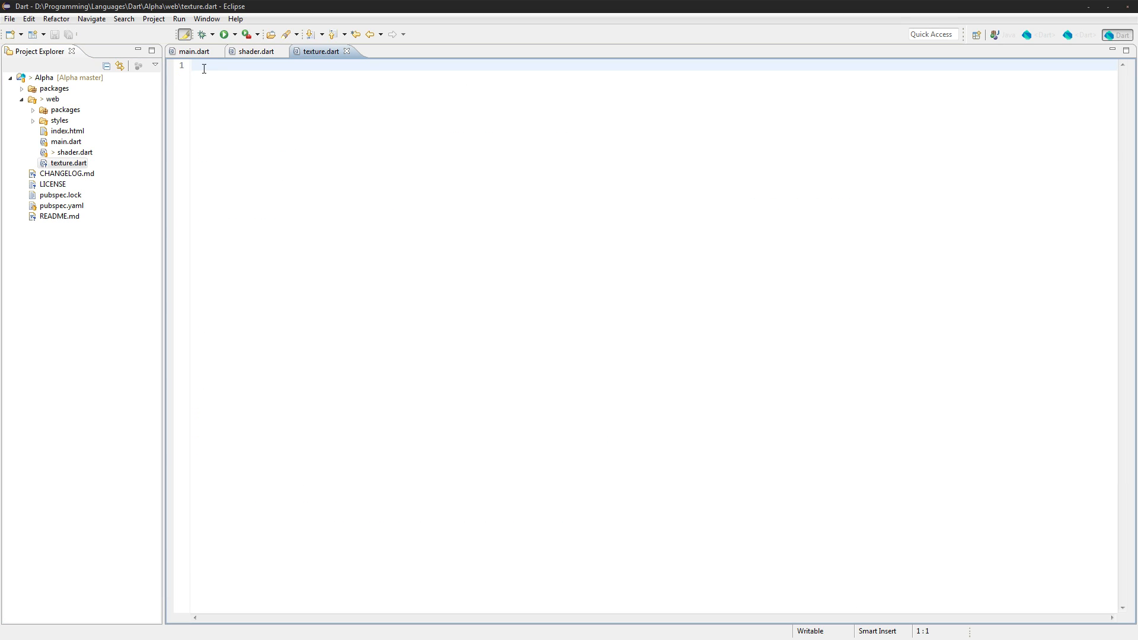
Write 'part of alpha;' in texture.dart and add part 'texture.dart'; to main.dart.
{"action": "type", "text": "part of alp"}
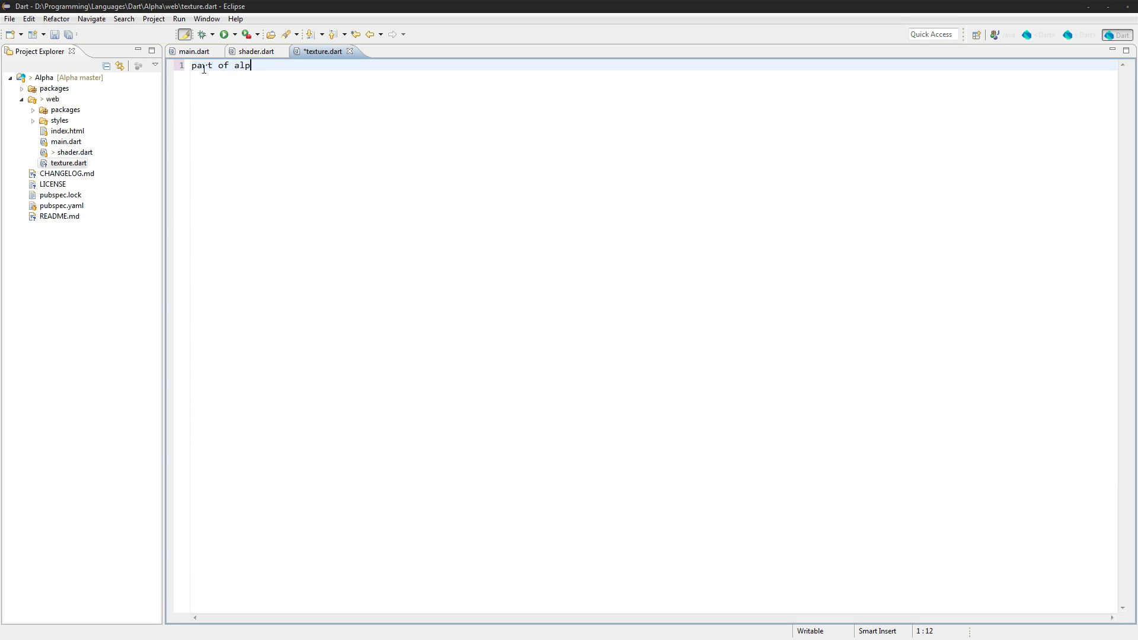
{"action": "left_click", "coordinate": [193, 51]}
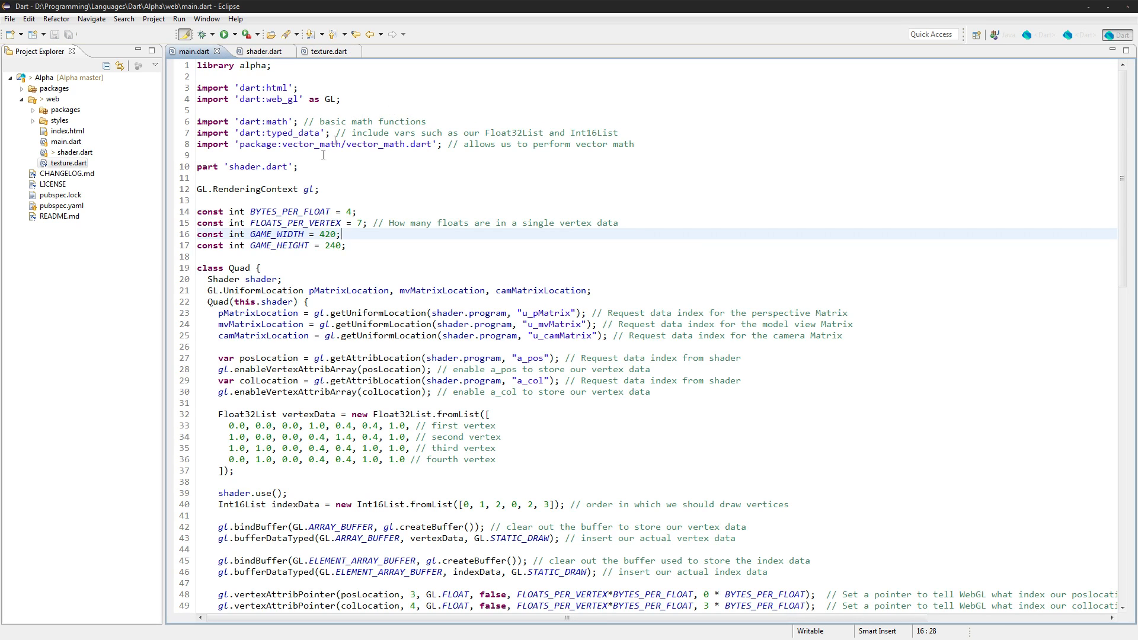
{"action": "type", "text": "part 'texture.dart';"}
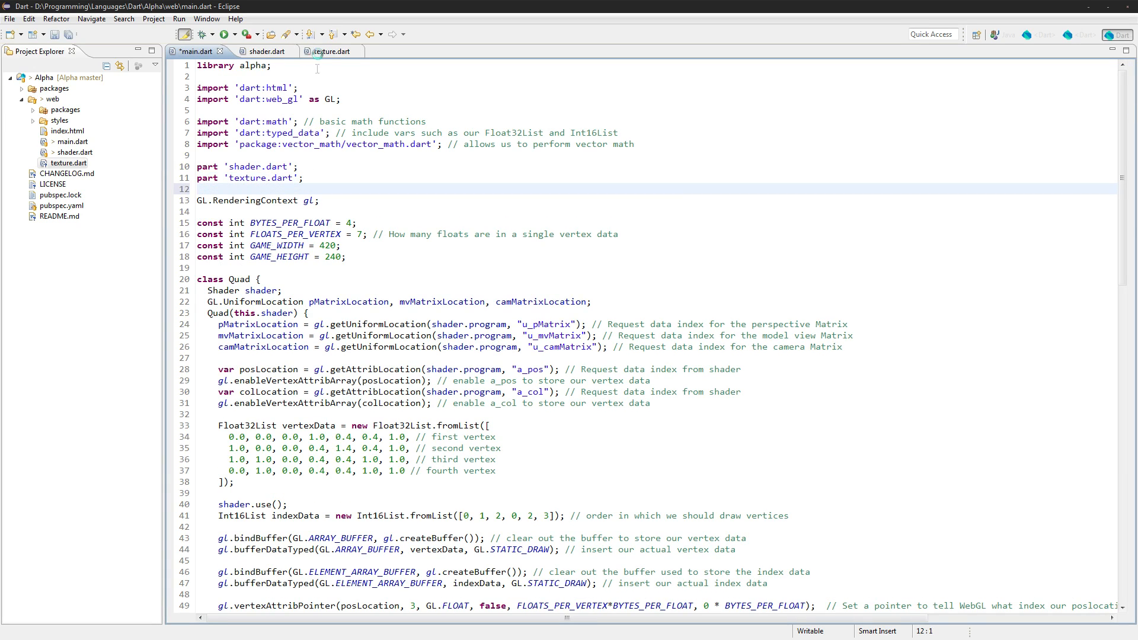
{"action": "left_click", "coordinate": [330, 51]}
{"action": "type", "text": "part of alpha;"}
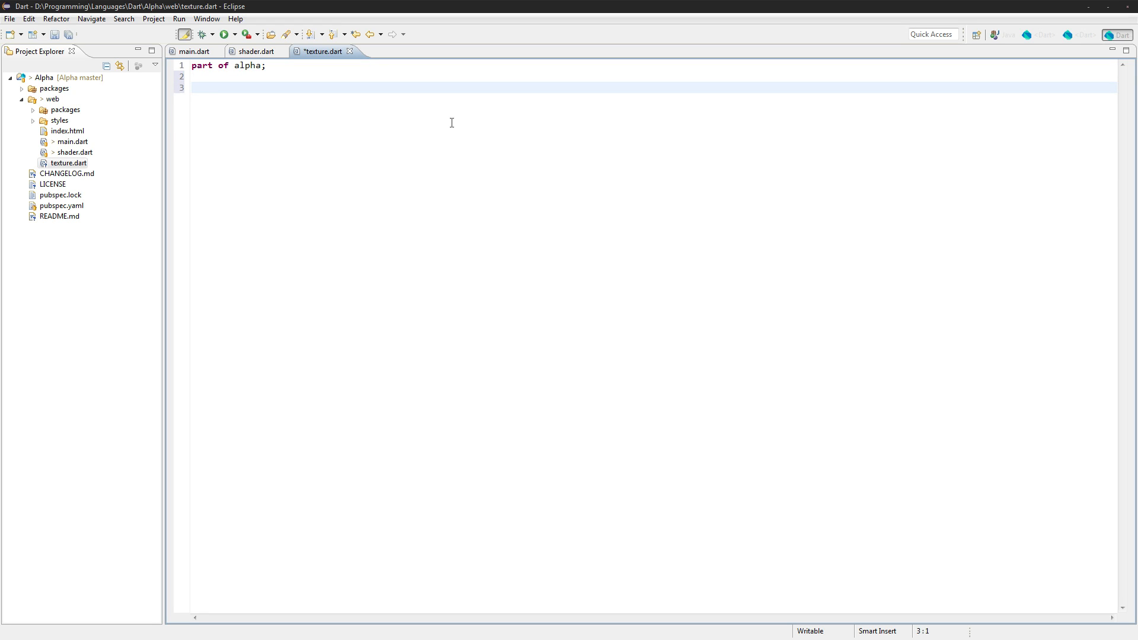
Define class Texture with a static List<Texture> _all initialised to a new list.
{"action": "type", "text": "class Tex"}
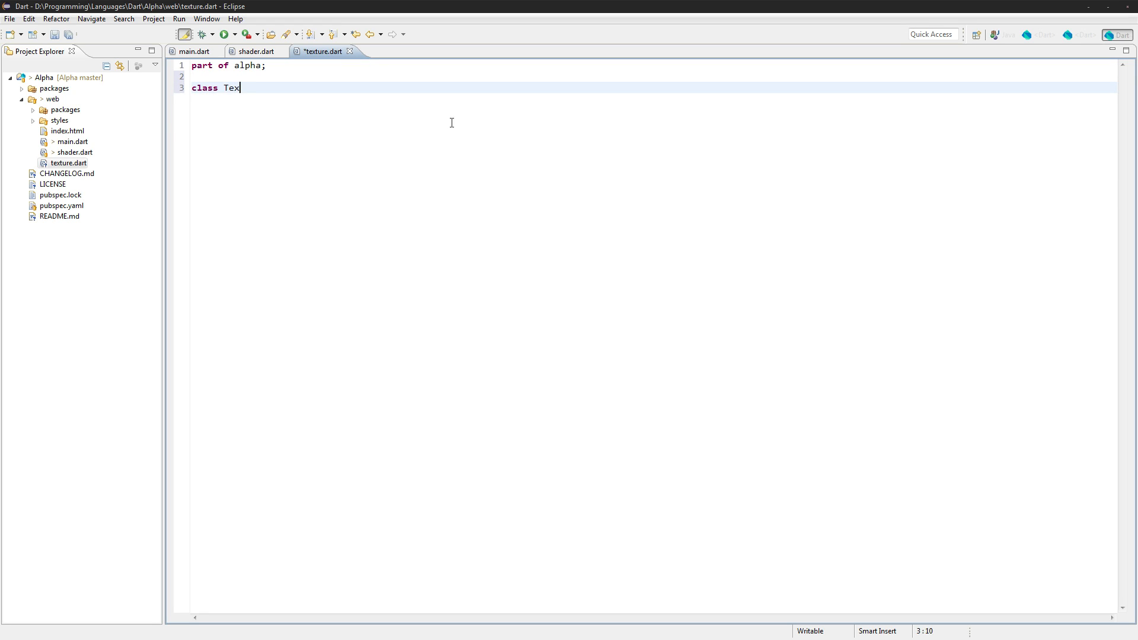
{"action": "type", "text": "ture {"}
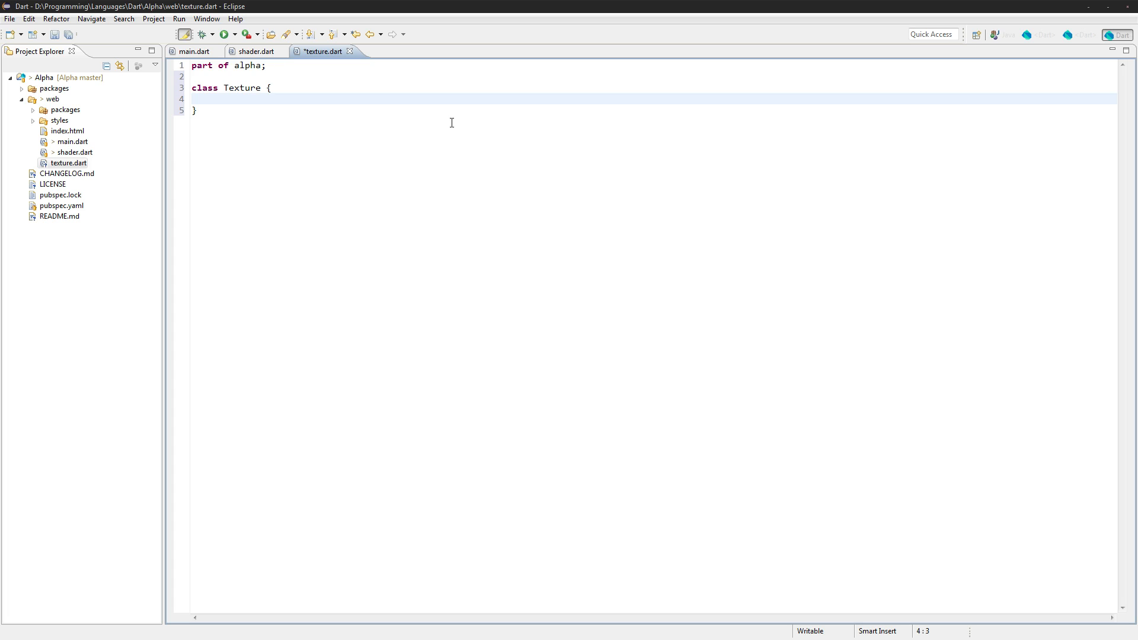
{"action": "type", "text": "static"}
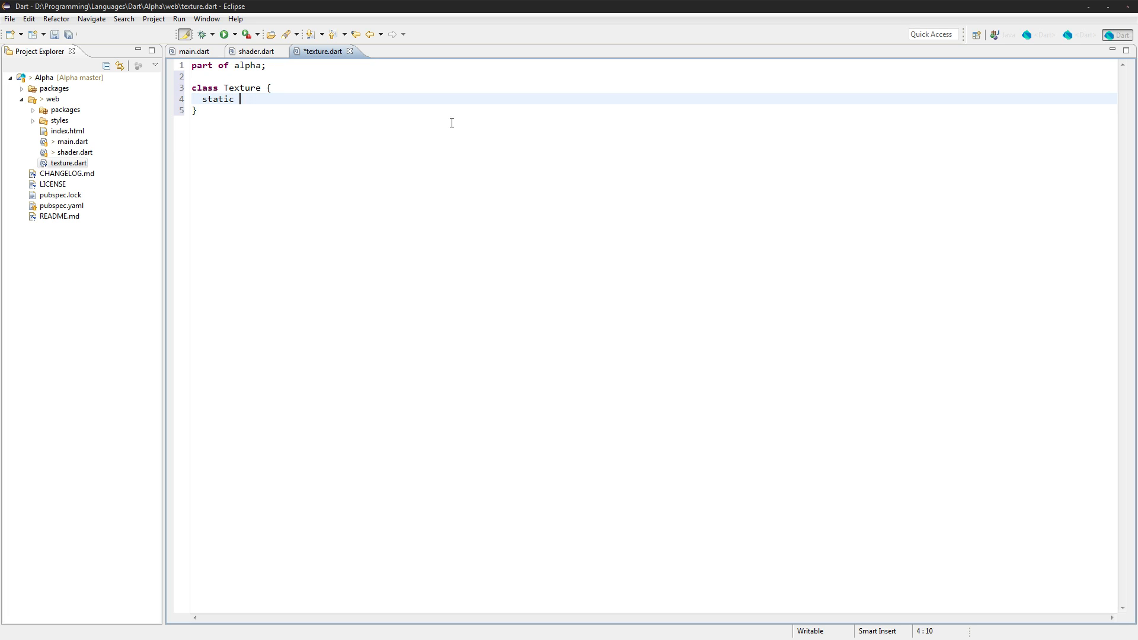
{"action": "type", "text": "List<>"}
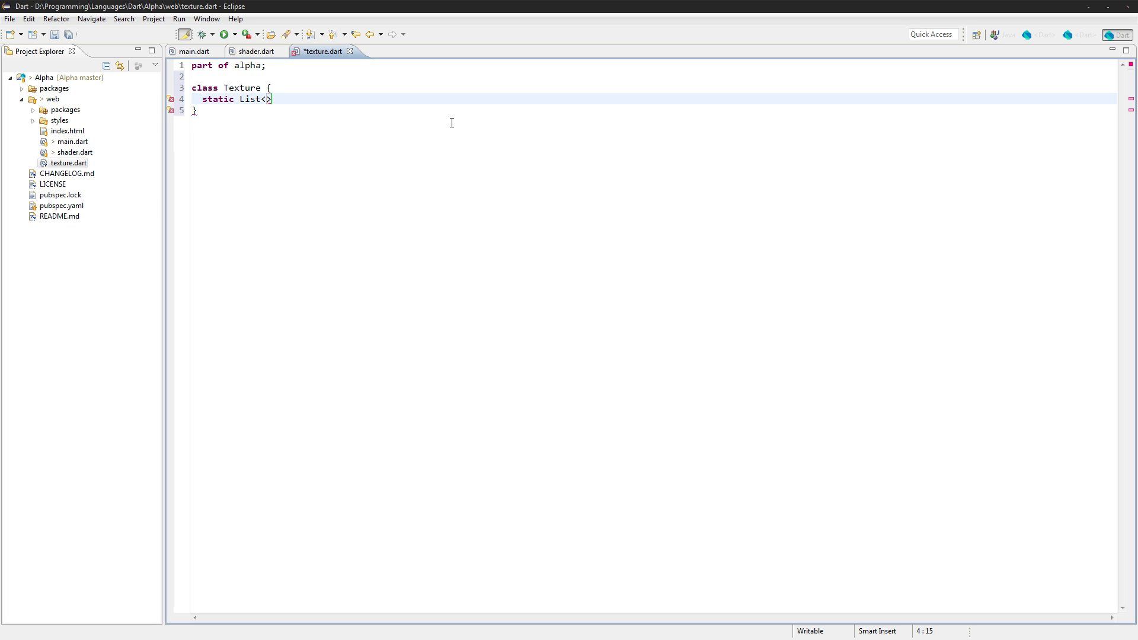
{"action": "type", "text": "Texture"}
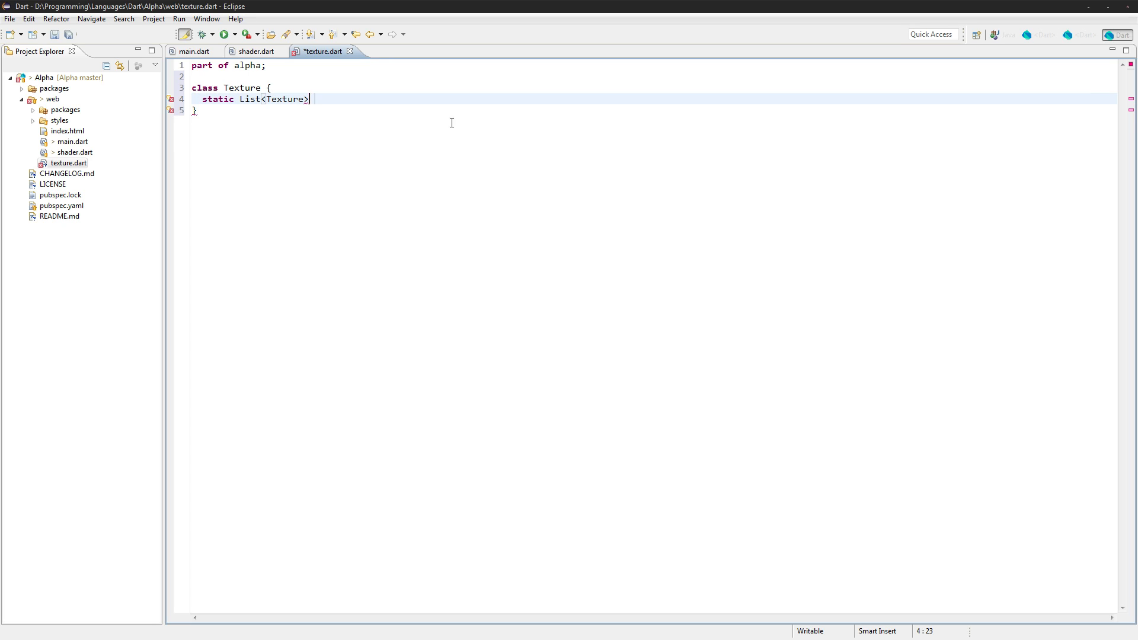
{"action": "type", "text": "_all new"}
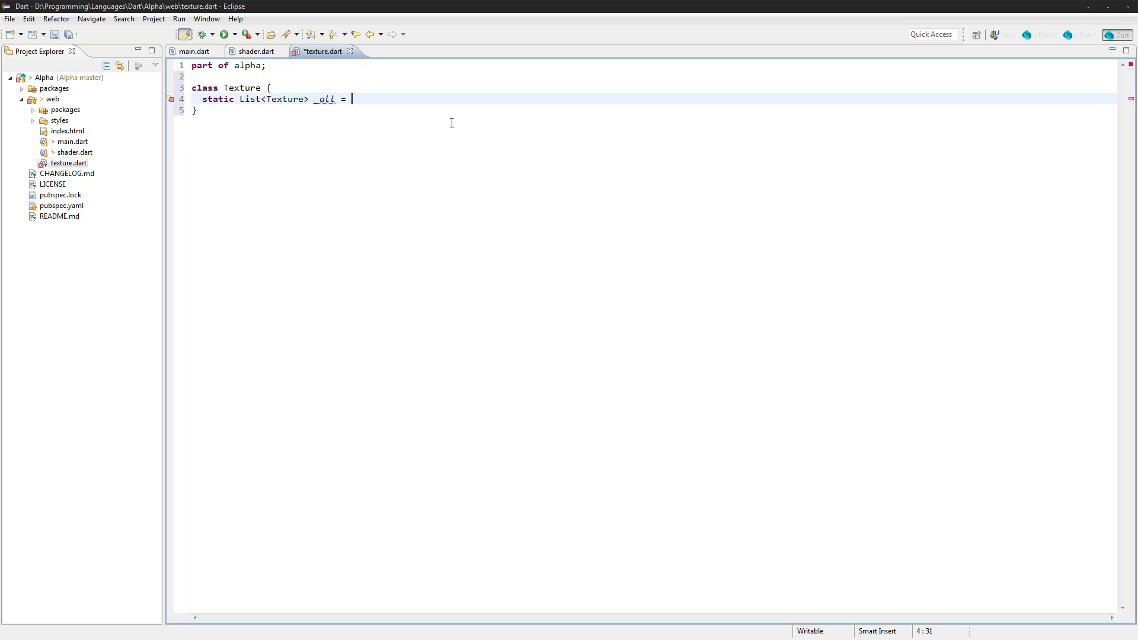
{"action": "type", "text": "new List<Tex>"}
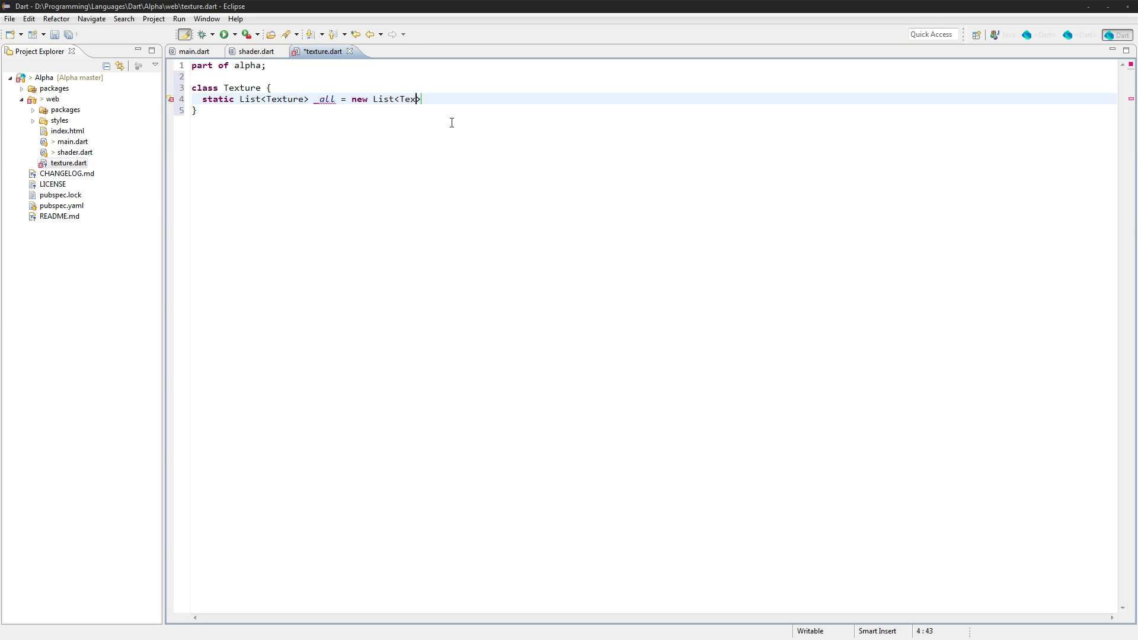
{"action": "type", "text": "ture>();"}
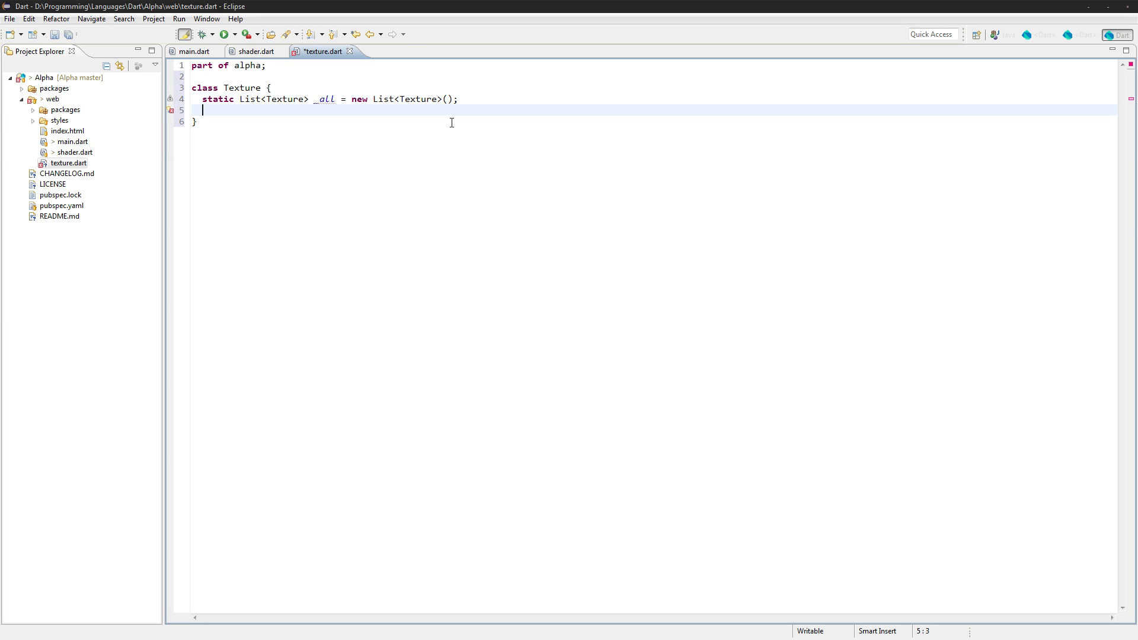
Write static void loadAll() calling _all.forEach((texture) => texture.load()) and review it.
{"action": "type", "text": "static voi"}
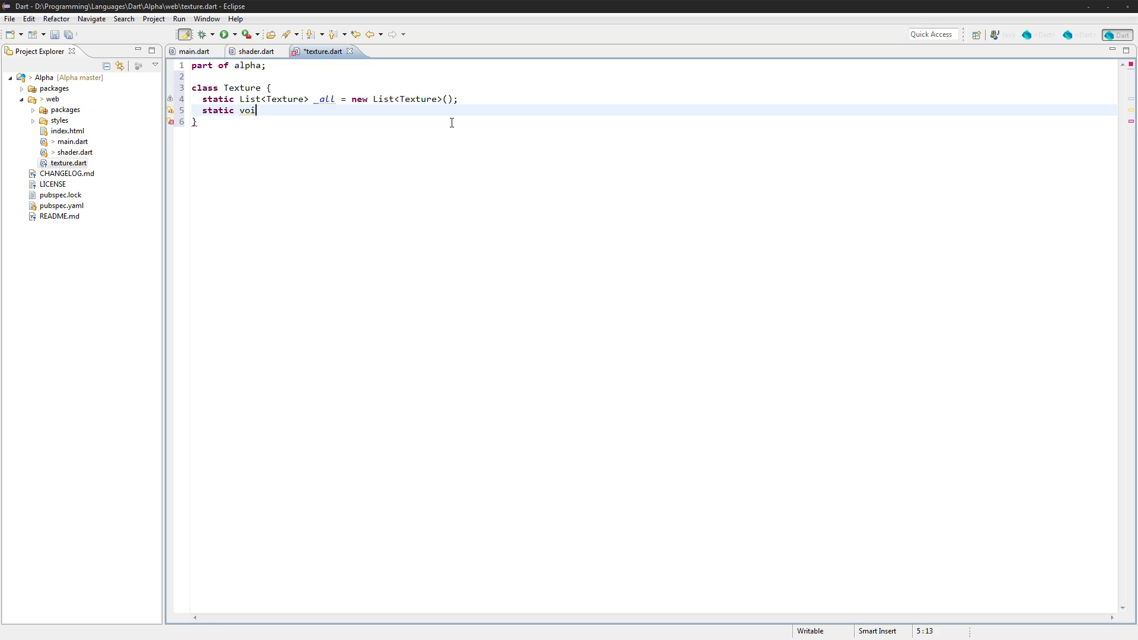
{"action": "type", "text": "d loadL"}
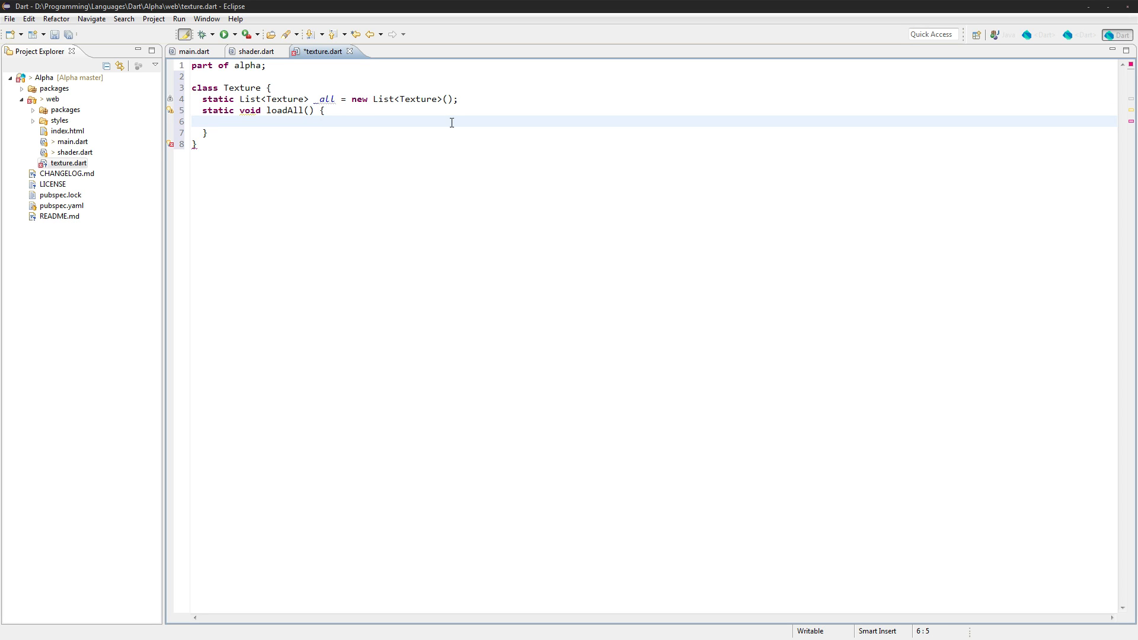
{"action": "type", "text": "_all.forEach((texture"}
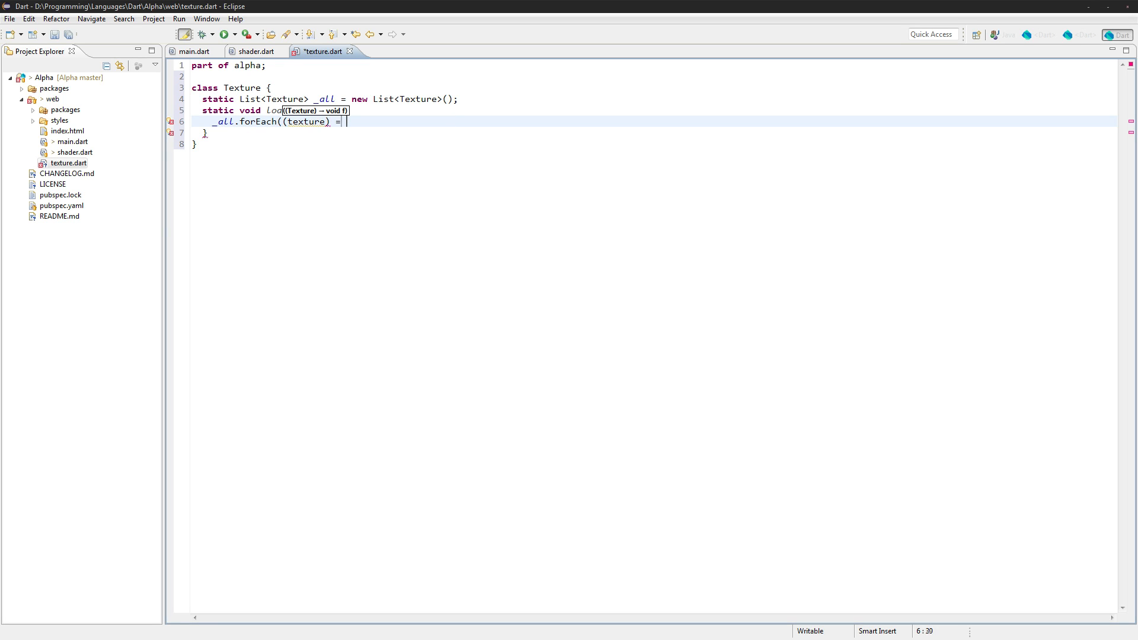
{"action": "type", "text": "=> texture.l"}
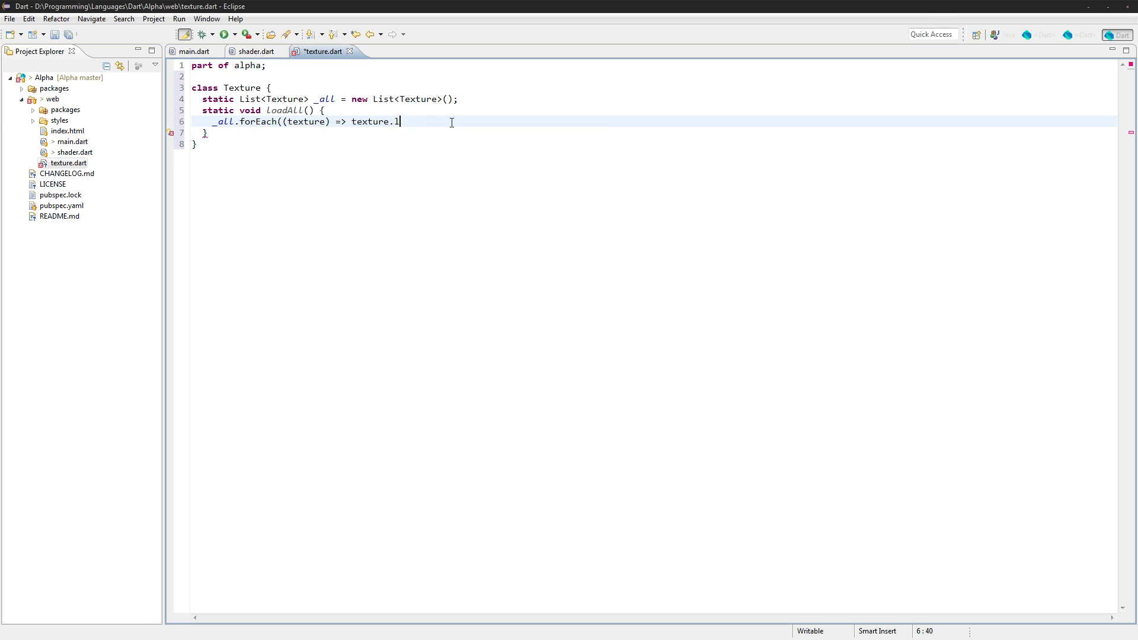
{"action": "type", "text": "oad()"}
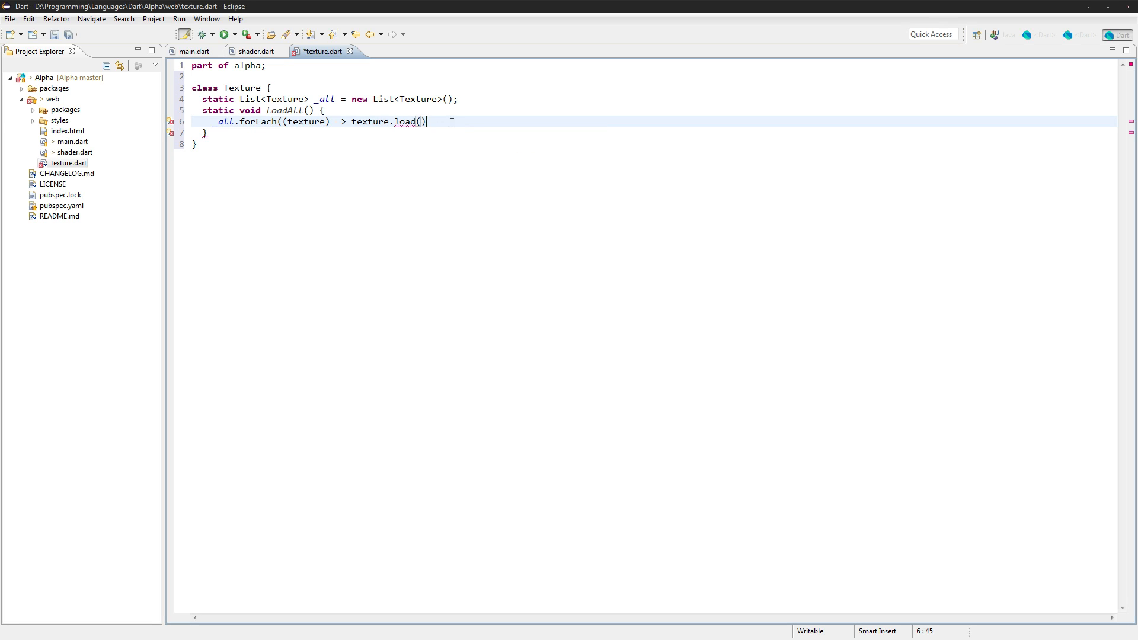
{"action": "type", "text": ";"}
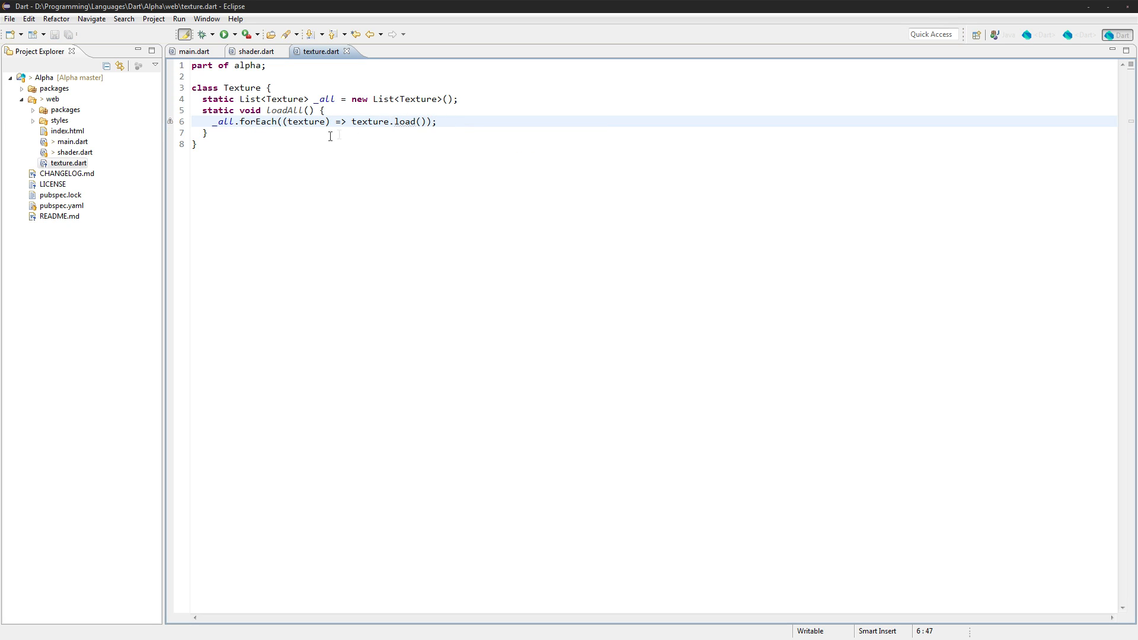
{"action": "left_click", "coordinate": [289, 100]}
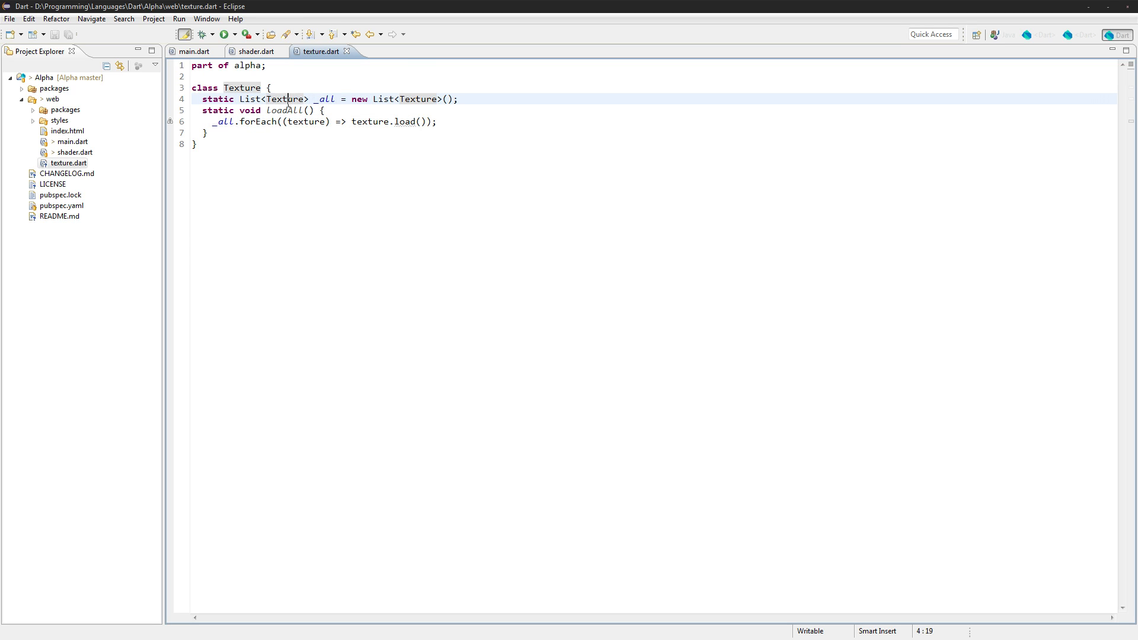
{"action": "double_click", "coordinate": [306, 121]}
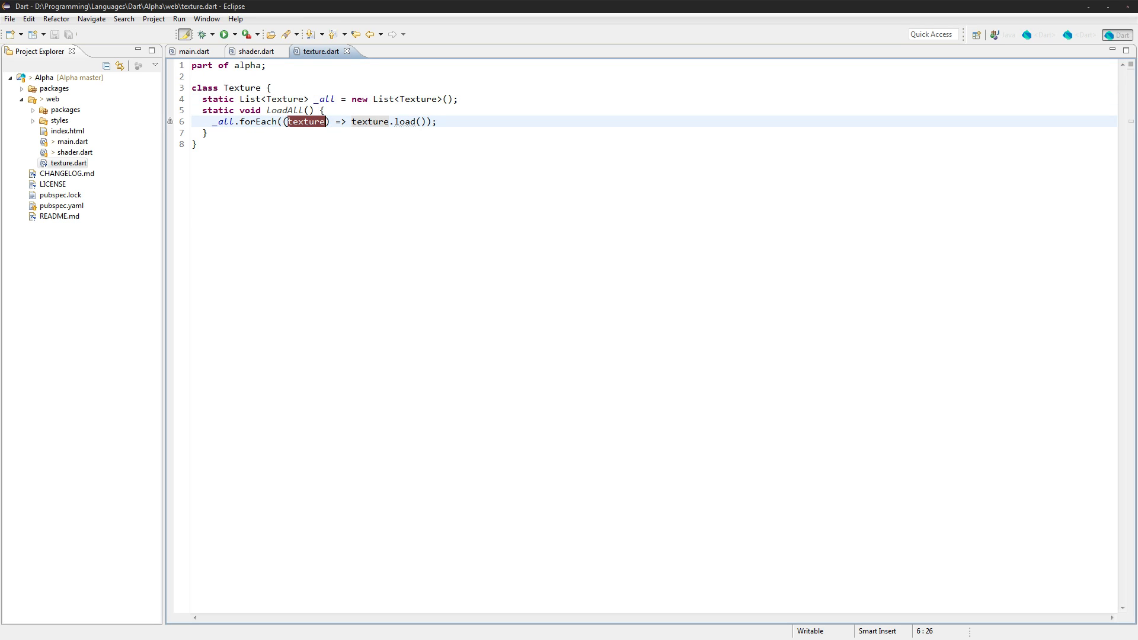
{"action": "left_click", "coordinate": [305, 121]}
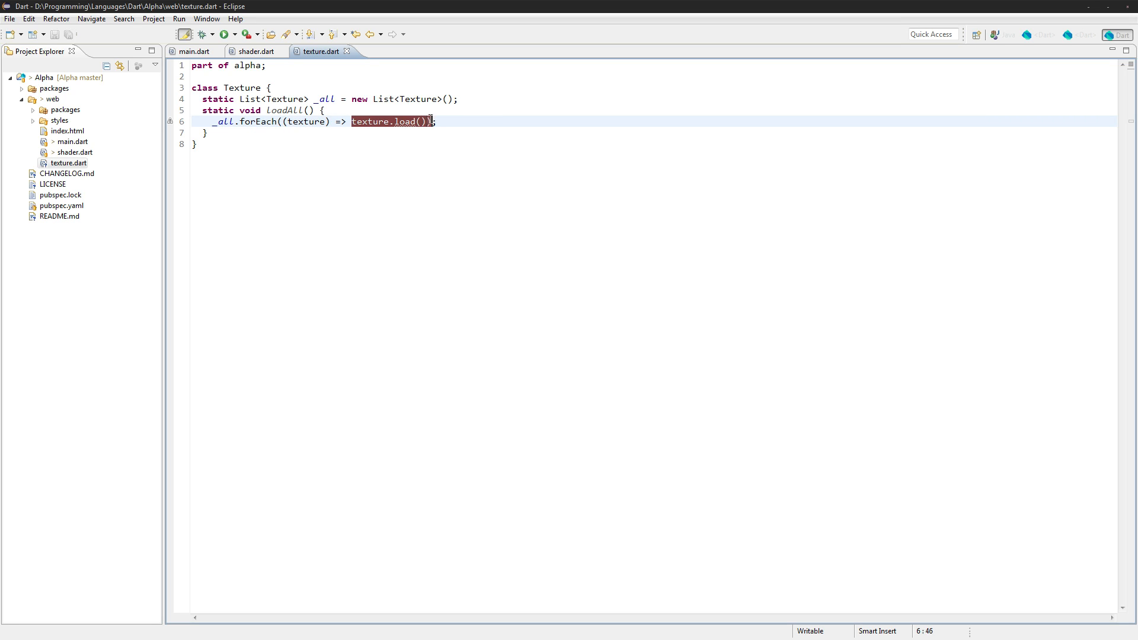
{"action": "key", "text": "Return"}
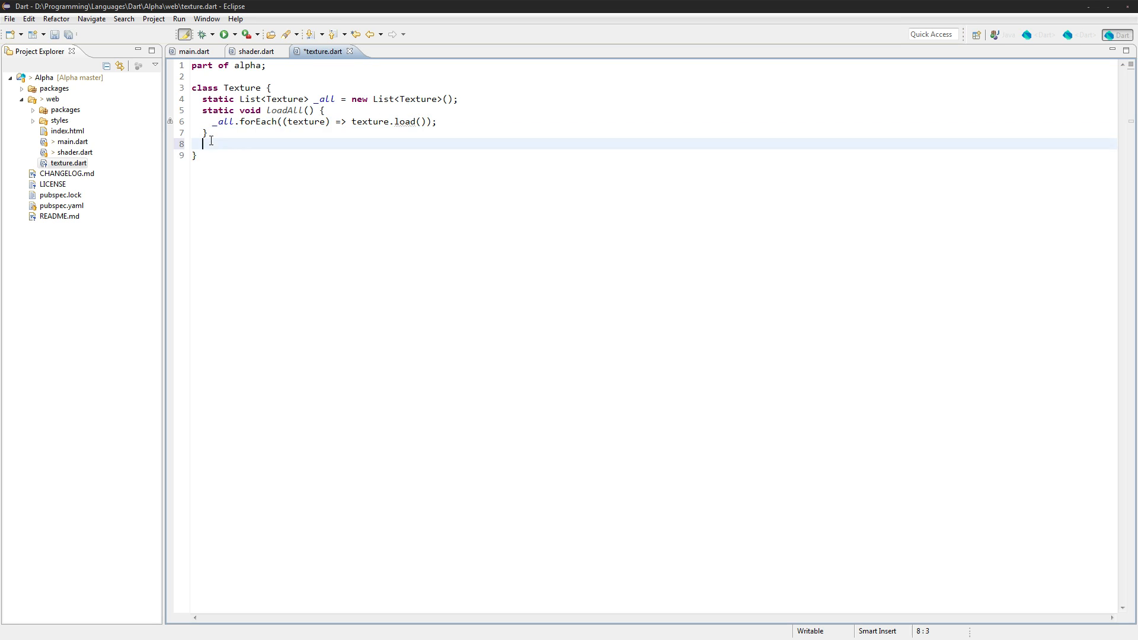
Add 'String url;' and 'GL.Texture texture;' fields to Texture.
{"action": "type", "text": "String"}
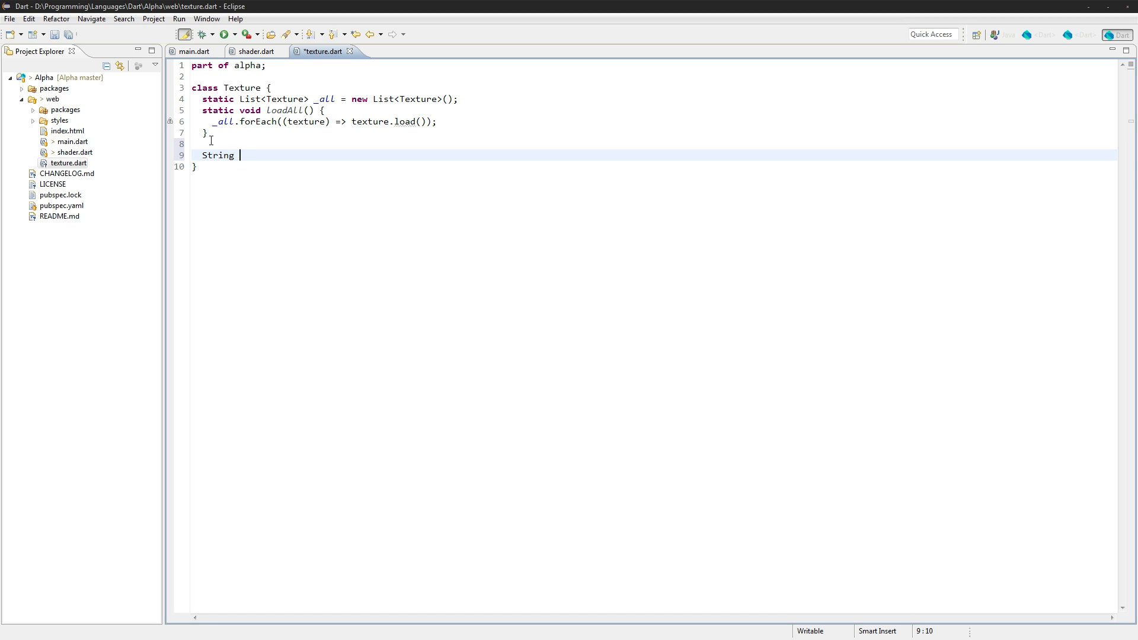
{"action": "type", "text": "url;"}
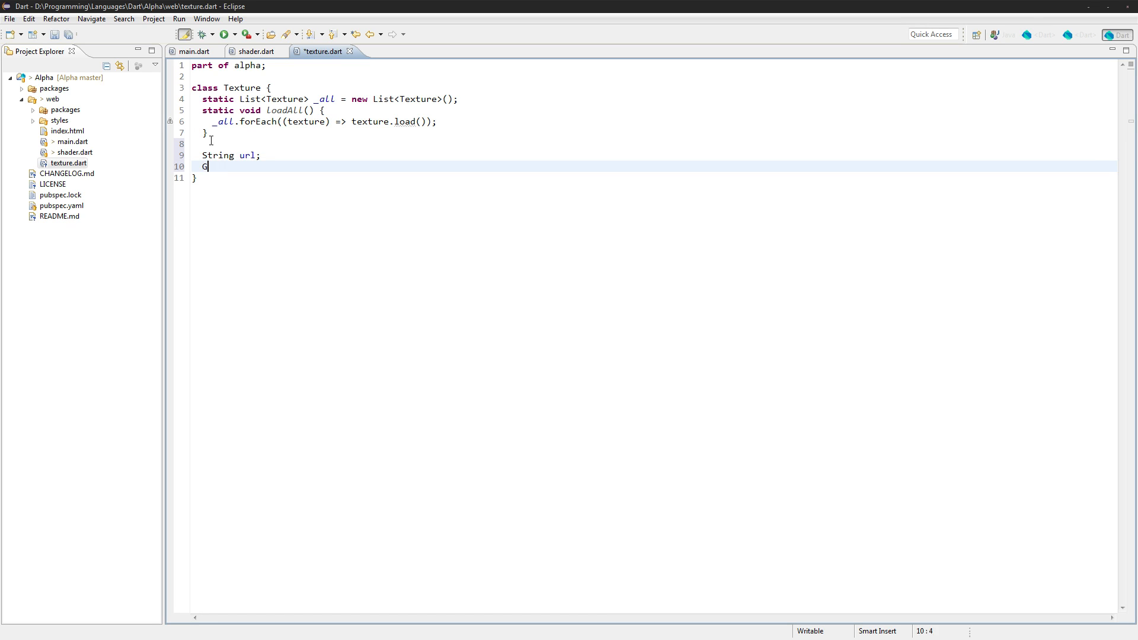
{"action": "type", "text": "L"}
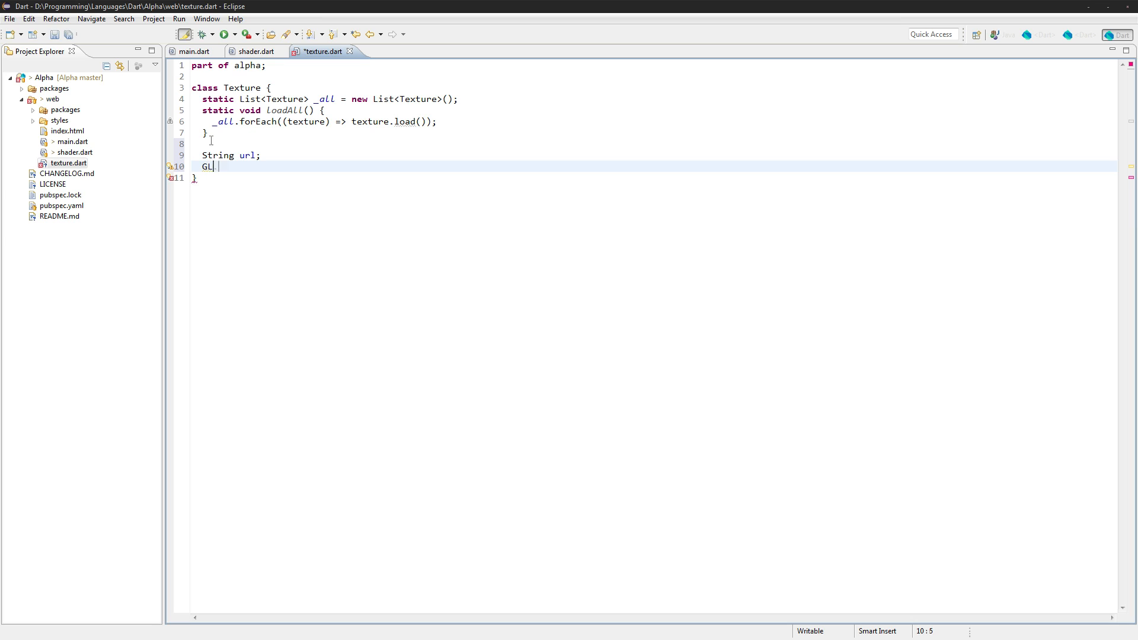
{"action": "type", "text": ".Text"}
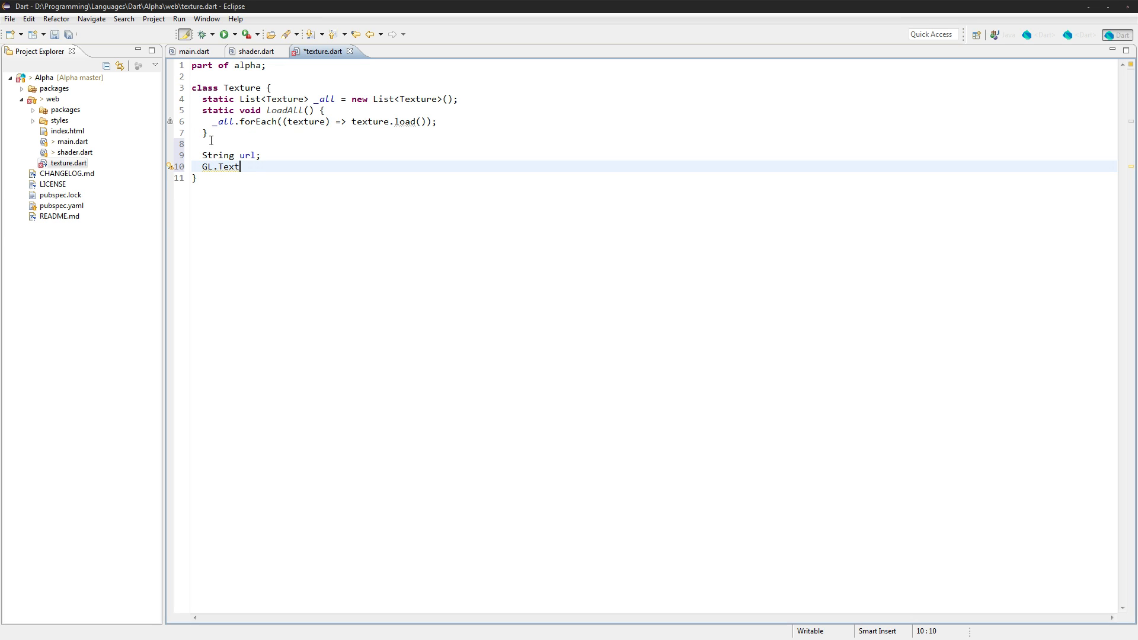
{"action": "type", "text": "ure texture;"}
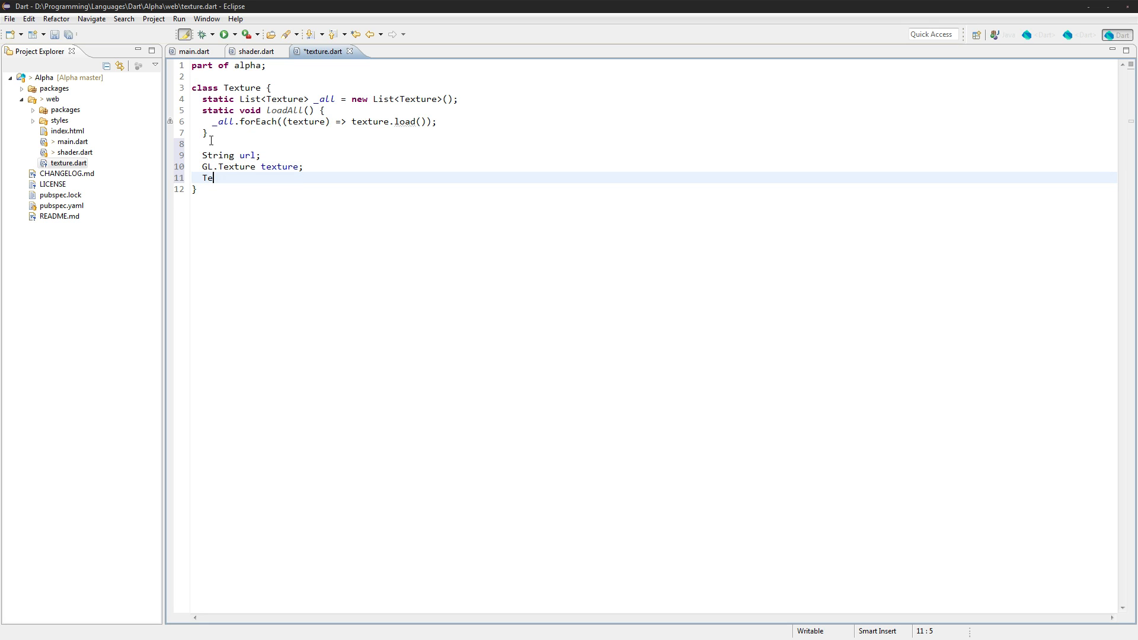
Add a Texture(this.url) constructor calling _all.add(this) and begin the load() body.
{"action": "type", "text": "xture(thios)"}
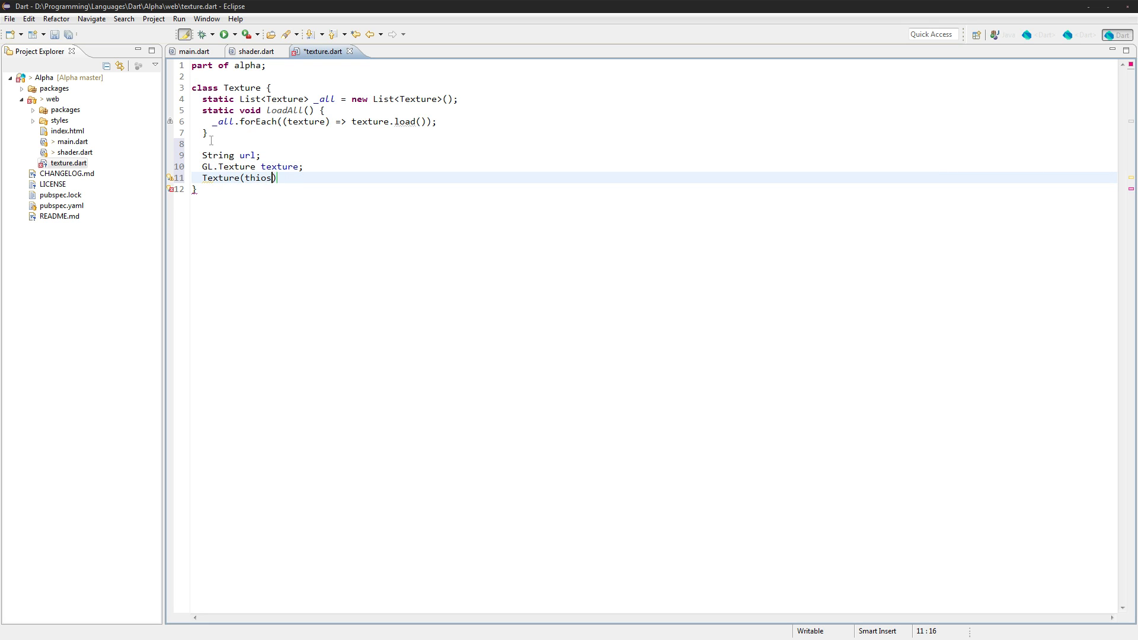
{"action": "type", "text": ".url)"}
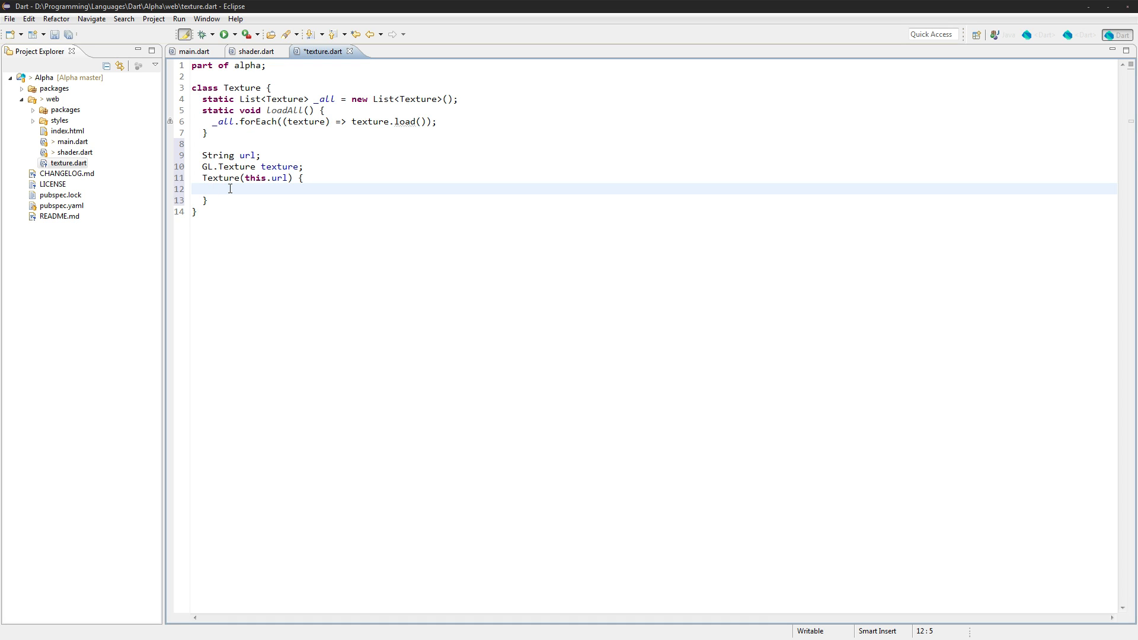
{"action": "type", "text": "_all.add(this);"}
{"action": "type", "text": "load() {"}
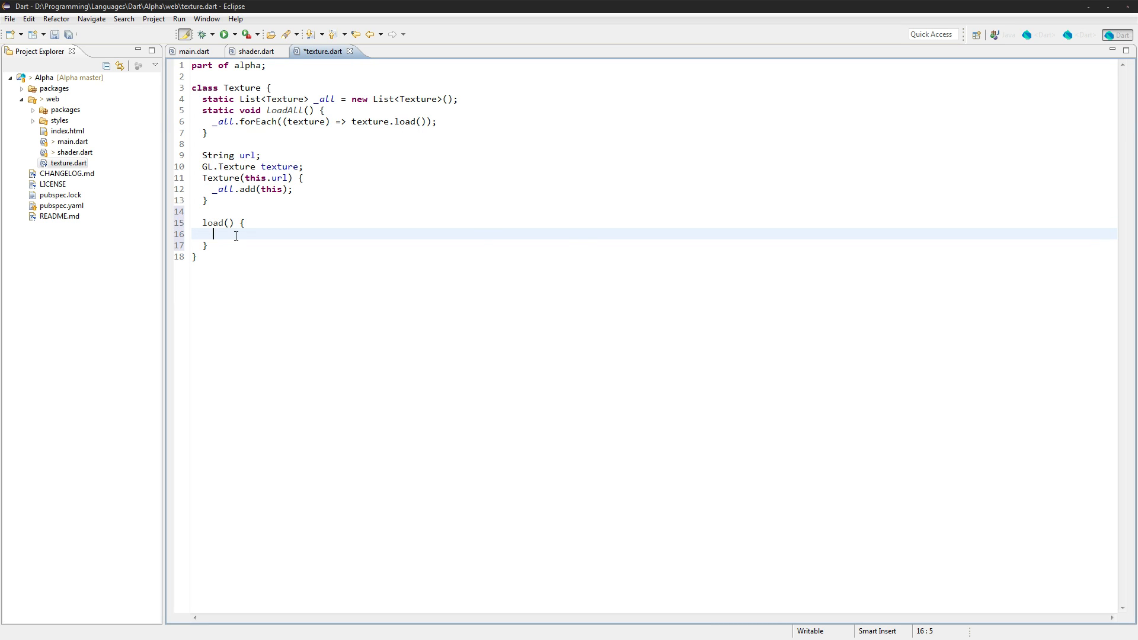
{"action": "type", "text": "Im"}
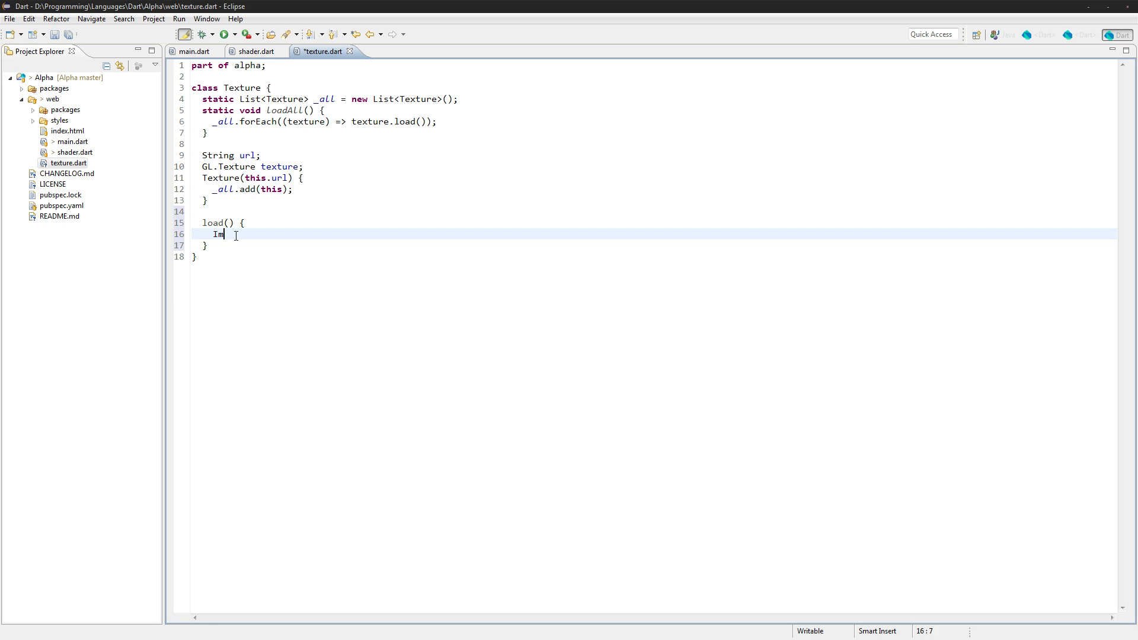
In load(), create ImageElement img and assign texture = gl.createTexture().
{"action": "type", "text": "age"}
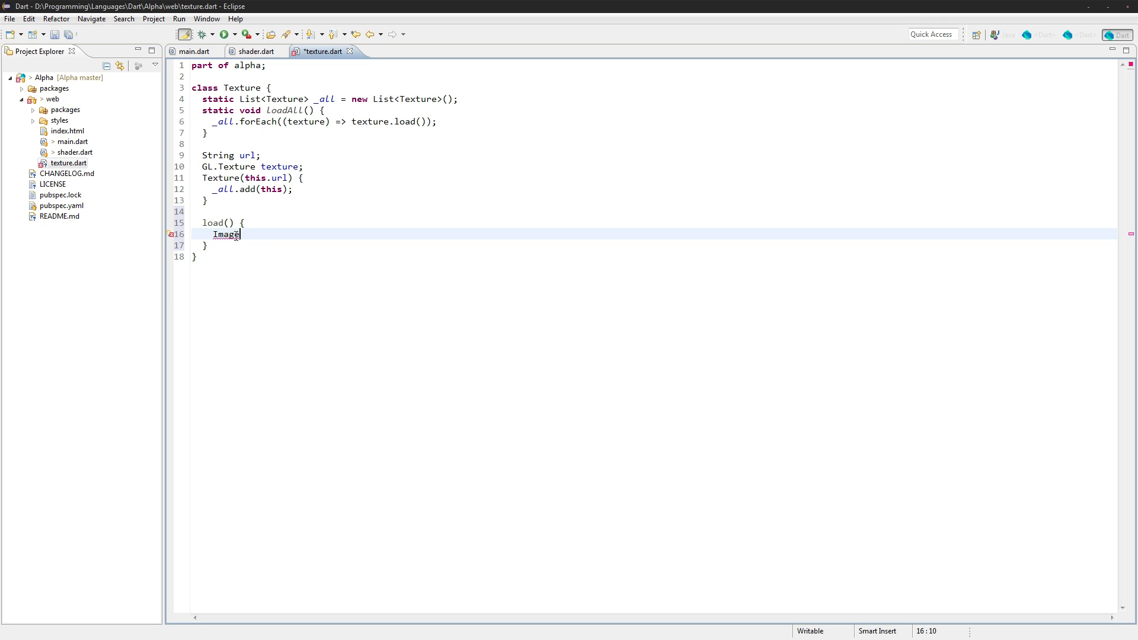
{"action": "type", "text": "Element ima"}
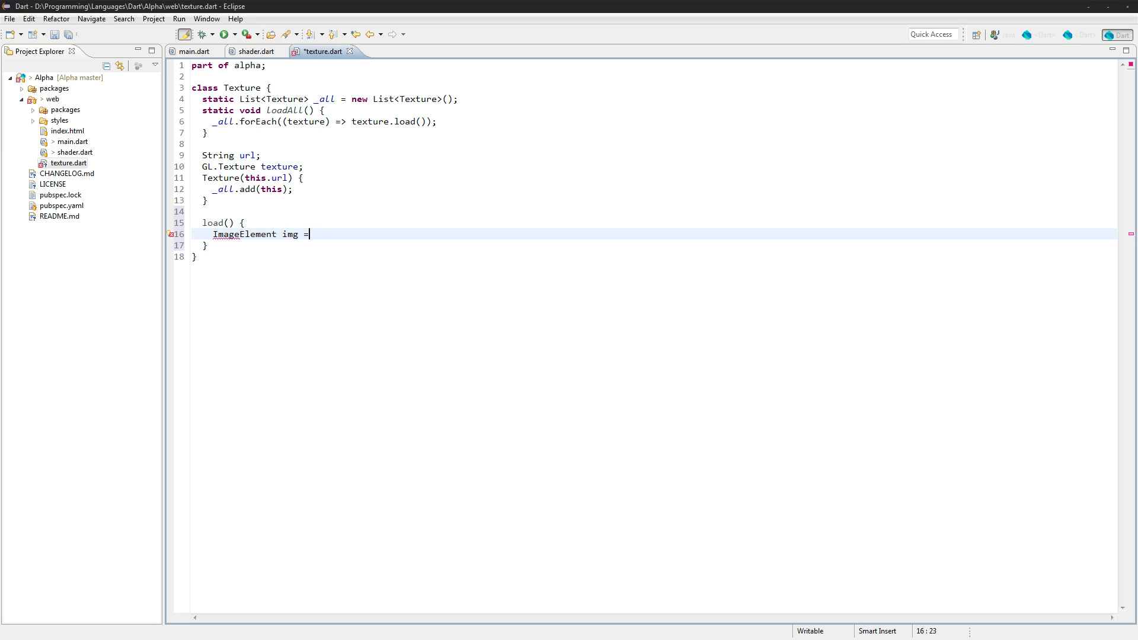
{"action": "type", "text": "new ImageElem"}
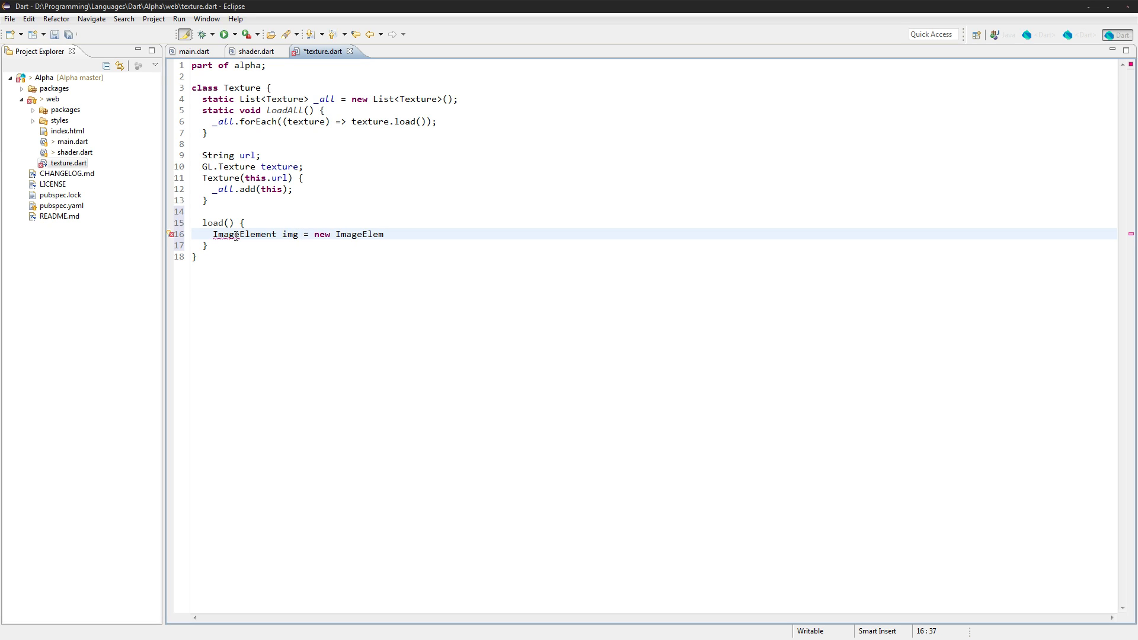
{"action": "type", "text": "ent();"}
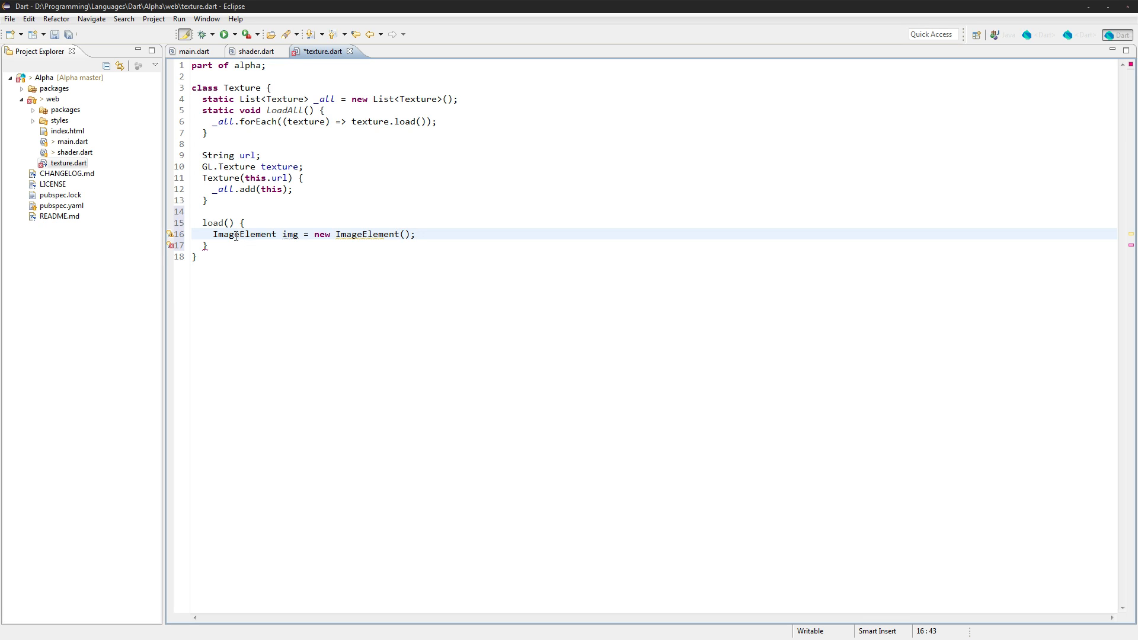
{"action": "type", "text": "texture."}
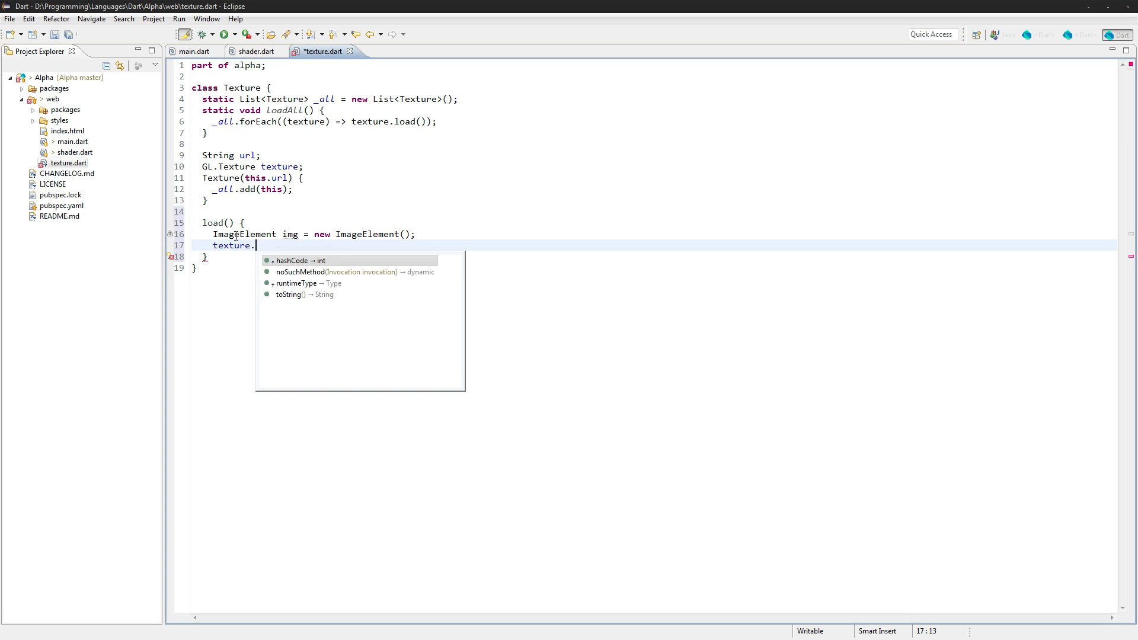
{"action": "type", "text": "= gl.createTexture();"}
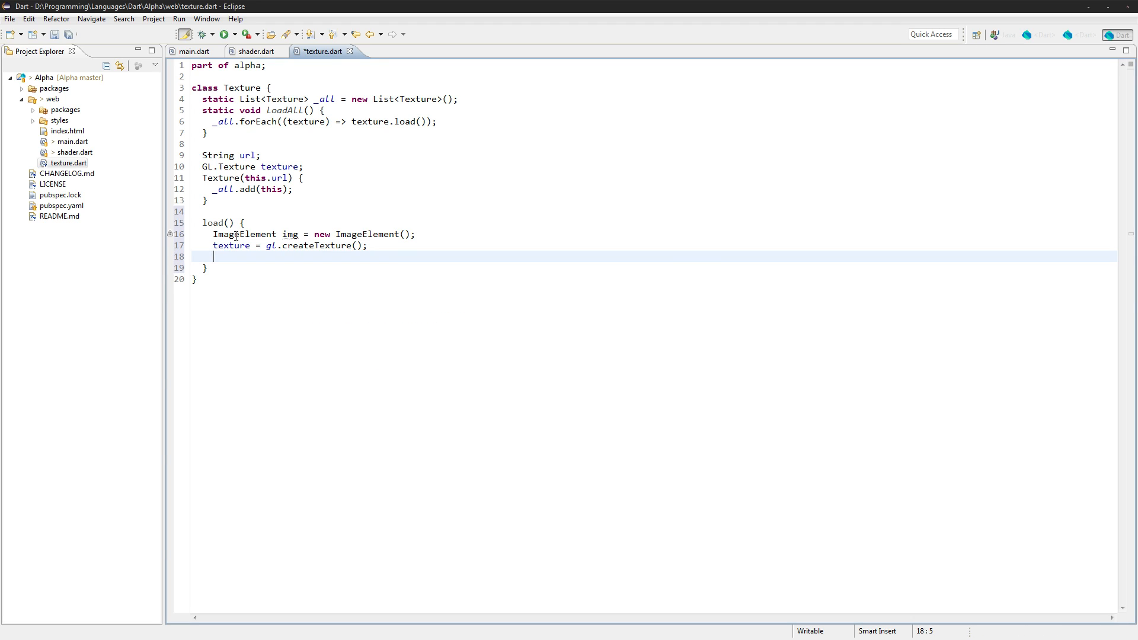
Add an empty img.onLoad.listen((e) { }) callback ready for the upload code.
{"action": "type", "text": "img."}
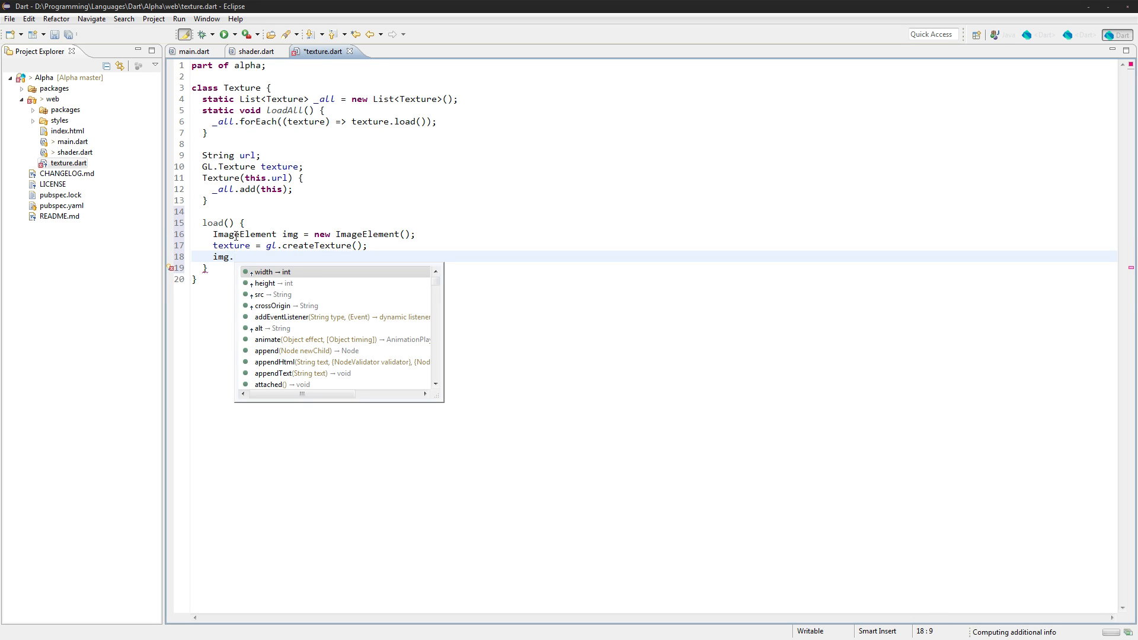
{"action": "type", "text": "onLoad.listen((e) {});"}
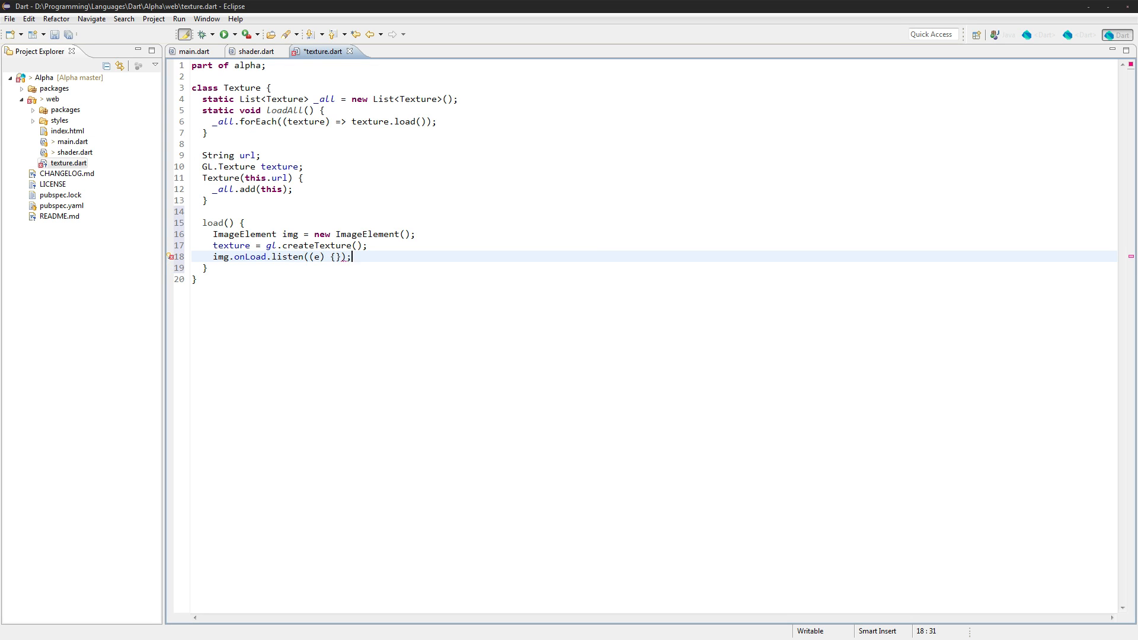
{"action": "key", "text": "Return"}
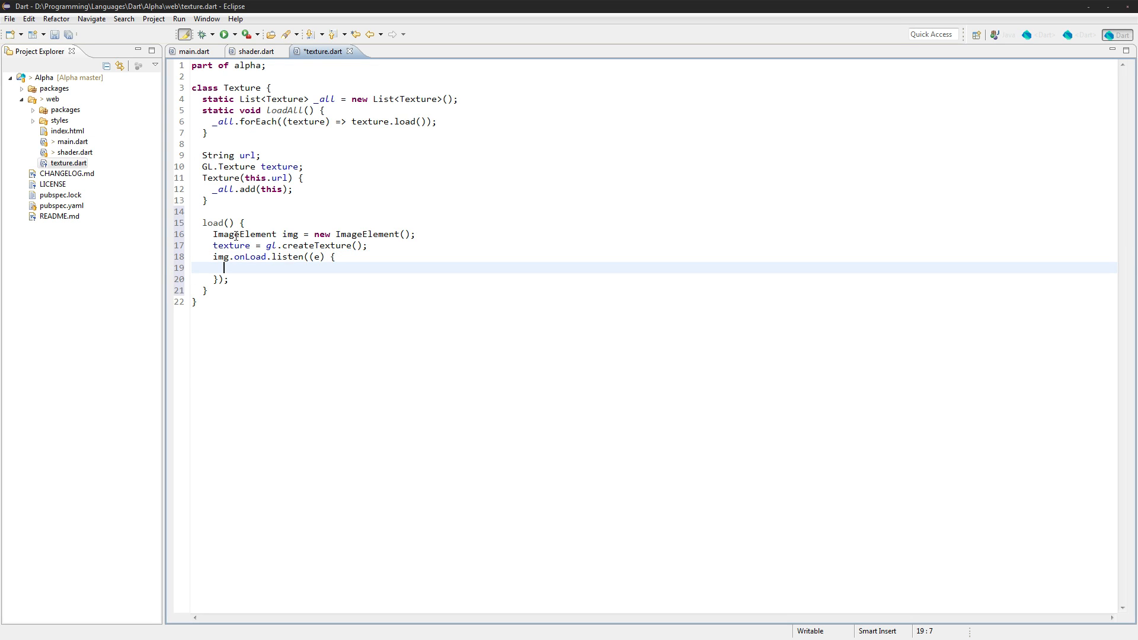
Bind the texture with gl.bindTexture(GL.TEXTURE_2D, texture) inside the load listener.
{"action": "type", "text": "gl.bindTexture(GL., texture"}
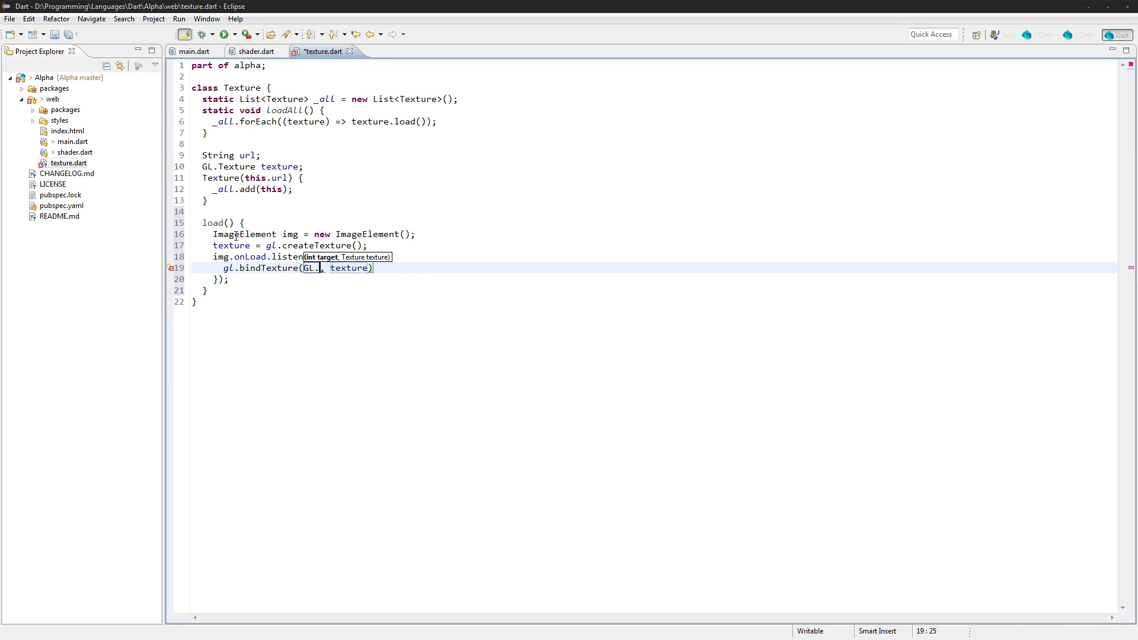
{"action": "type", "text": "TEXTURE_2D"}
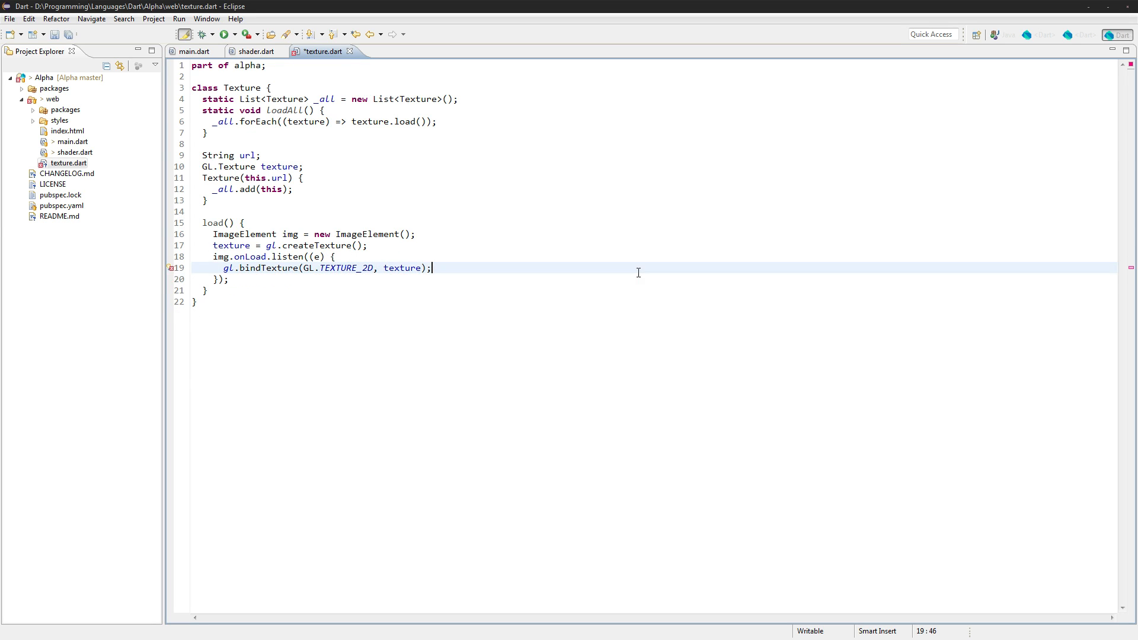
{"action": "key", "text": "Return"}
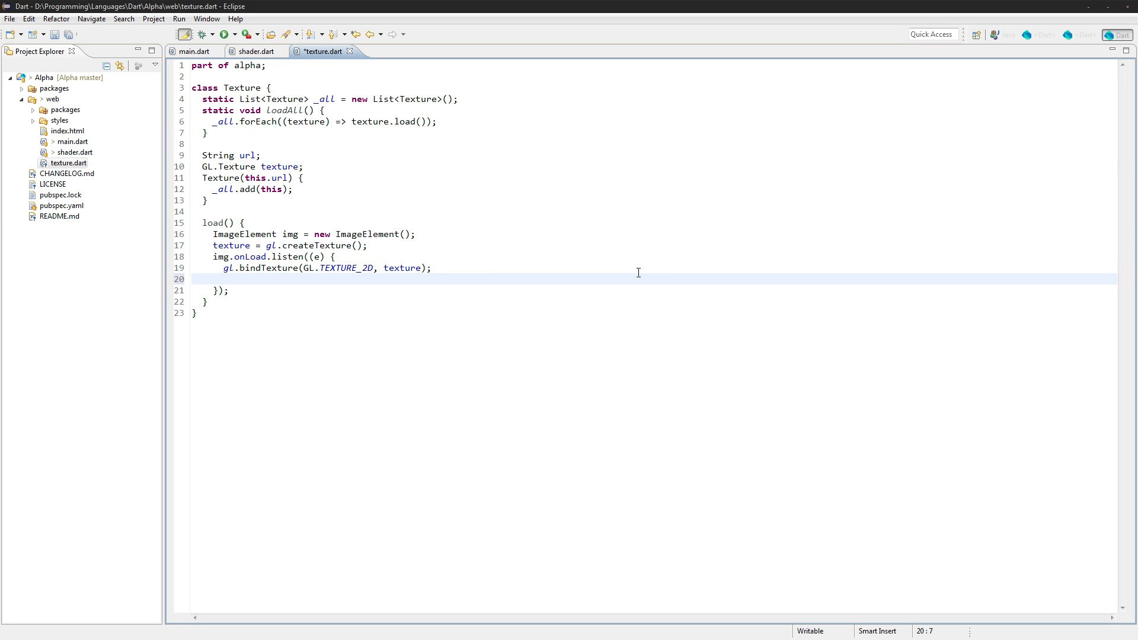
Upload img with gl.texImage2DImage(GL.TEXTURE_2D, 0, GL.RGBA, GL.RGBA, GL.UNSIGNED_BYTE, img).
{"action": "type", "text": "gl."}
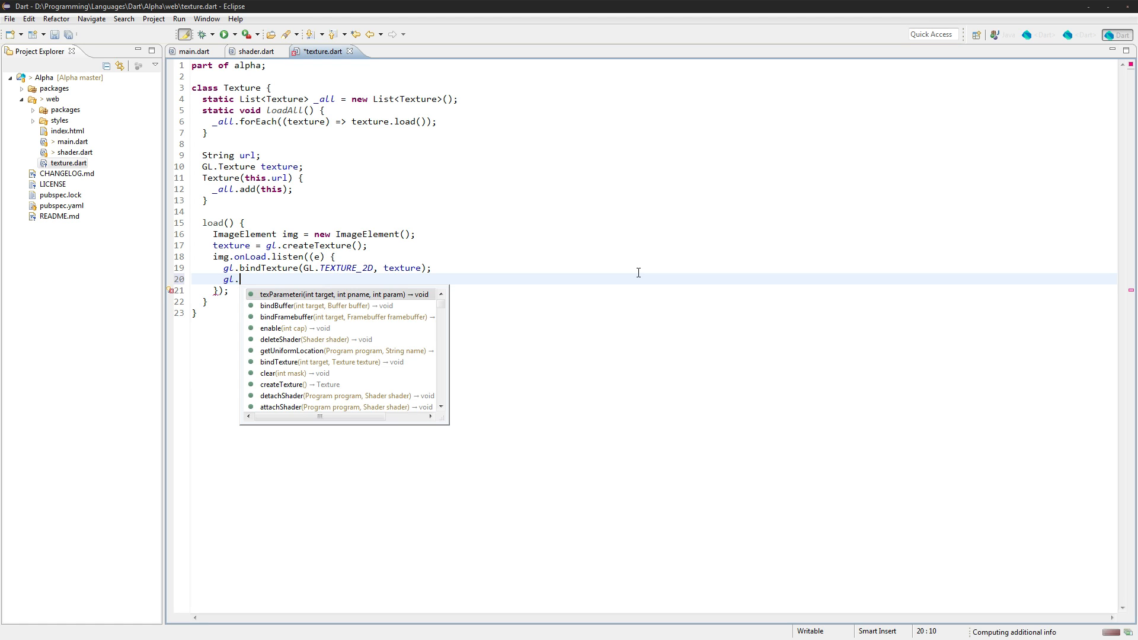
{"action": "type", "text": "texImage2DImage(target, level, internalformat, format, type, image"}
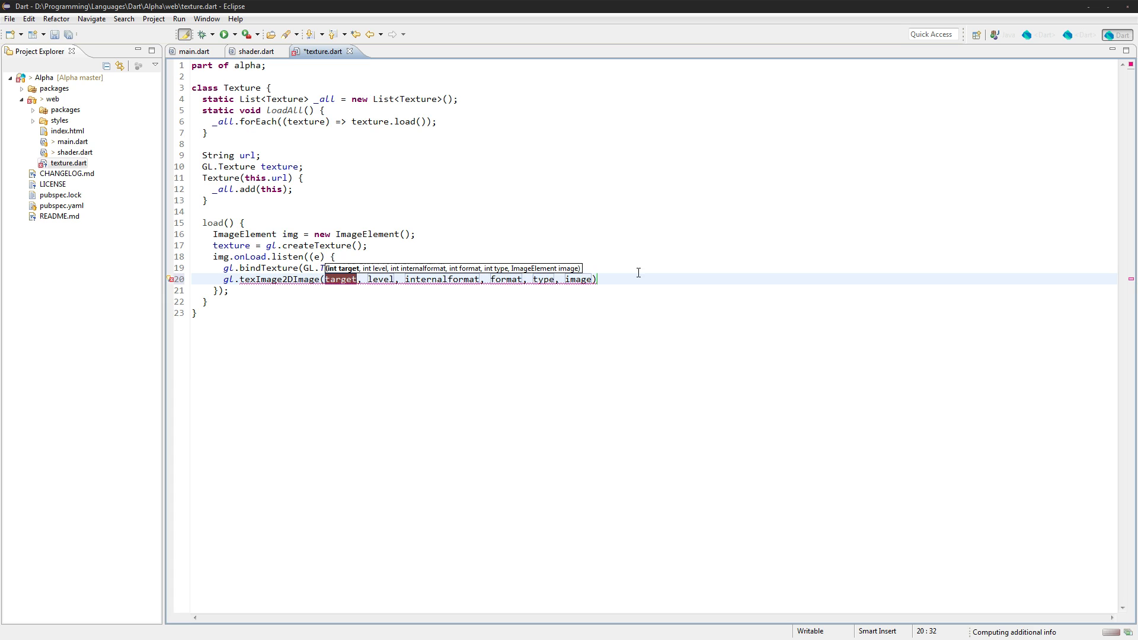
{"action": "type", "text": "GL.TEXTURE_2D"}
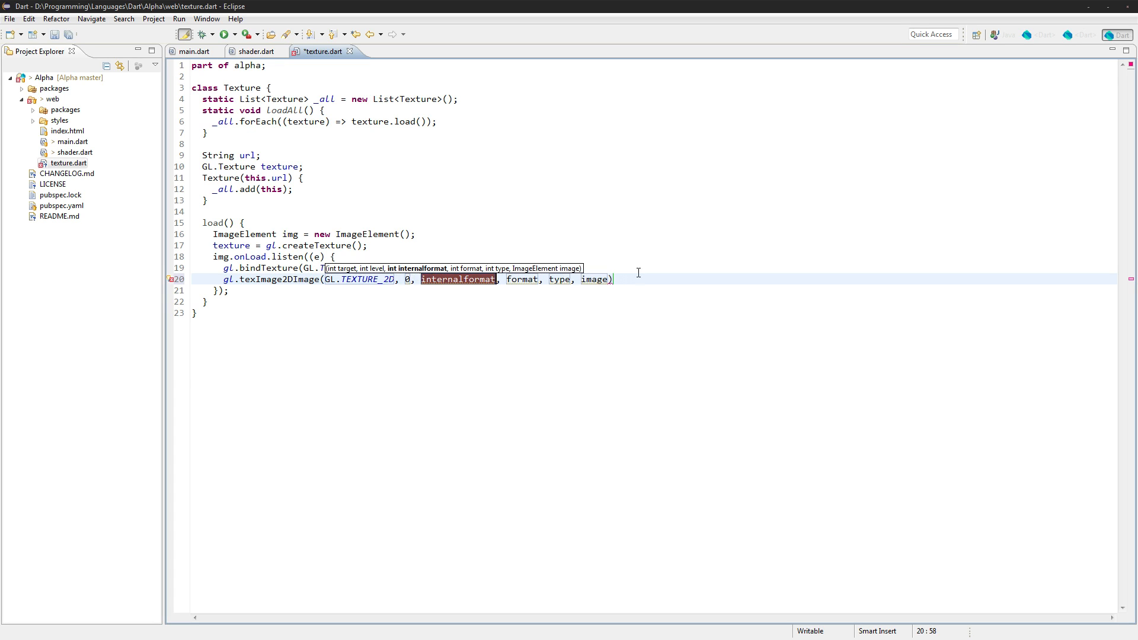
{"action": "type", "text": "GL.RGBA"}
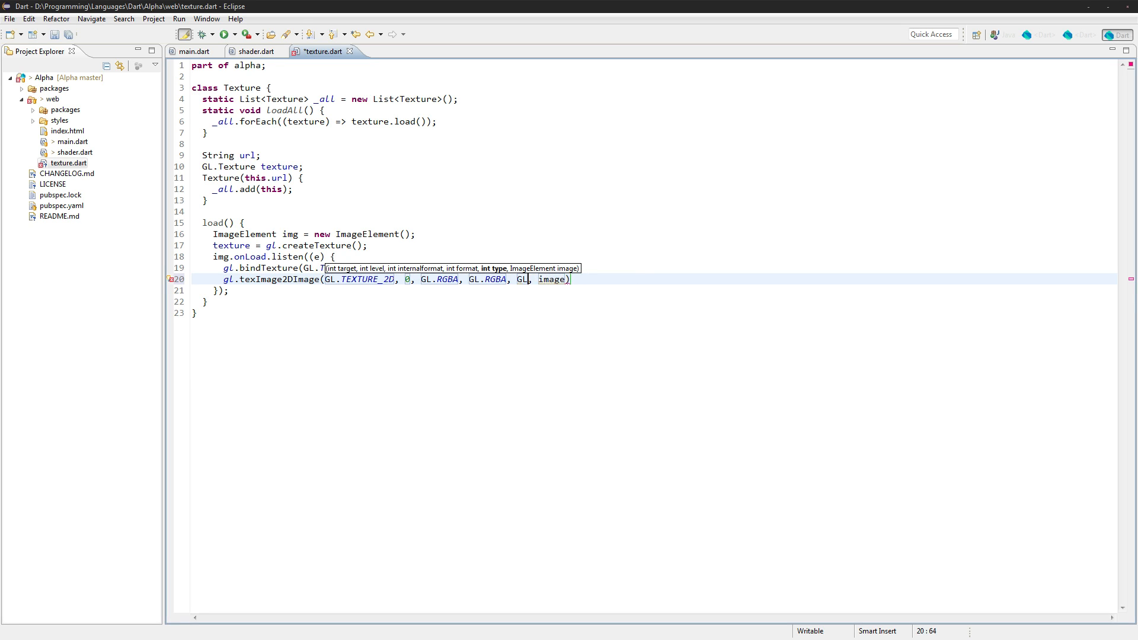
{"action": "type", "text": ".UNSIGNED_BYTE"}
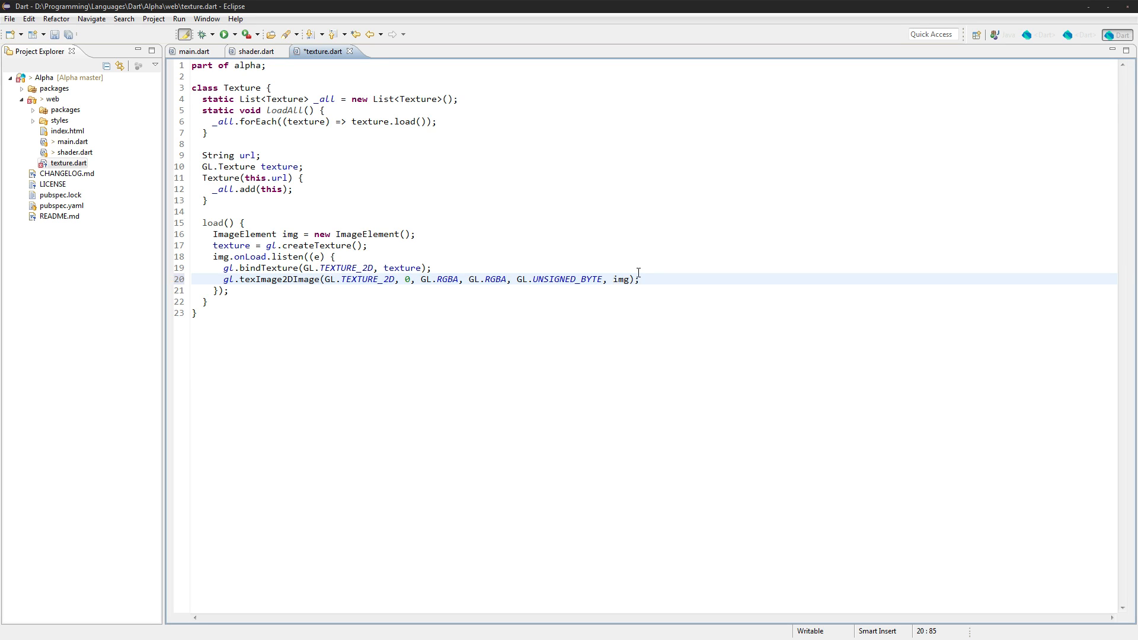
{"action": "key", "text": "Return"}
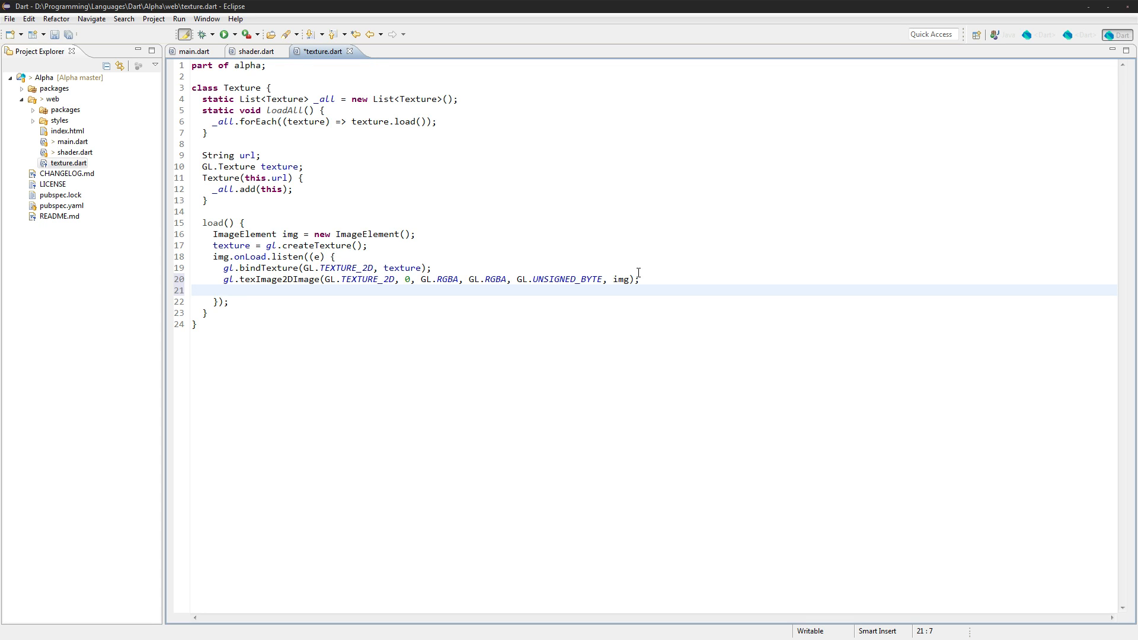
Set TEXTURE_MIN_FILTER and TEXTURE_MAG_FILTER to GL.NEAREST via gl.texParameteri and save texture.dart.
{"action": "type", "text": "gl.tex"}
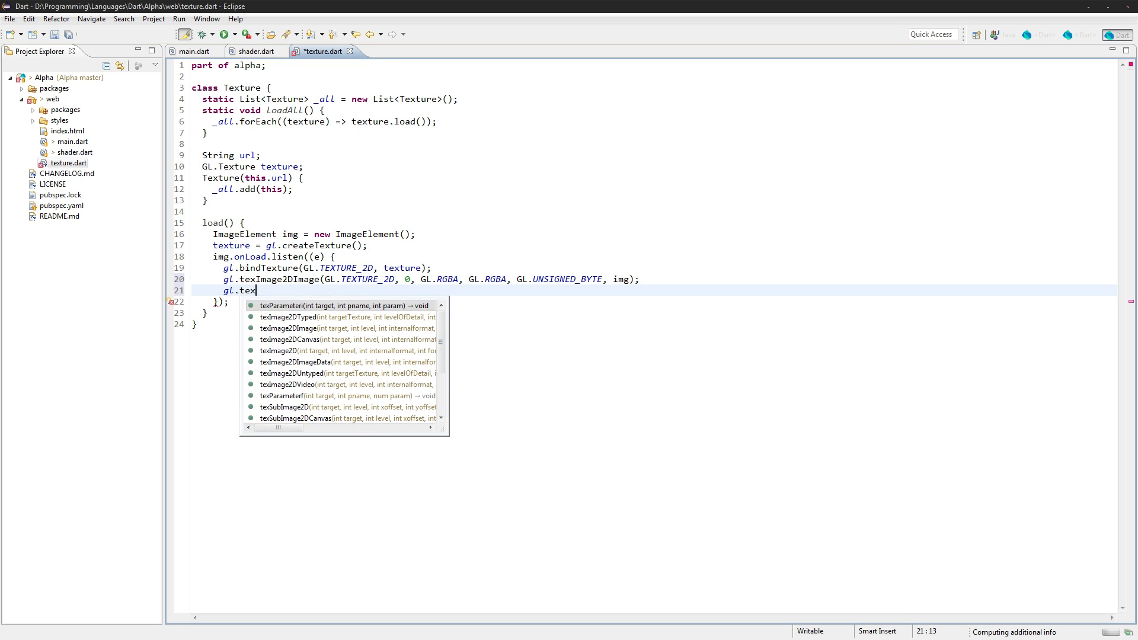
{"action": "type", "text": "P"}
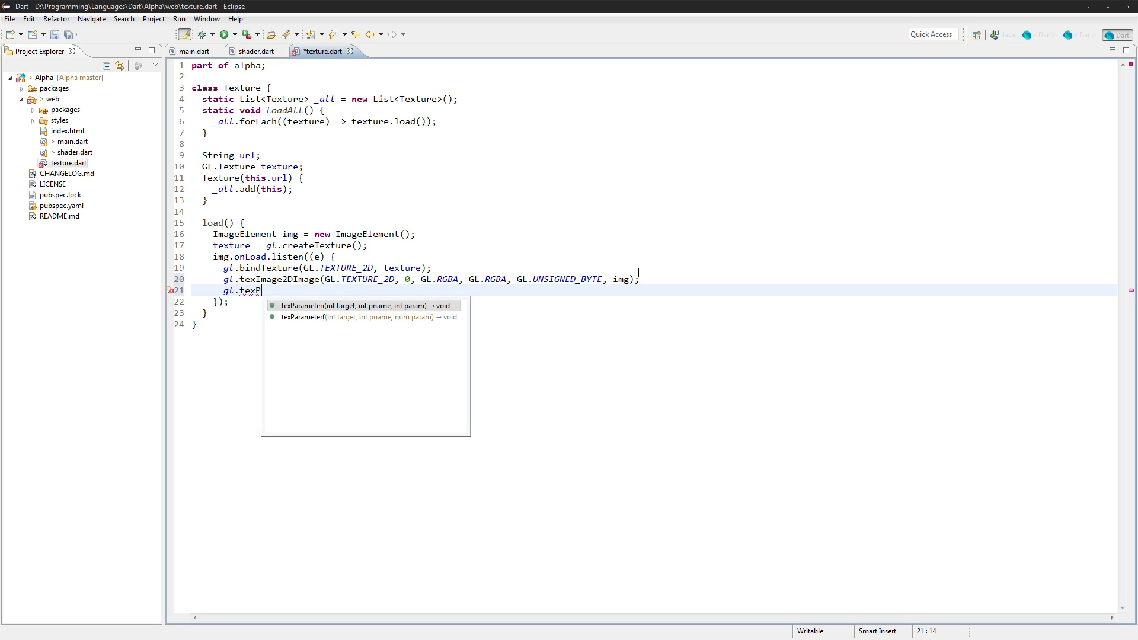
{"action": "left_click", "coordinate": [360, 306]}
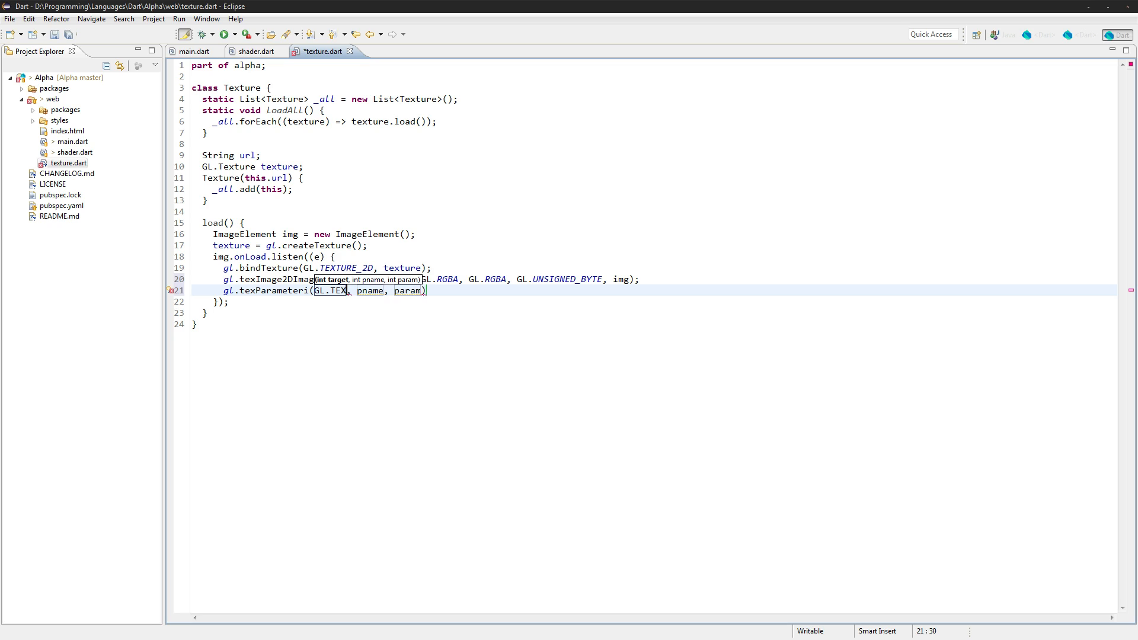
{"action": "type", "text": "TURE_2D"}
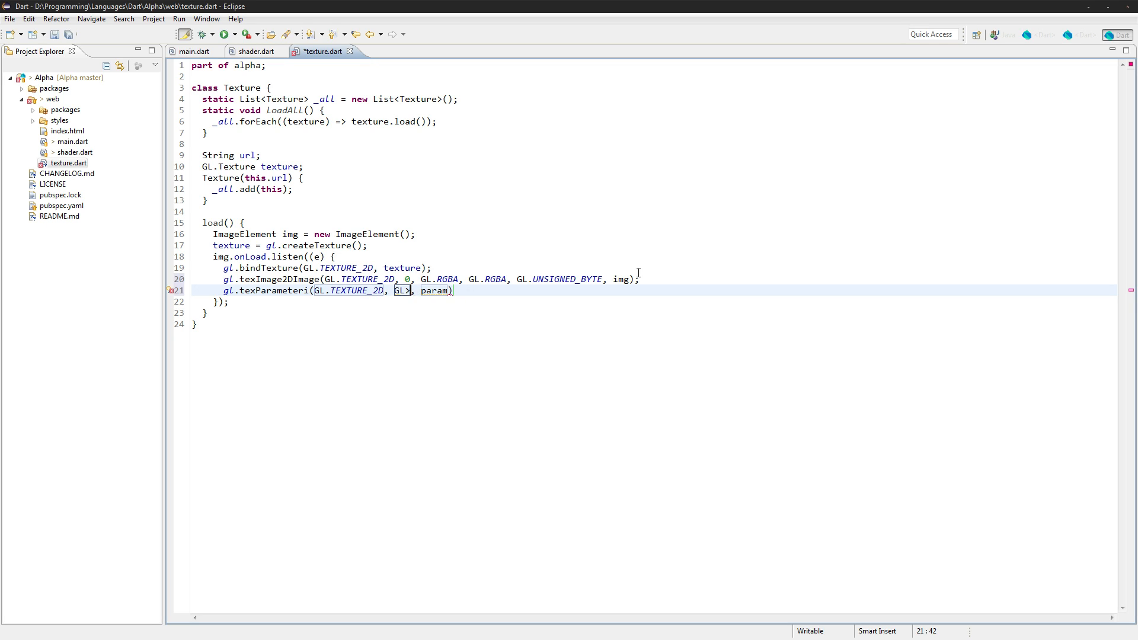
{"action": "type", "text": "TEXTURE_MIN_FILER"}
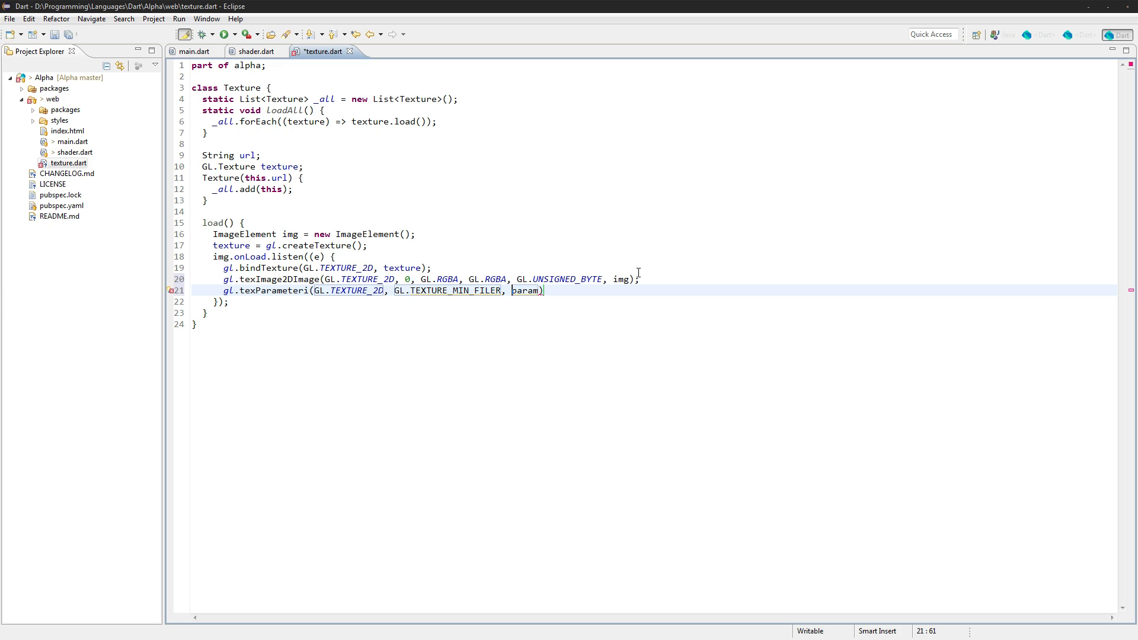
{"action": "type", "text": "GL.NEAREST"}
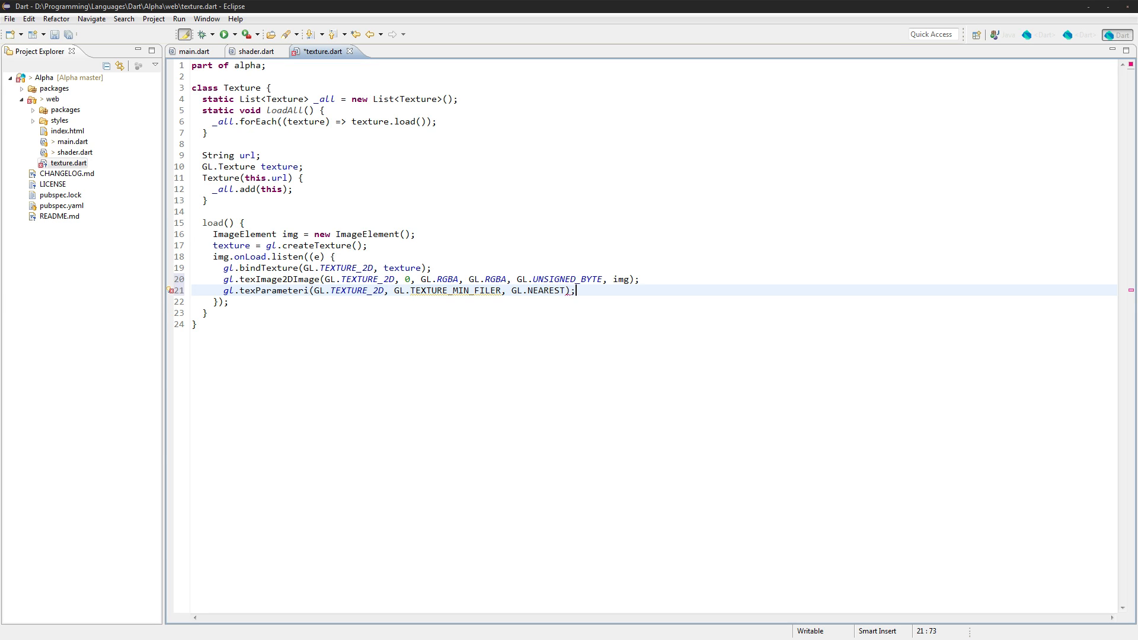
{"action": "key", "text": "ctrl+s"}
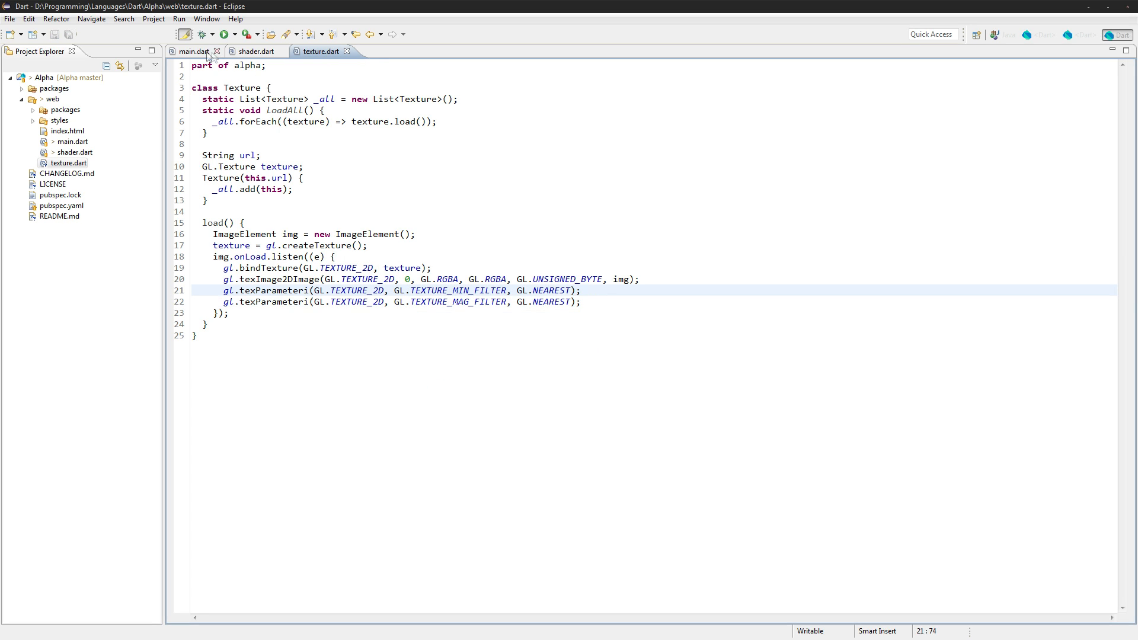
In main.dart's start(), add new Texture(""); and Texture.loadAll(); above the Quad creation.
{"action": "left_click", "coordinate": [193, 51]}
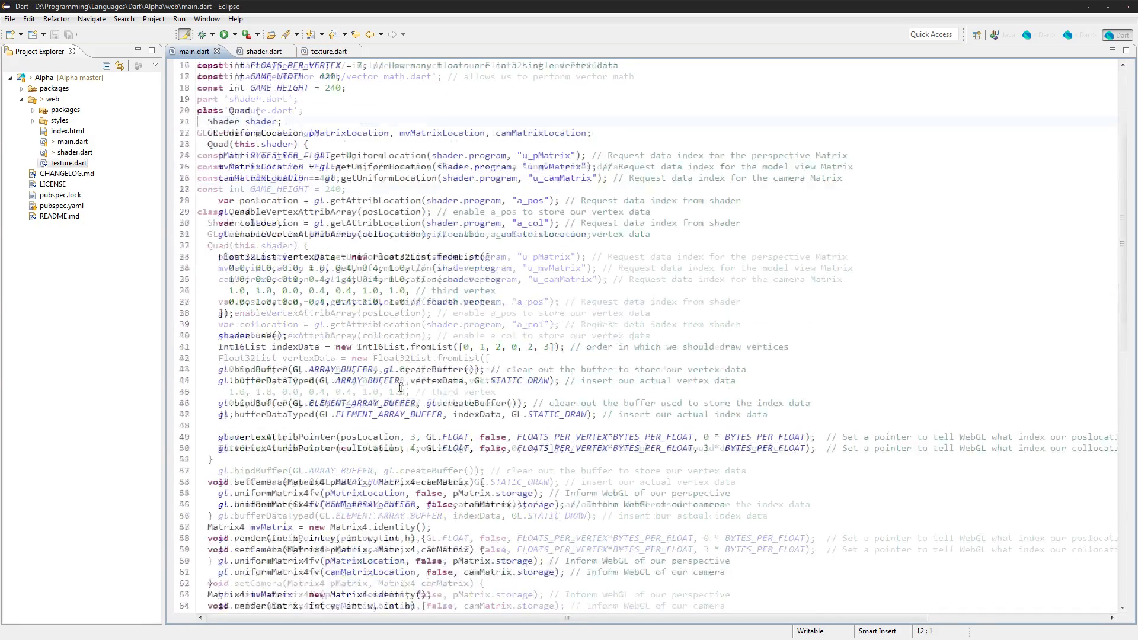
{"action": "scroll", "scroll_direction": "down", "scroll_amount": 3}
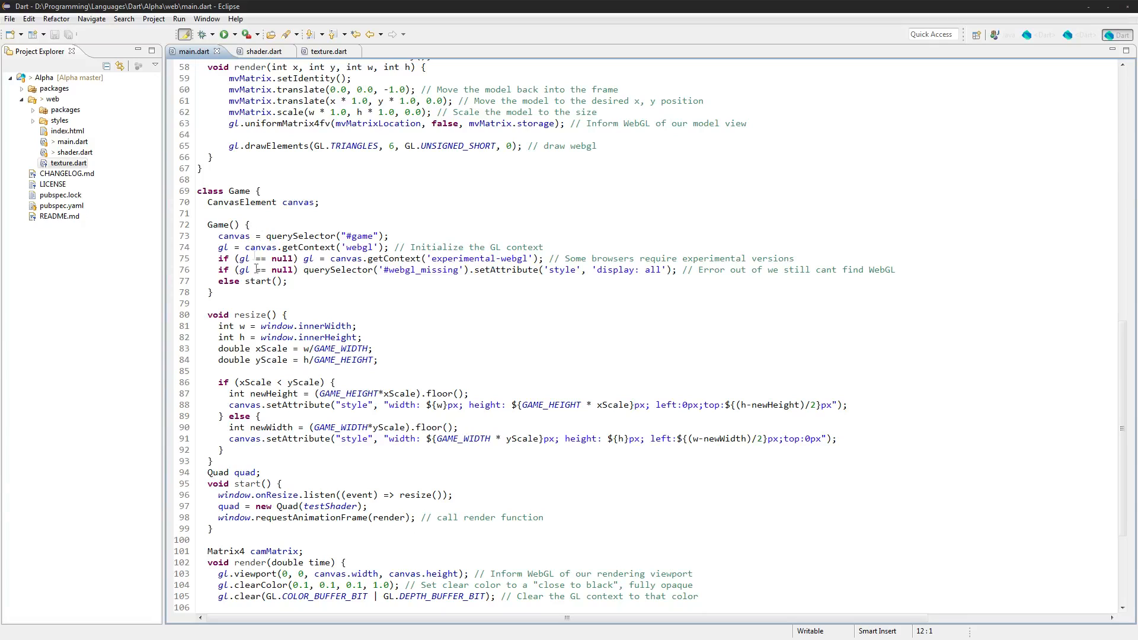
{"action": "left_click", "coordinate": [286, 484]}
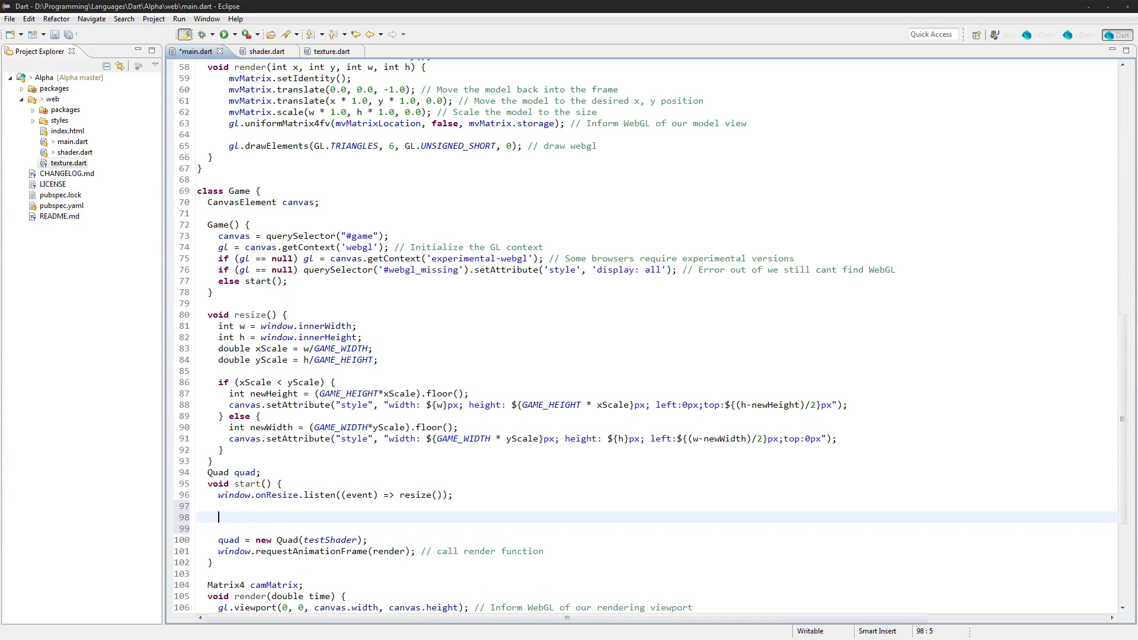
{"action": "type", "text": "Texture.loadAll();"}
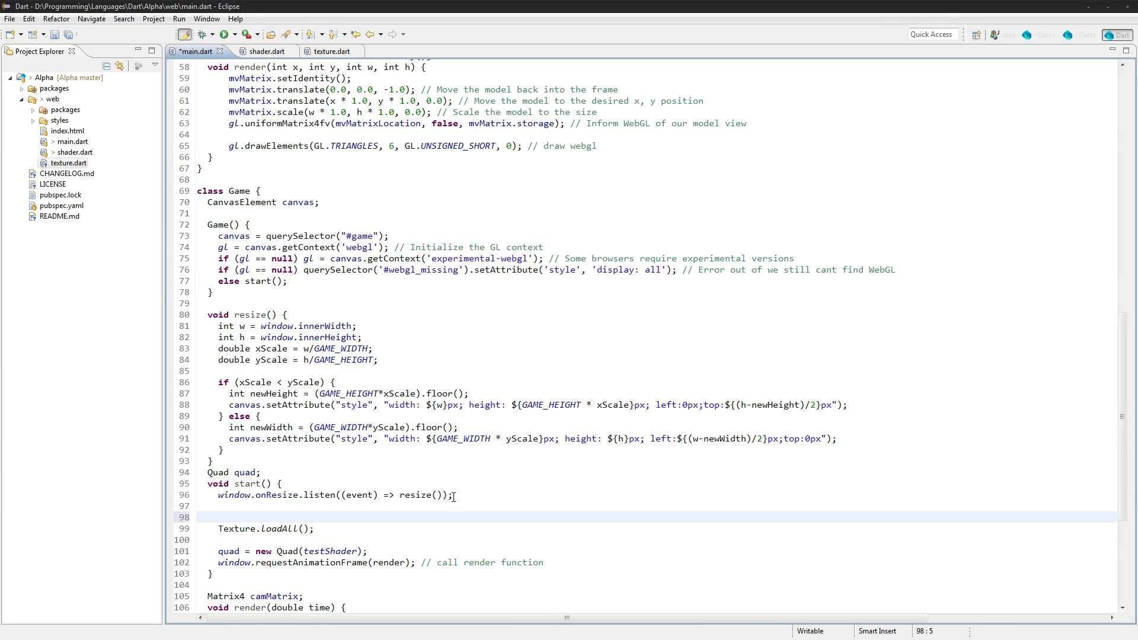
{"action": "type", "text": "new Texture()"}
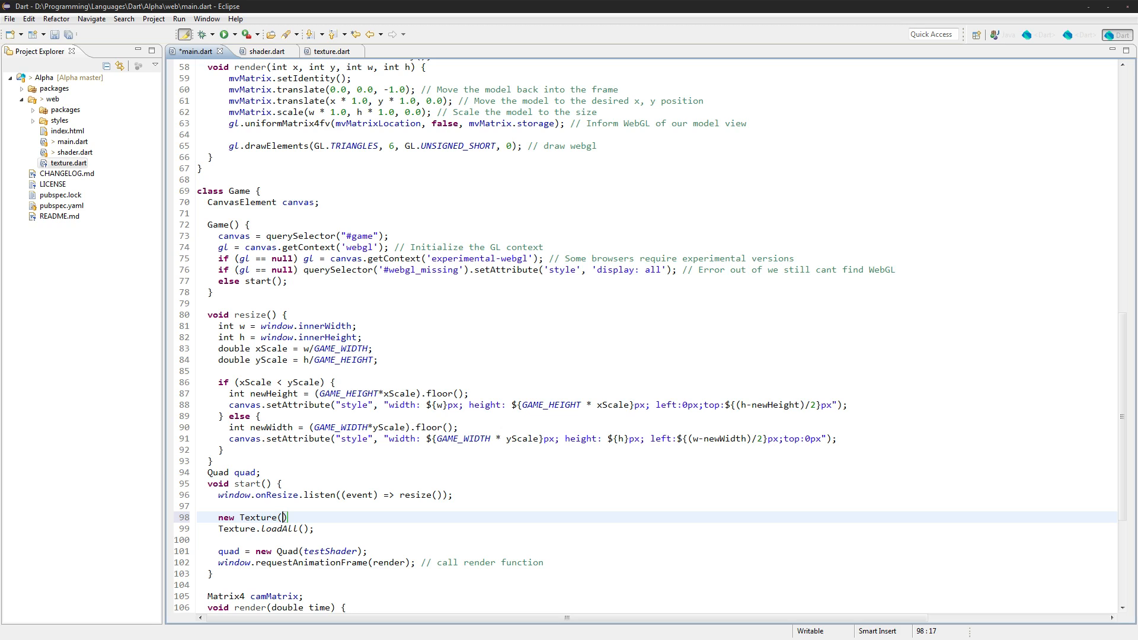
{"action": "type", "text": "\"\""}
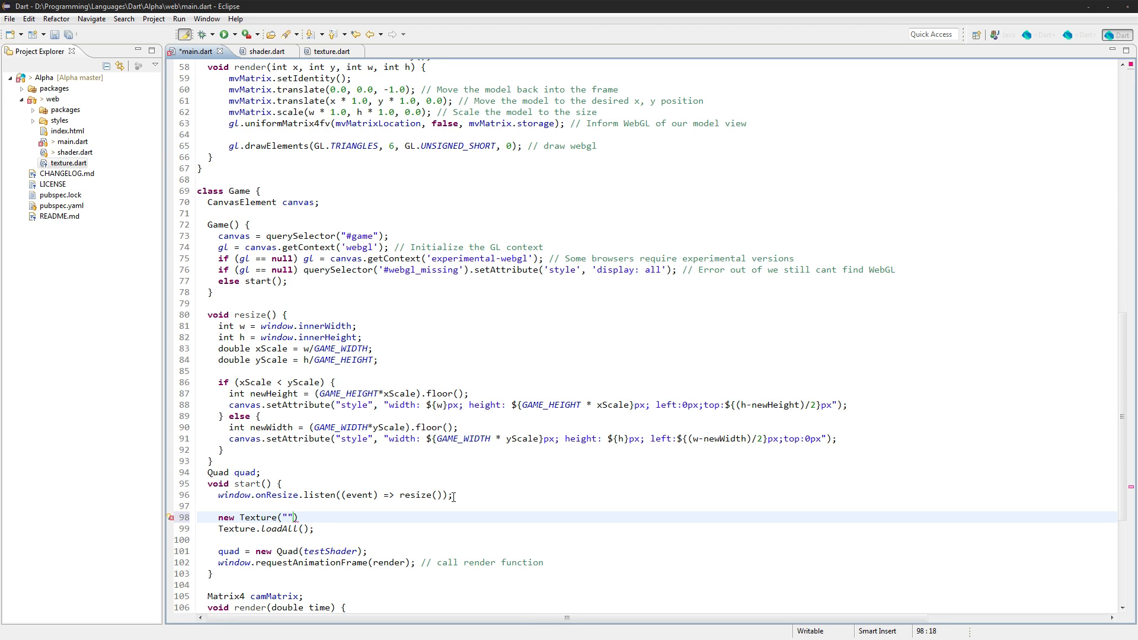
{"action": "type", "text": ";"}
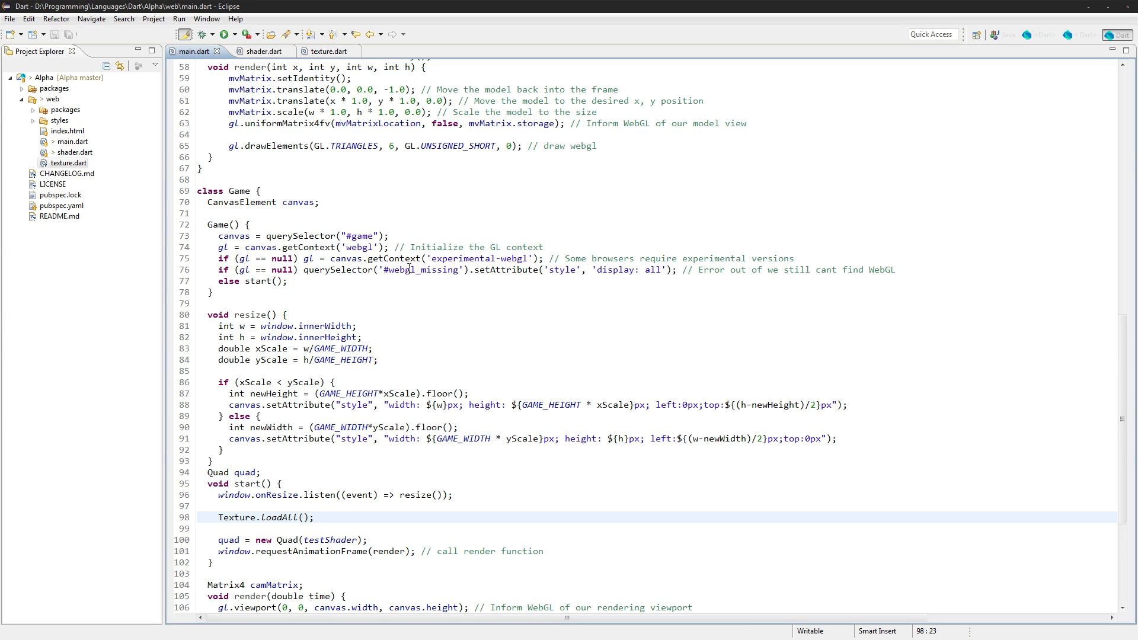
{"action": "mouse_move", "coordinate": [390, 375]}
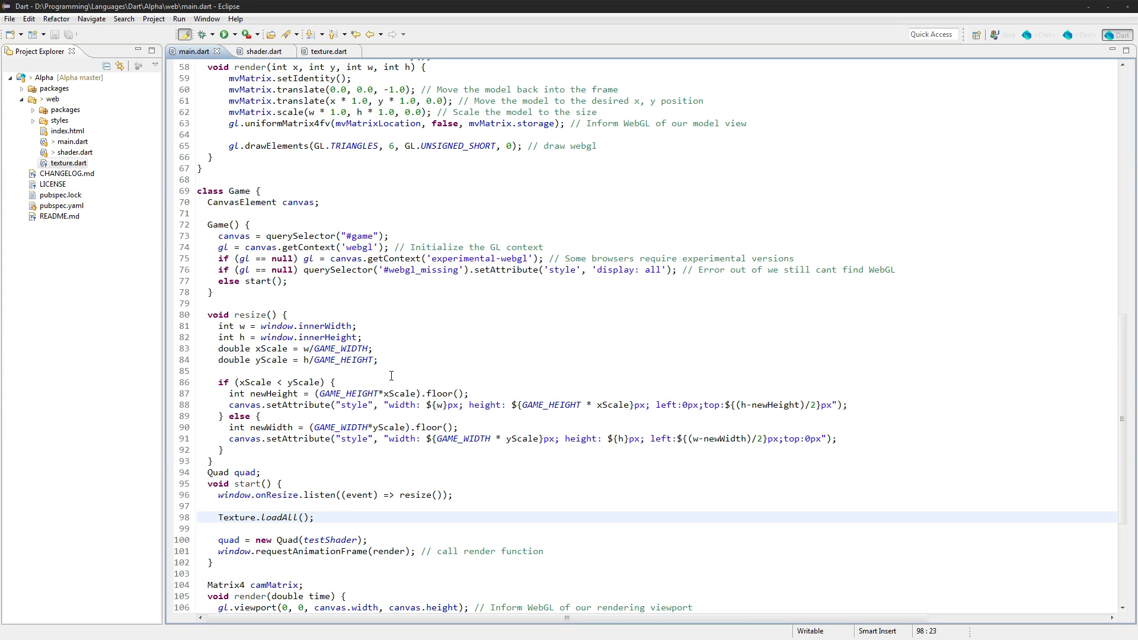